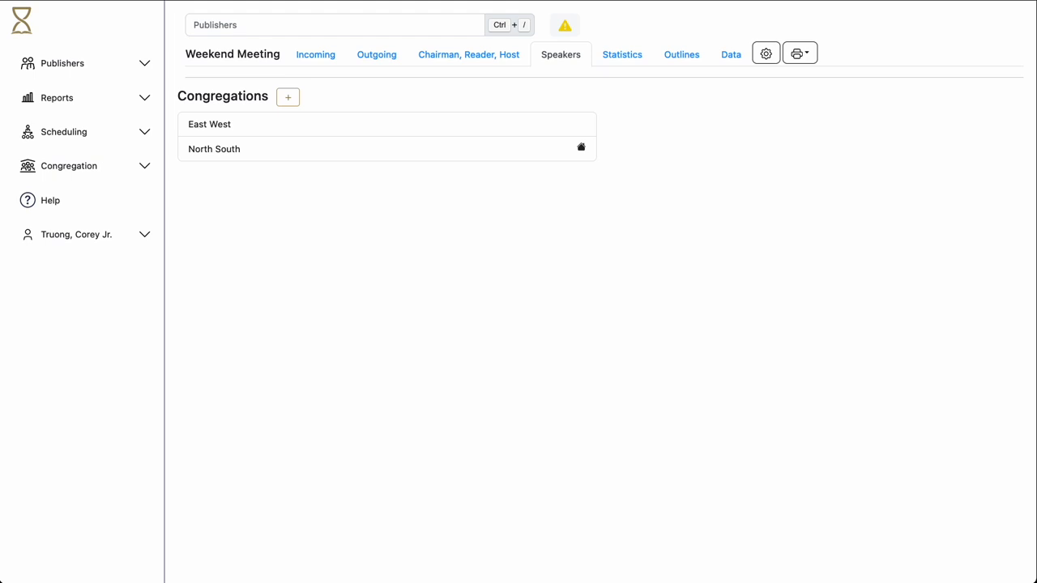
left_click(213, 149)
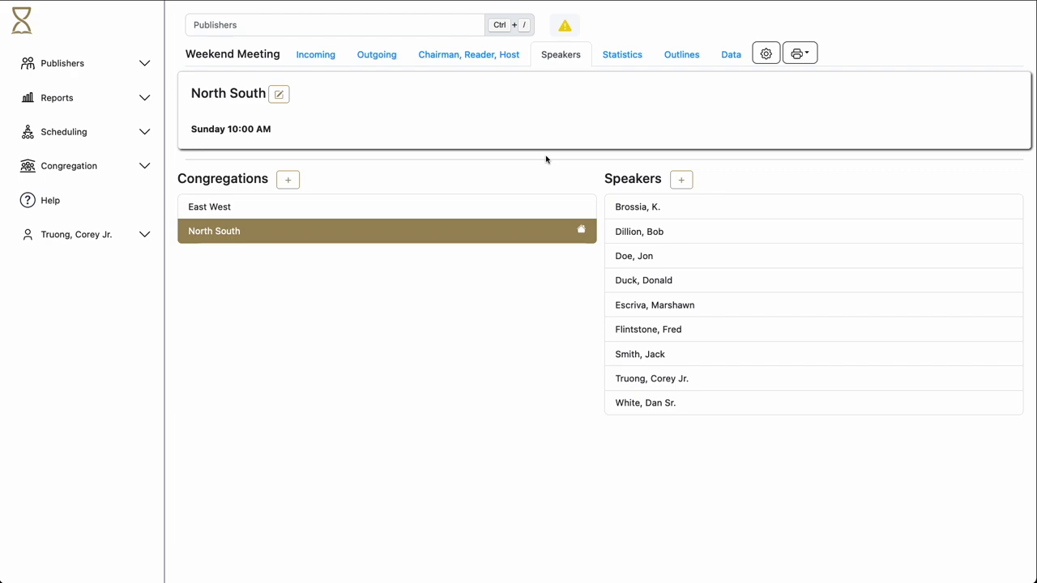
left_click(654, 305)
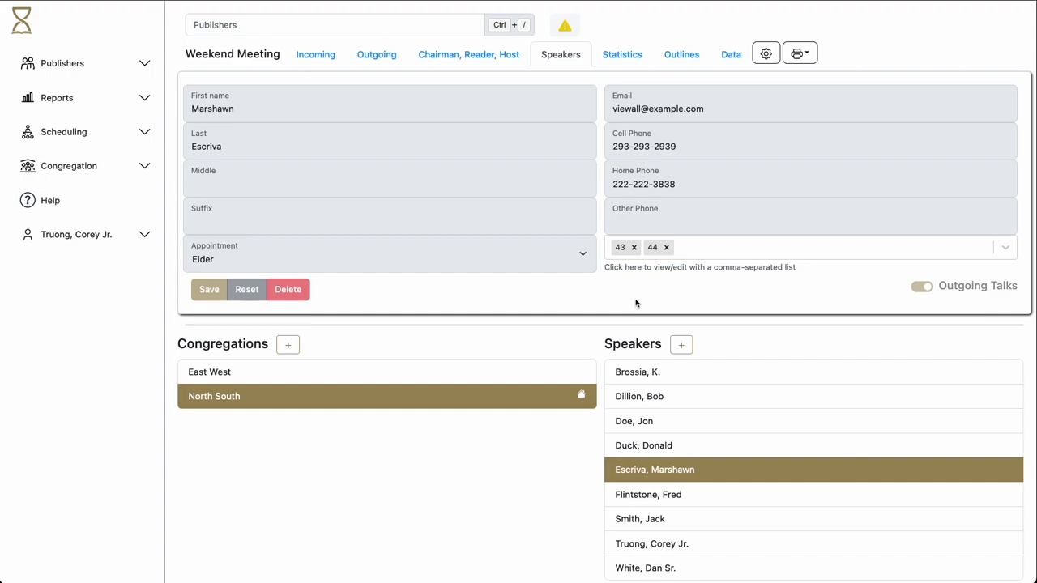
mouse_move(780, 324)
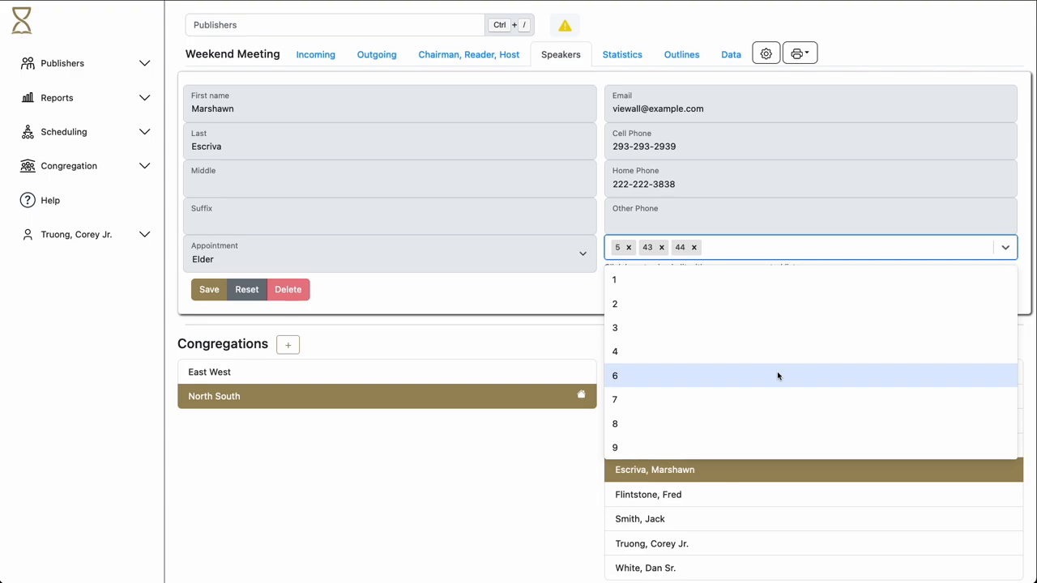
left_click(202, 289)
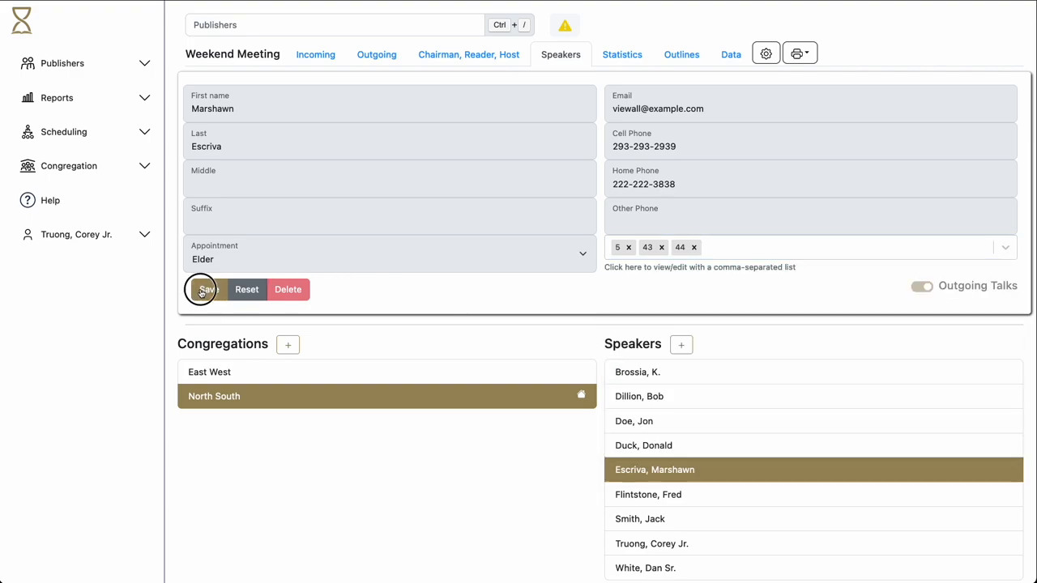
left_click(204, 289)
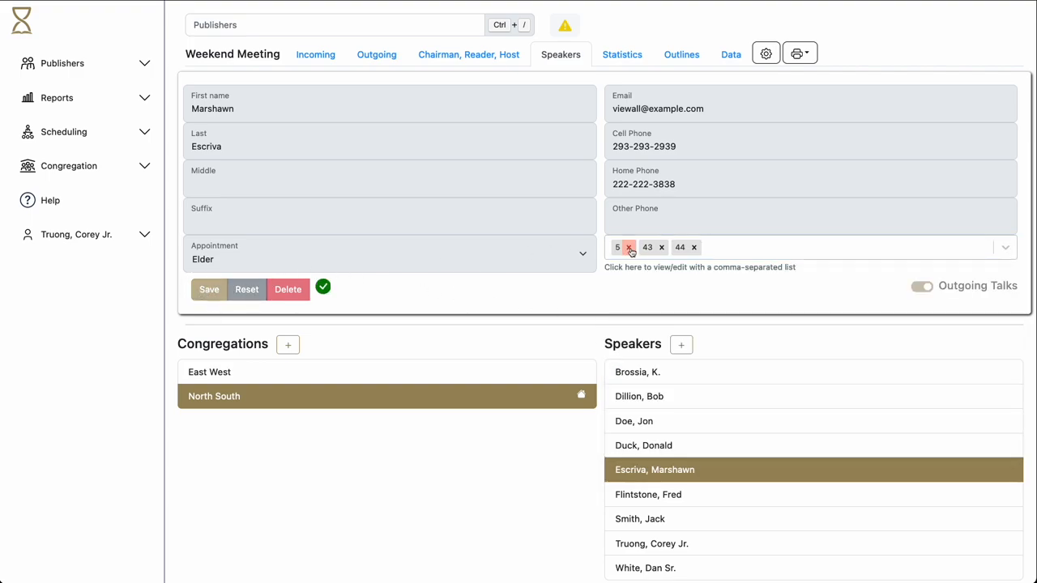
left_click(630, 247)
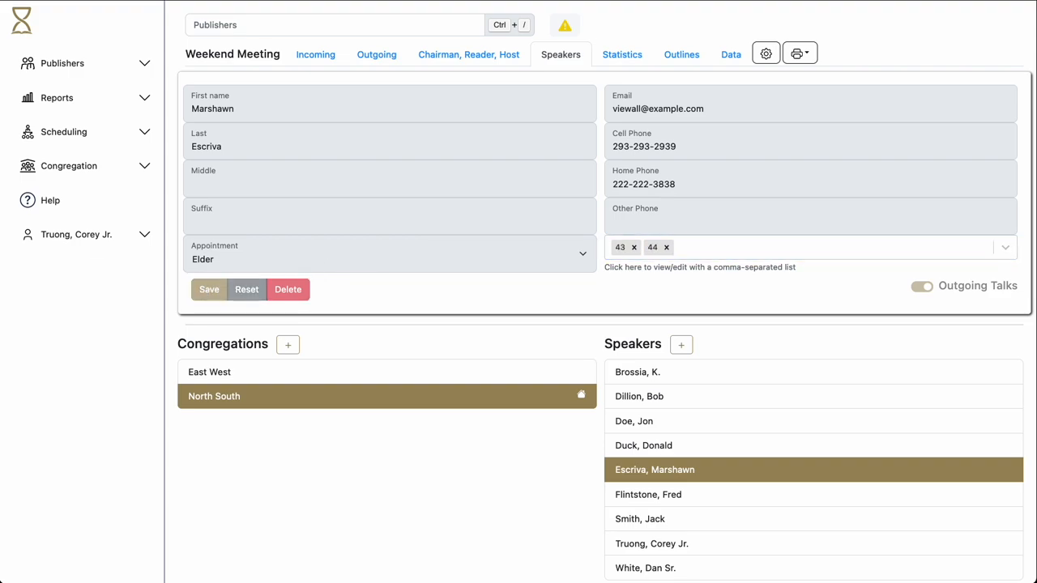
mouse_move(217, 360)
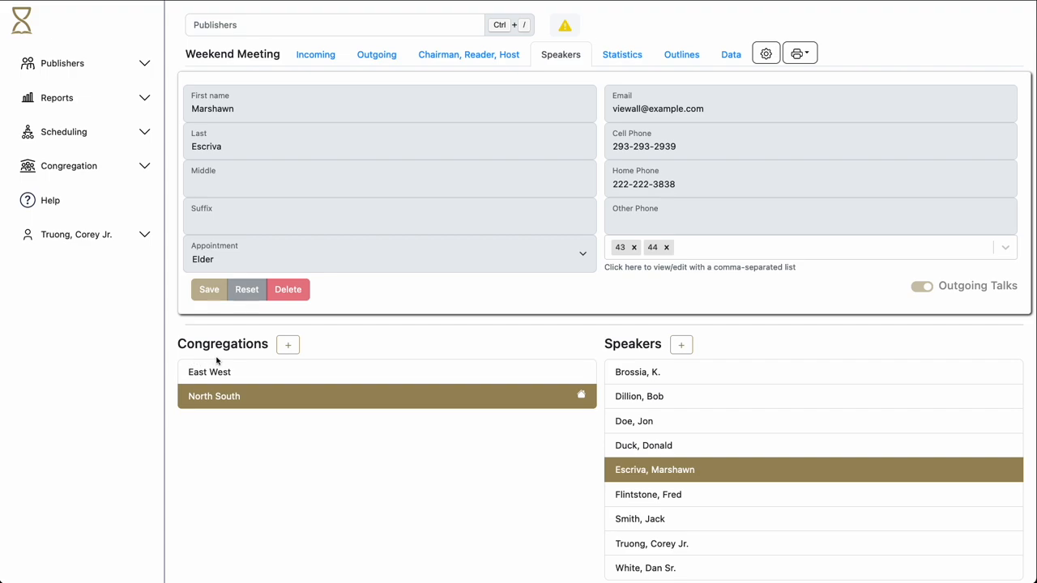
Start a new congregation and copy Yemassee - SC (USA)'s share details from JW.org Find a Meeting.
left_click(288, 345)
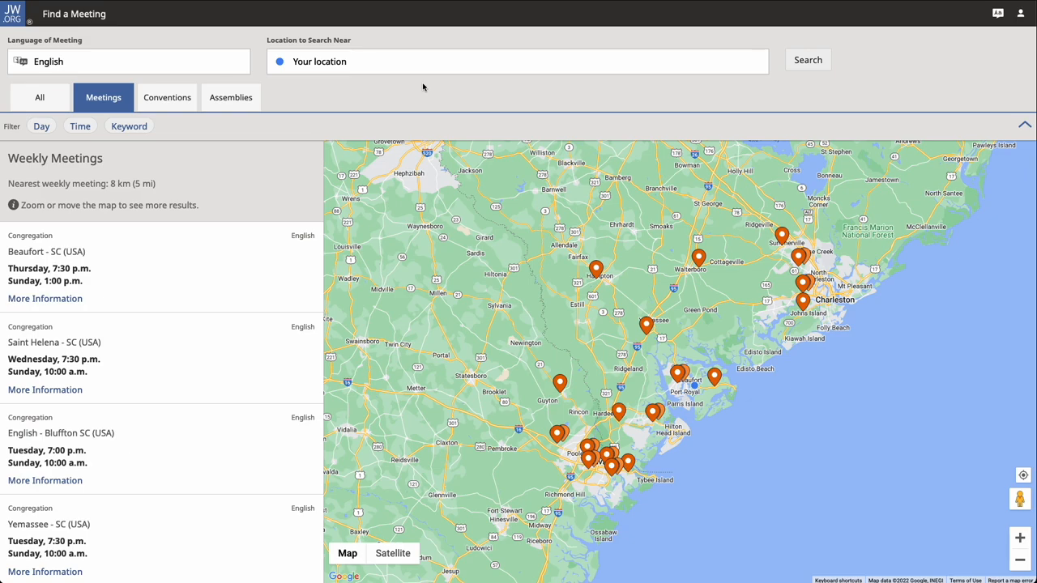
mouse_move(273, 99)
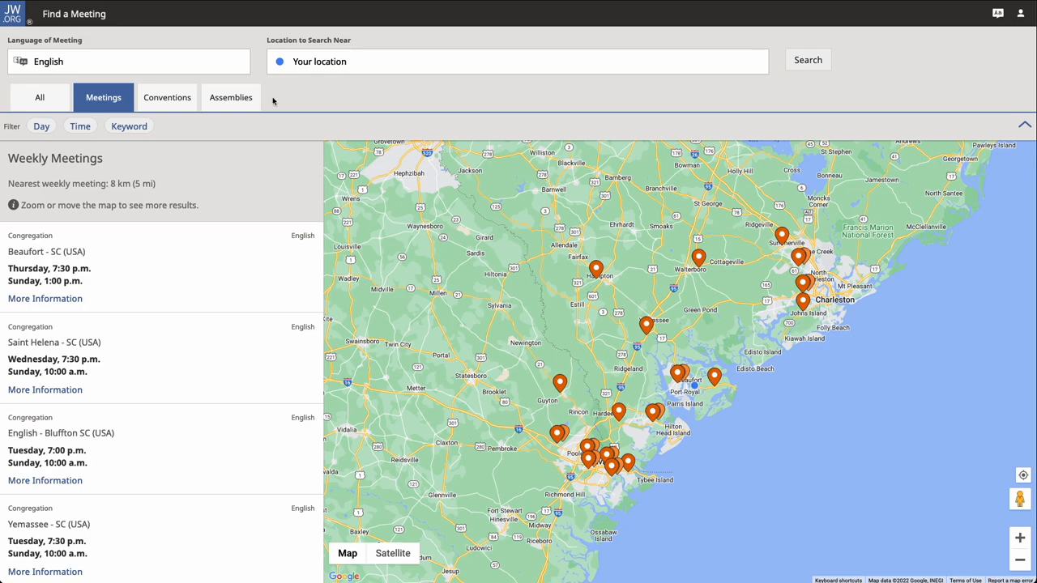
left_click(645, 335)
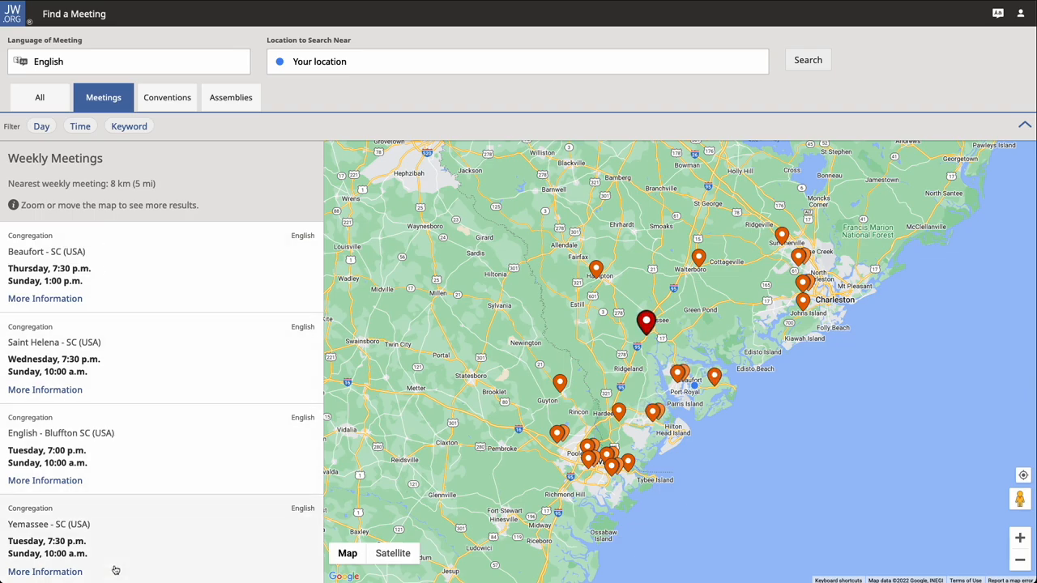
left_click(45, 572)
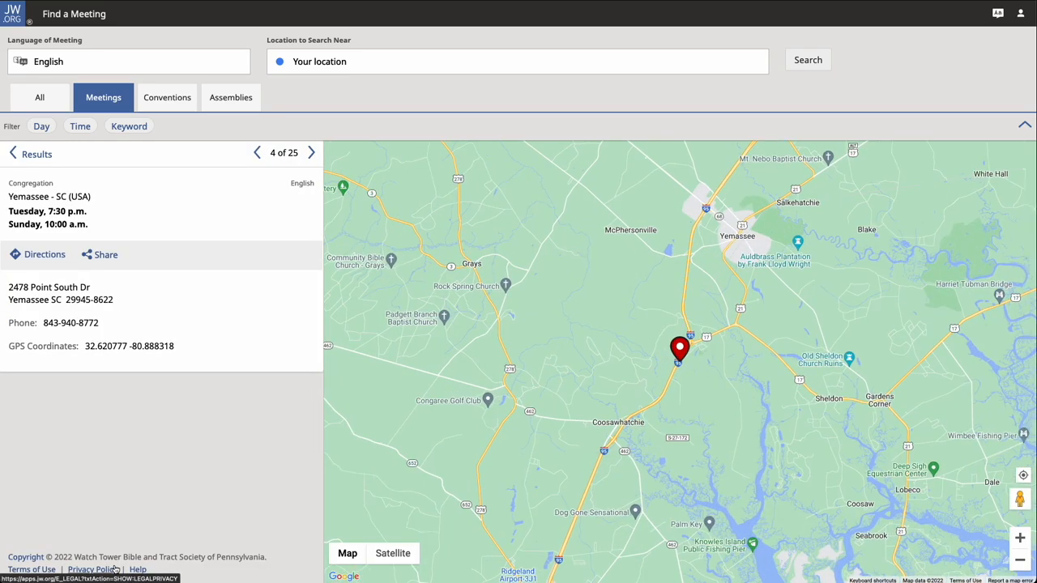
left_click(99, 254)
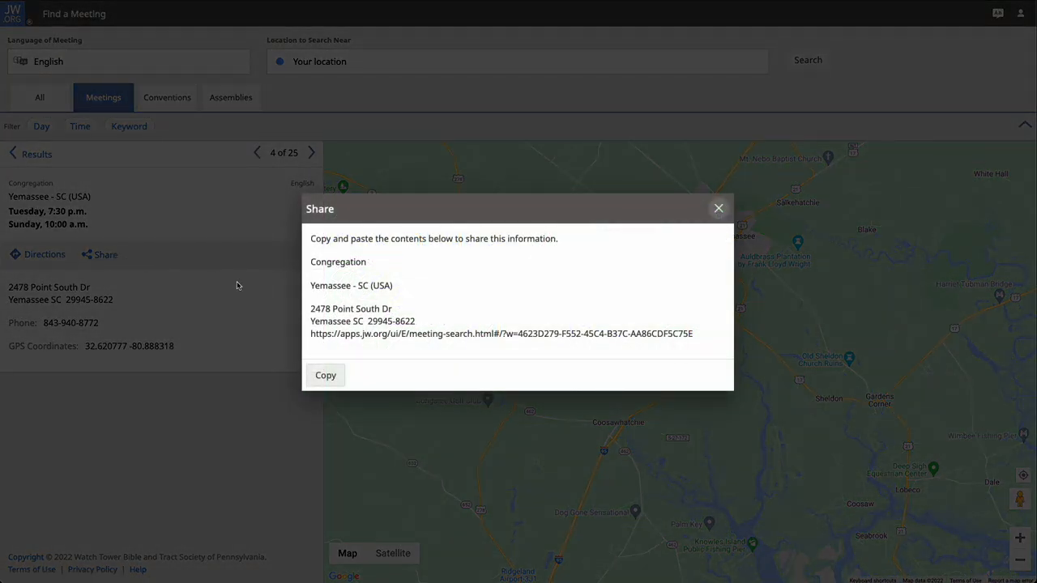
left_click(324, 376)
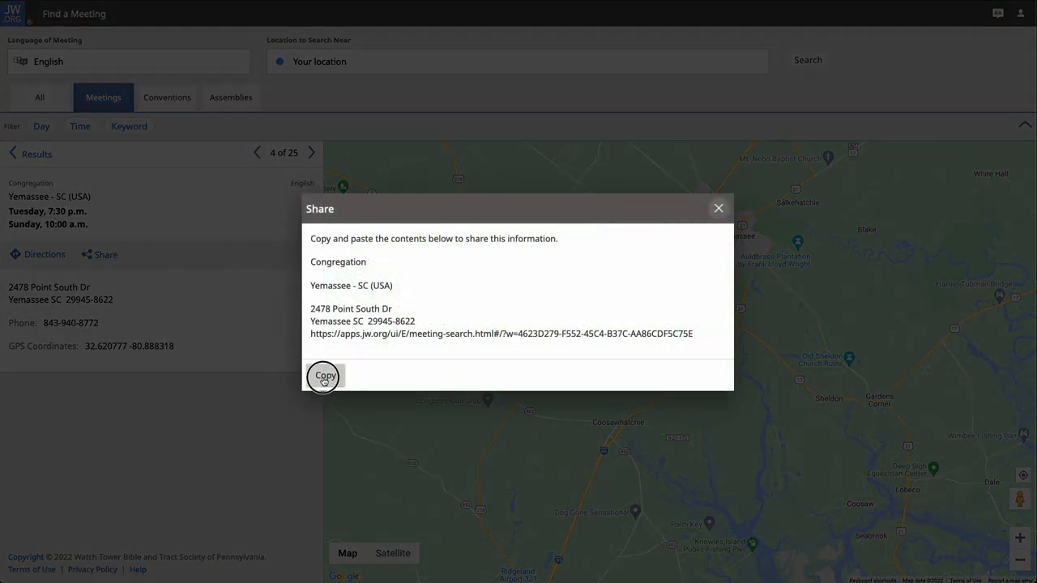
left_click(324, 376)
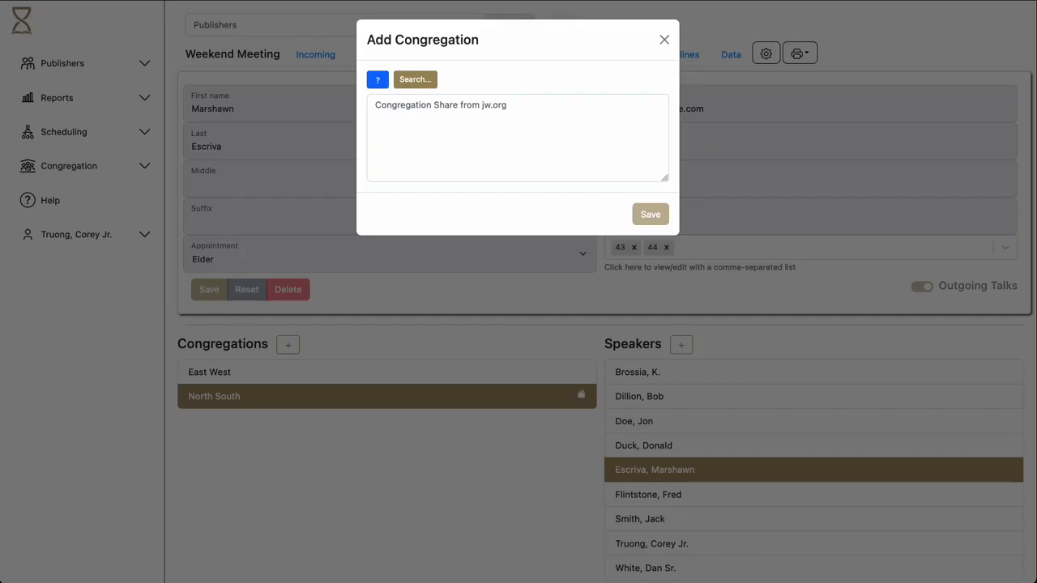
Paste the Yemassee share text, save the congregation, and open its details.
left_click(439, 137)
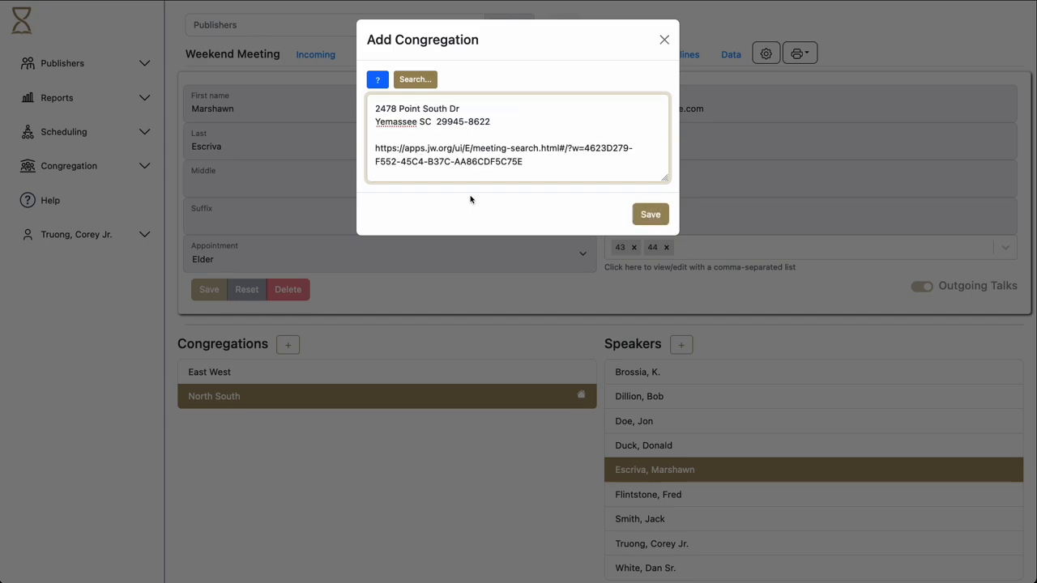
left_click(650, 214)
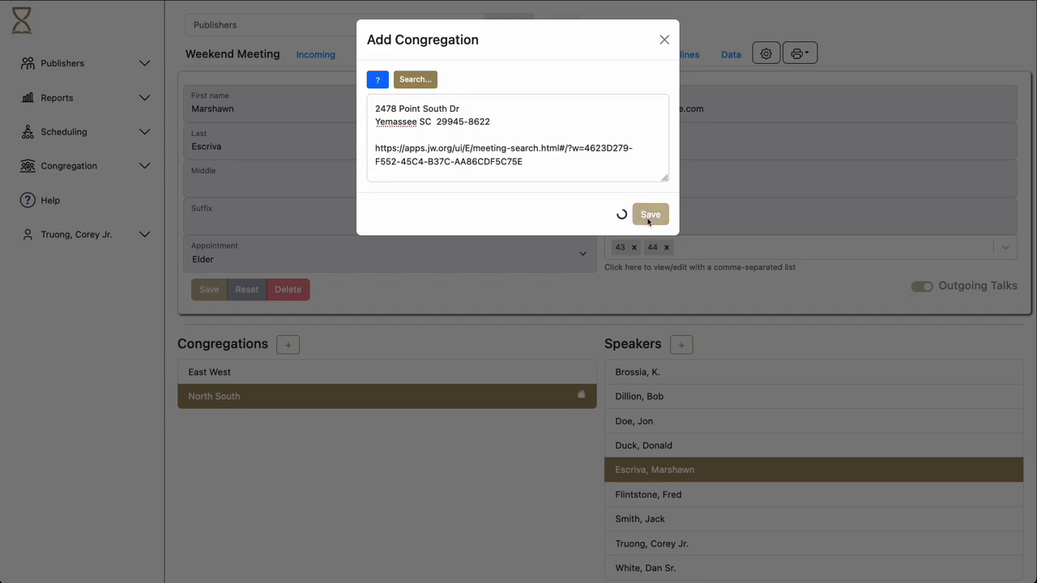
left_click(650, 214)
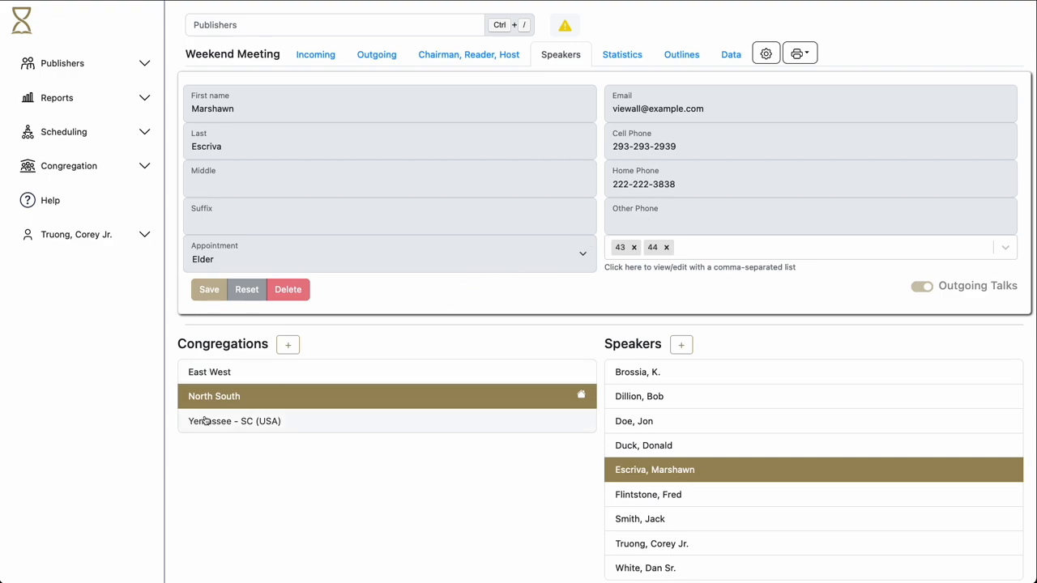
left_click(234, 422)
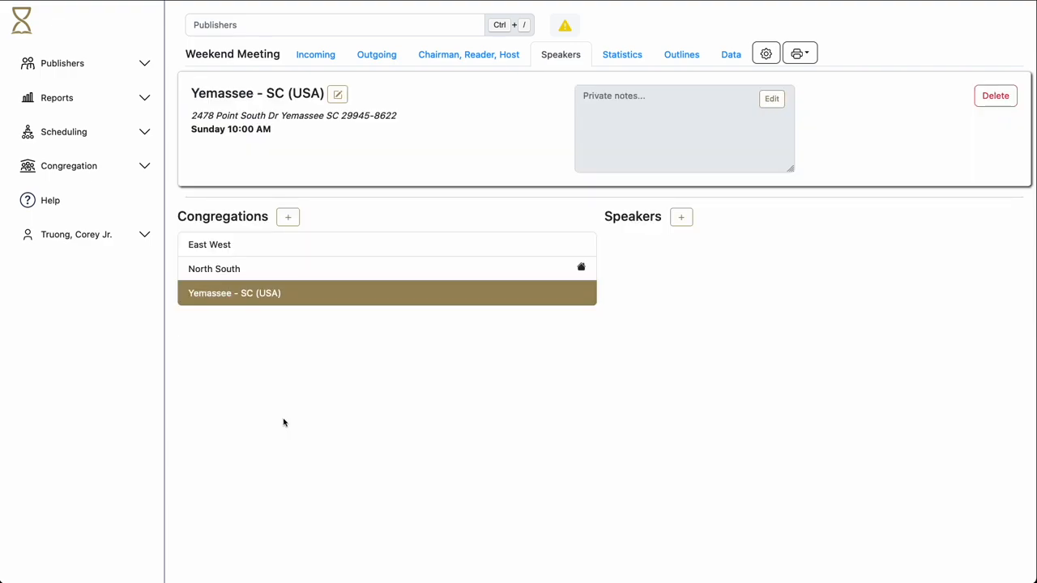
mouse_move(270, 144)
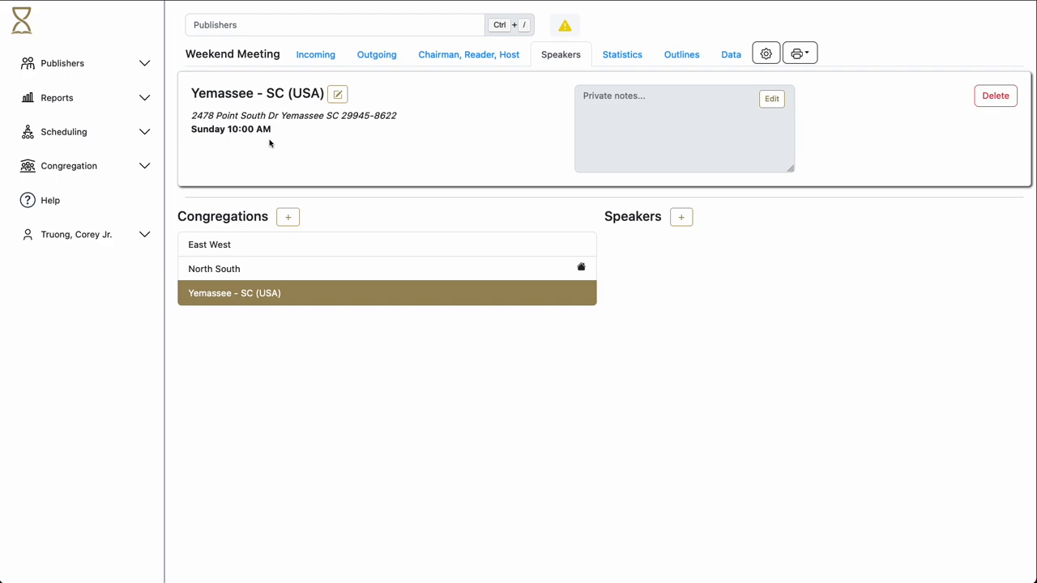
Rename the congregation from Yemassee - SC to just 'Yemassee'.
left_click(337, 94)
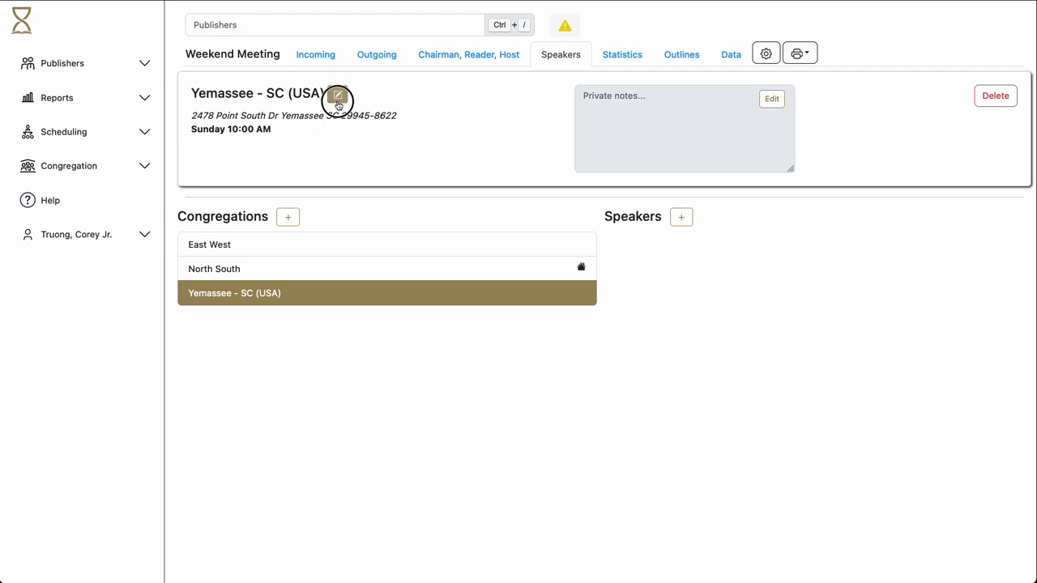
left_click(336, 100)
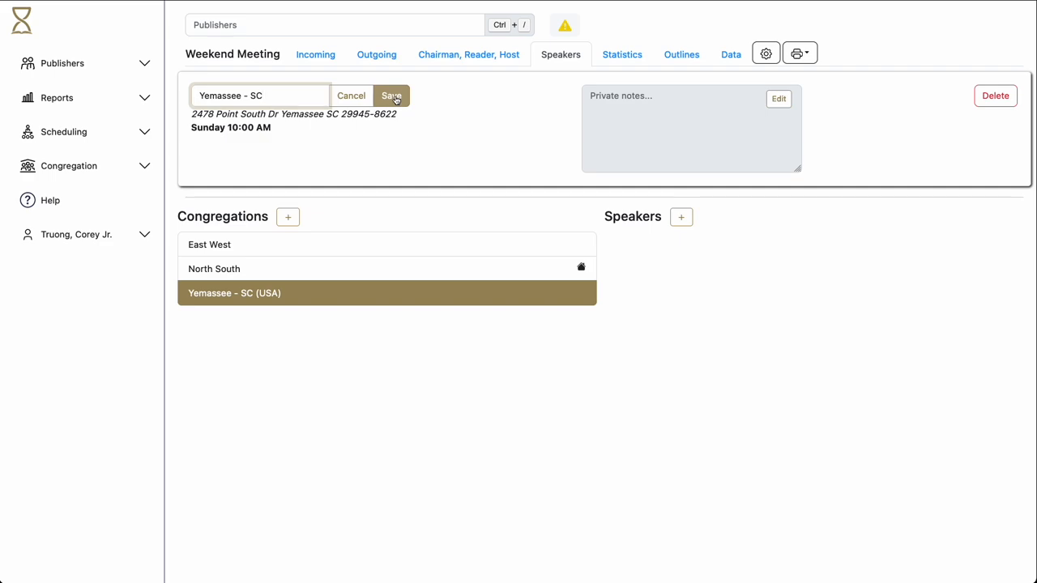
left_click(391, 95)
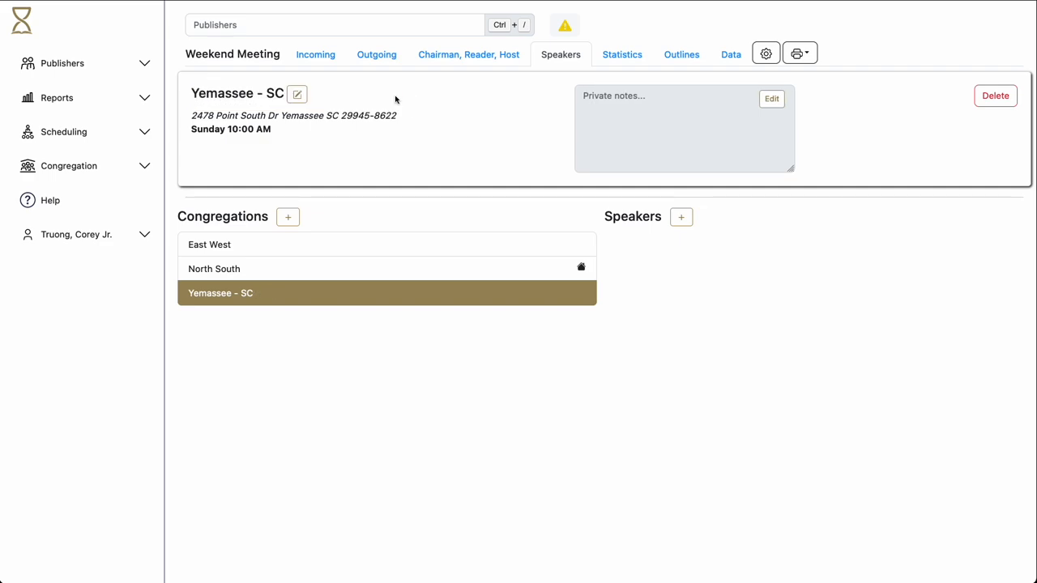
mouse_move(382, 100)
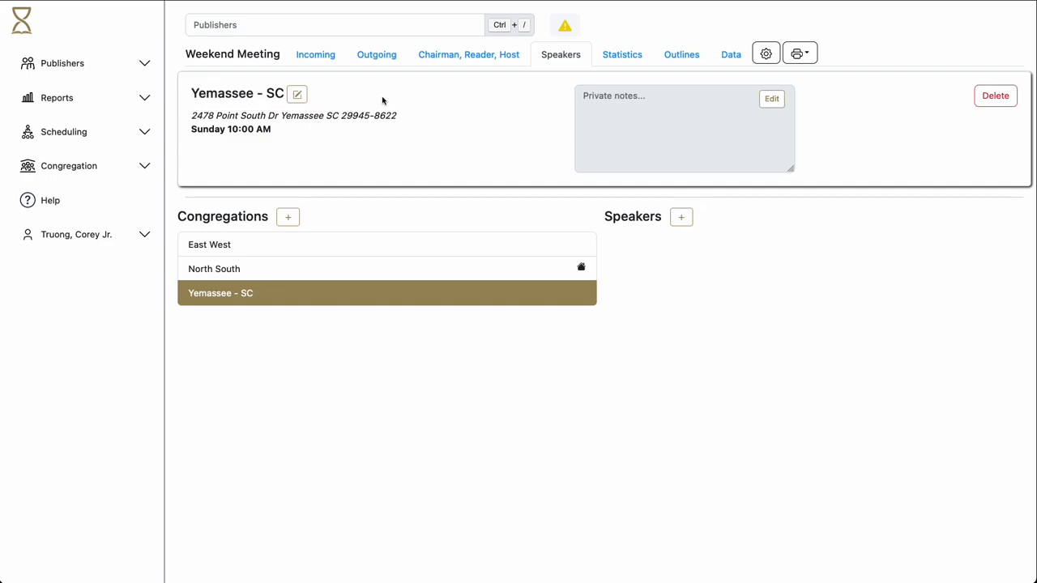
left_click(296, 94)
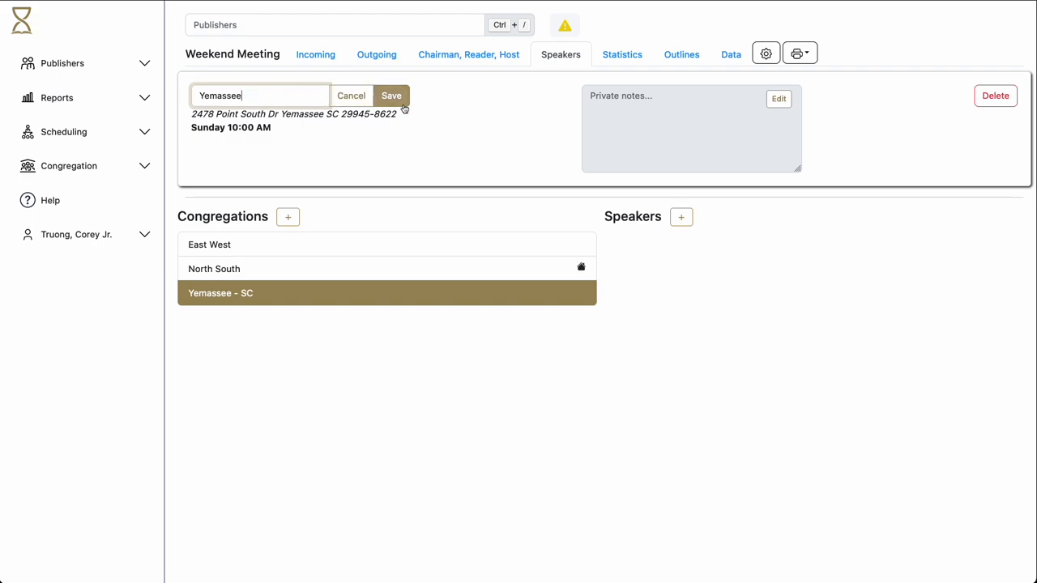
left_click(390, 95)
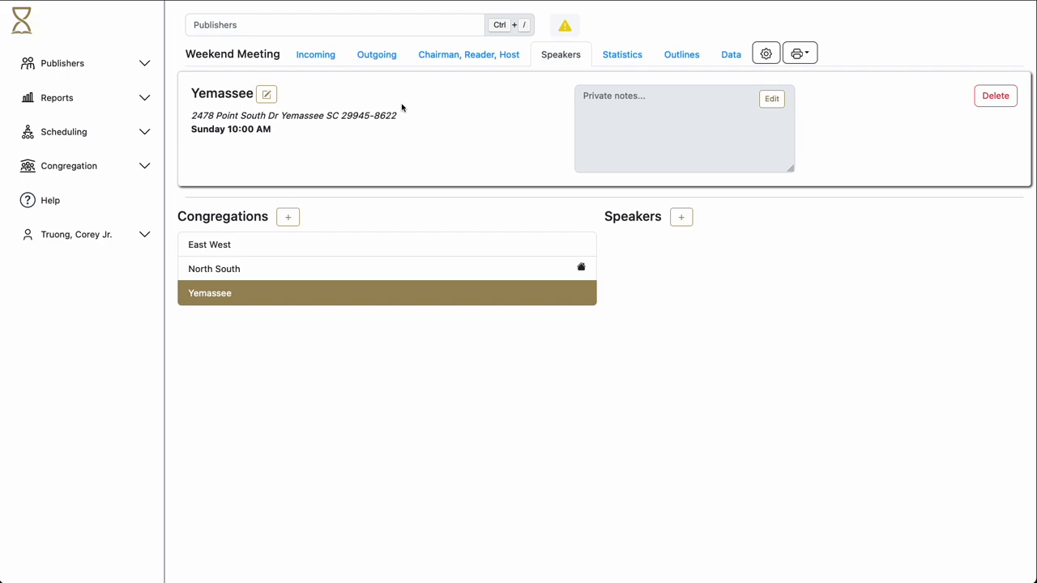
Add the private note 'Has great speakers!' to Yemassee.
left_click(771, 98)
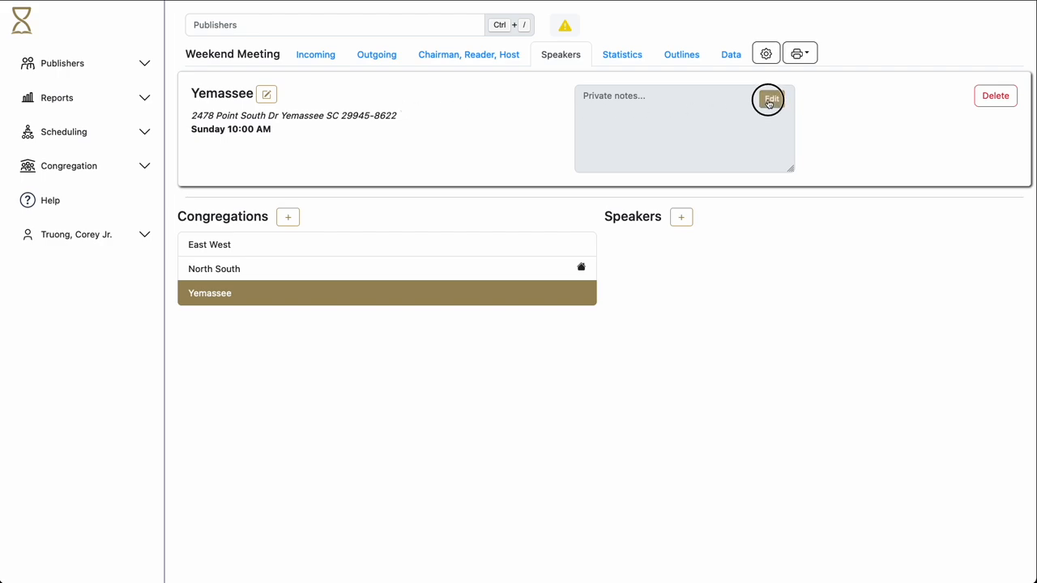
type("H")
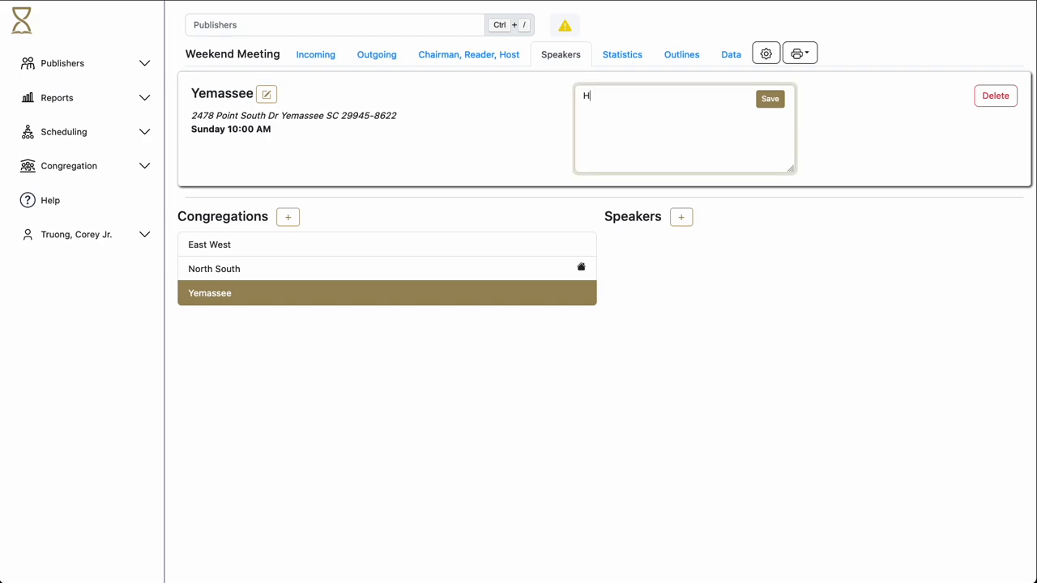
type("as great spe")
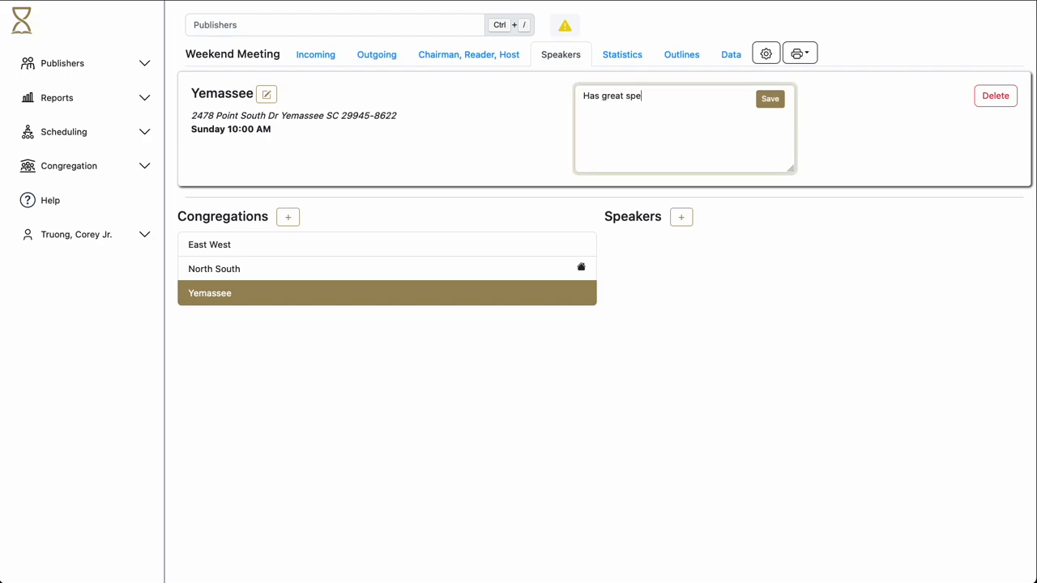
type("akers!")
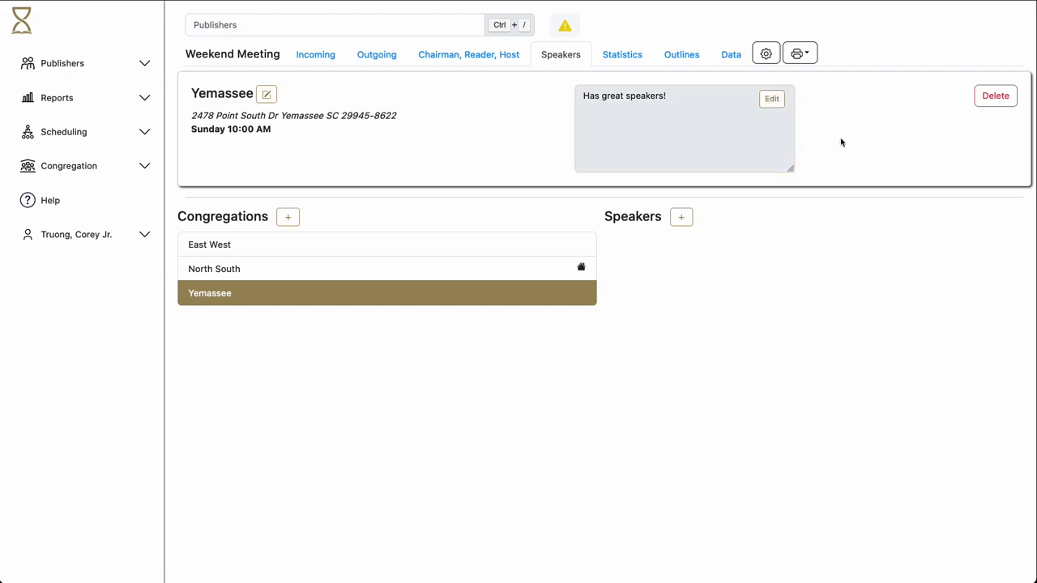
mouse_move(682, 217)
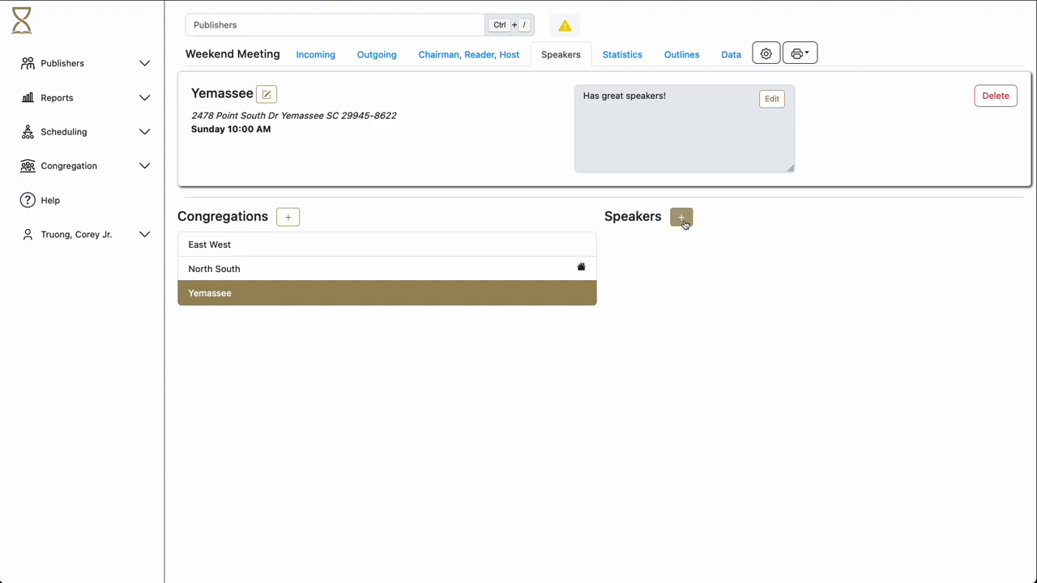
left_click(681, 217)
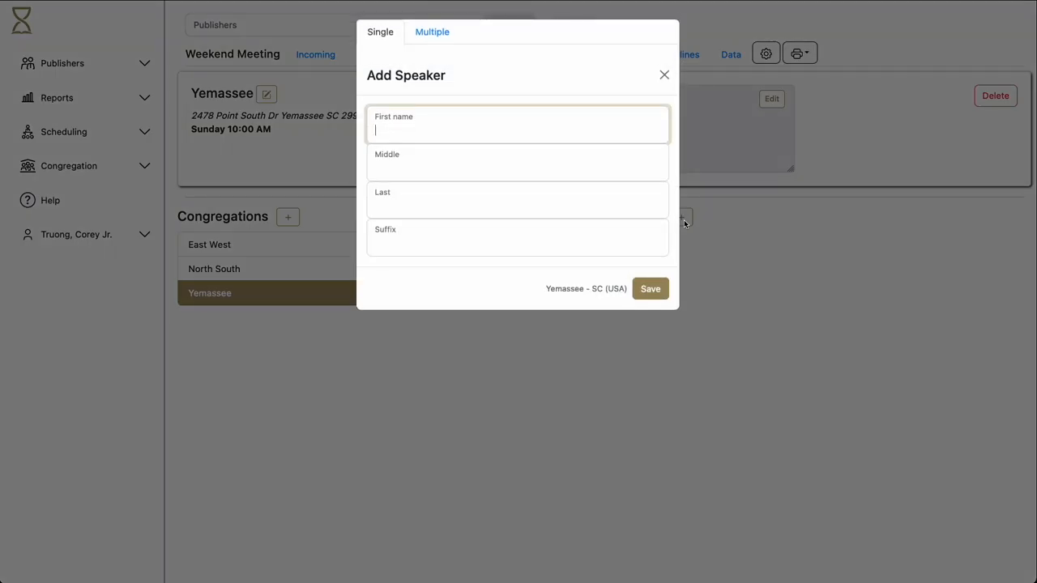
type("Doe")
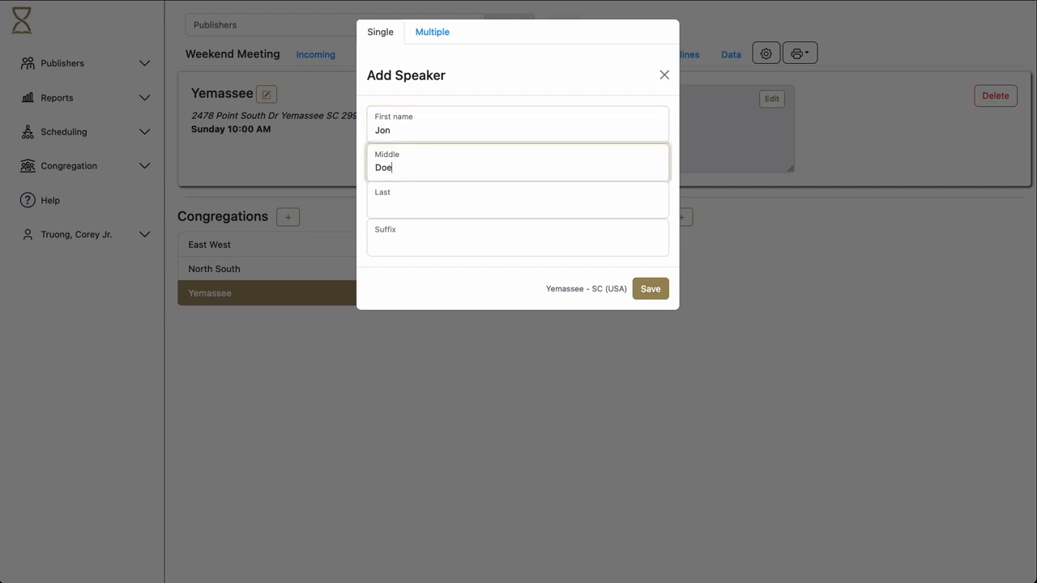
type("Johnson")
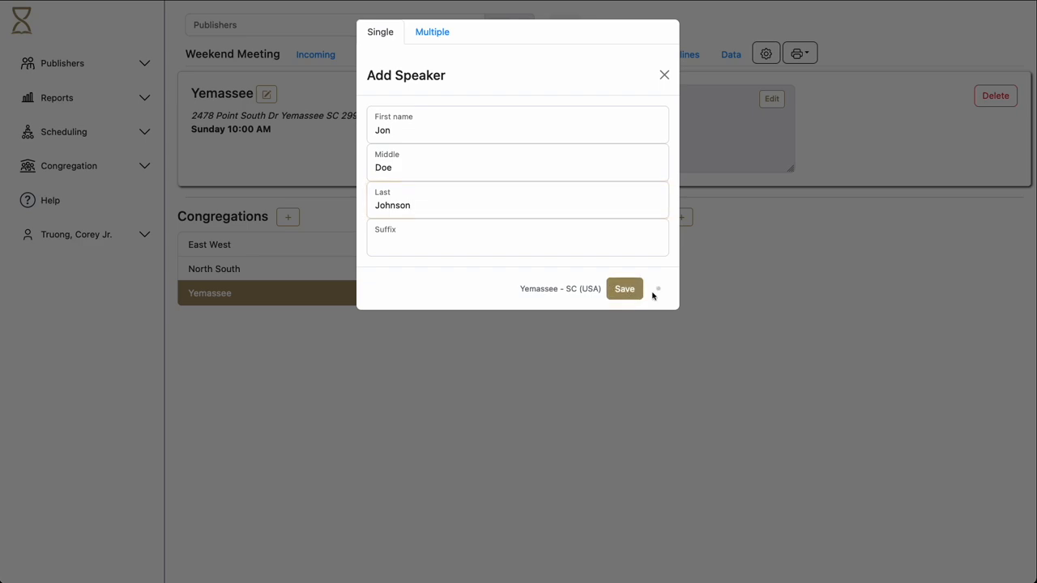
left_click(624, 288)
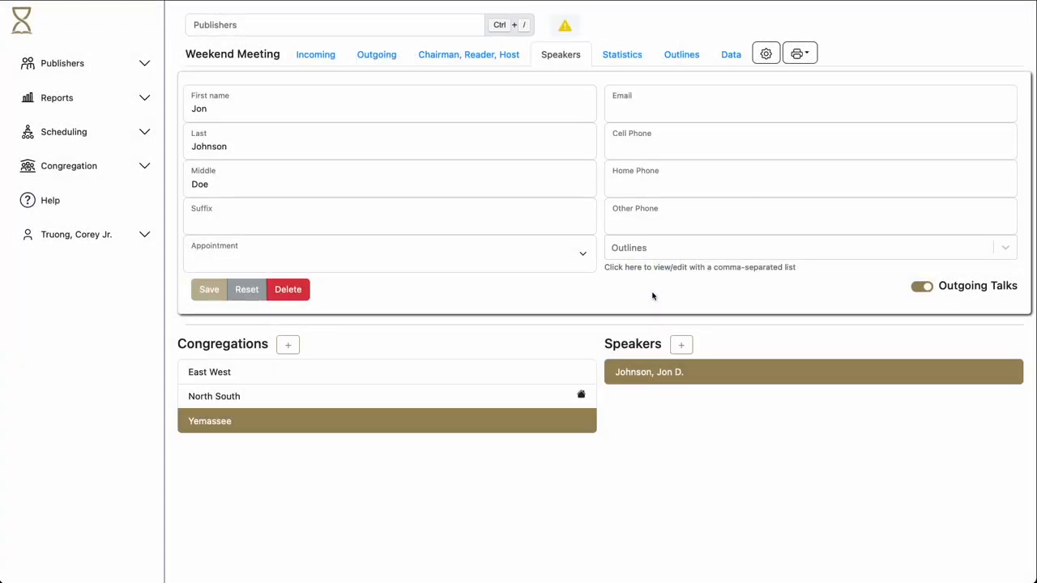
mouse_move(426, 253)
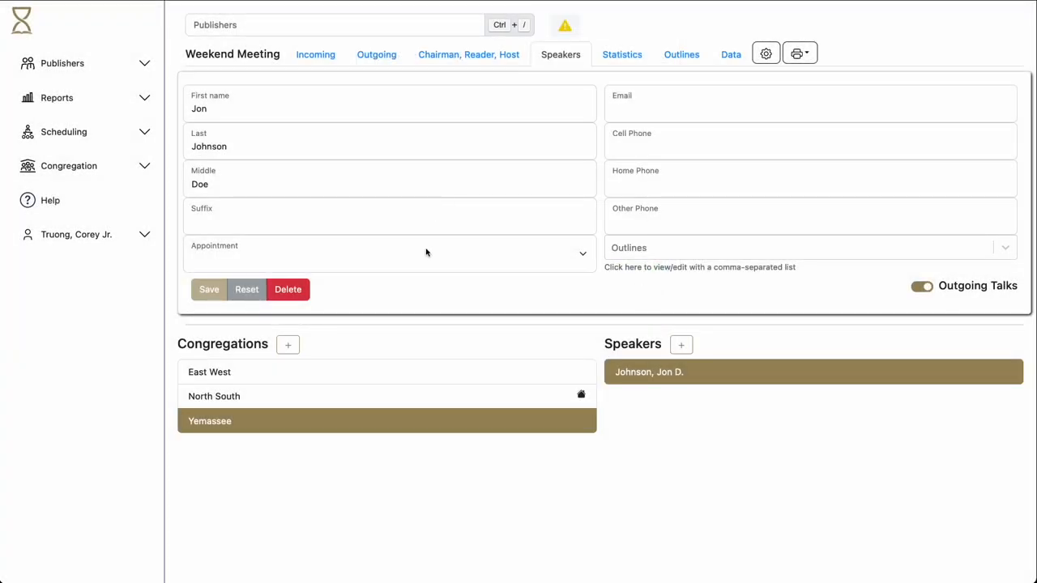
left_click(388, 253)
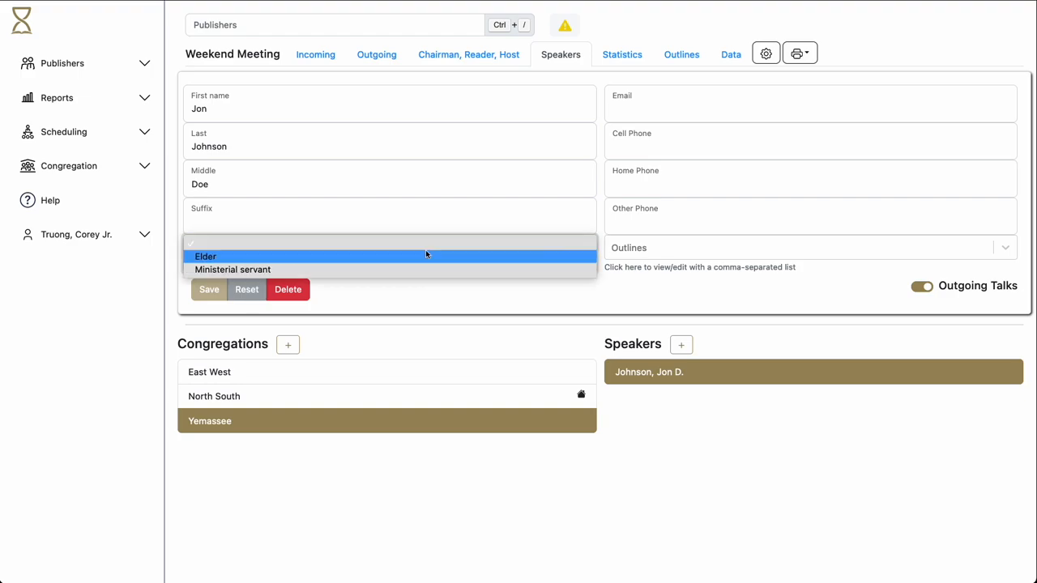
left_click(206, 256)
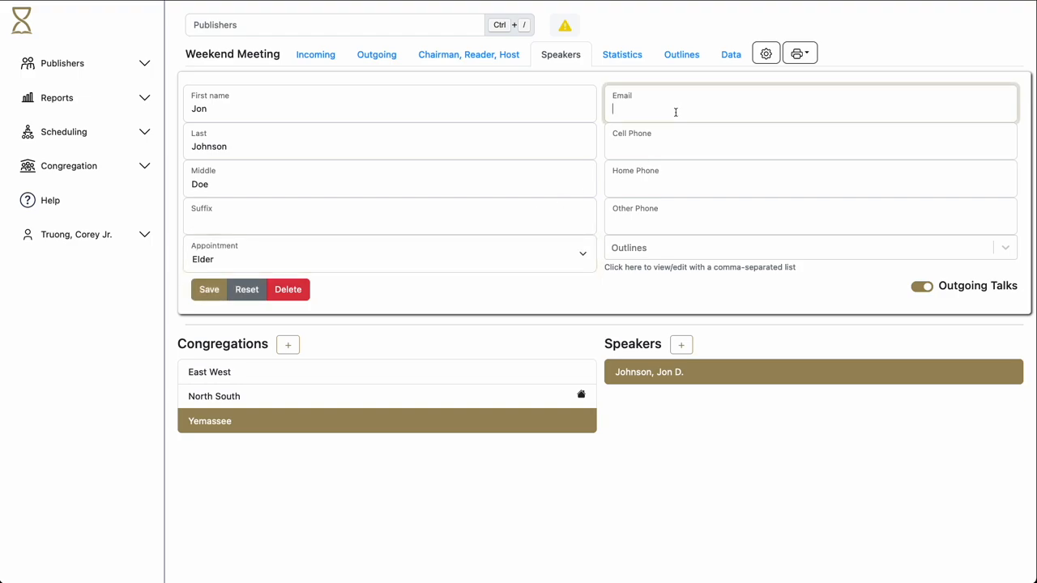
type("jon@doe.com")
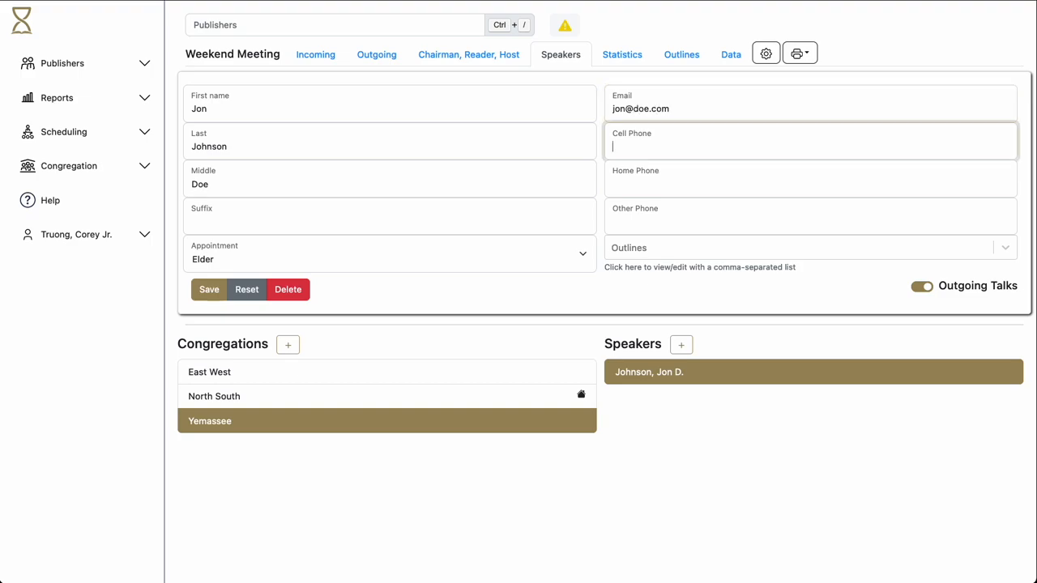
type("555-555-5555")
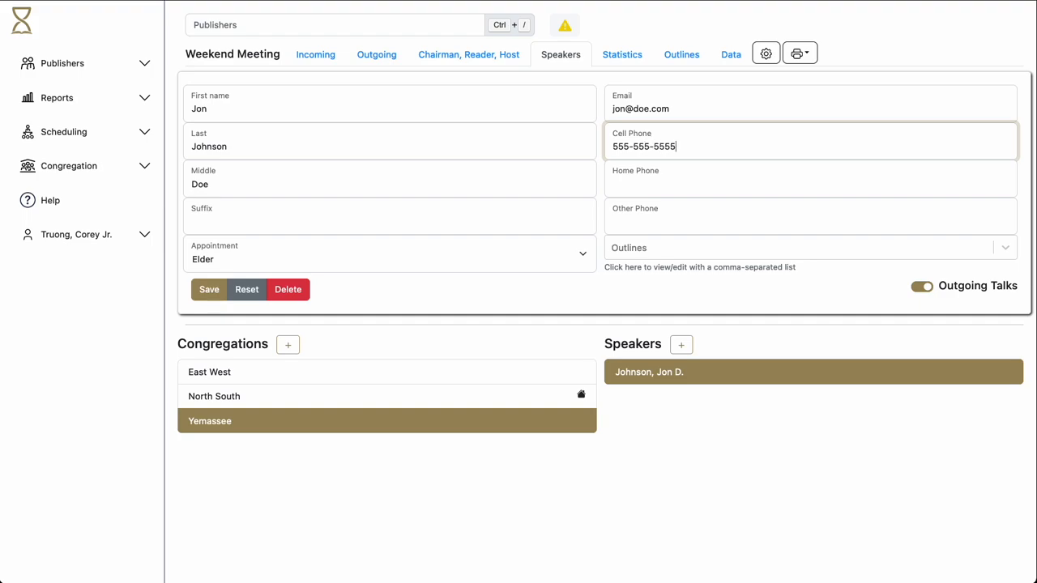
left_click(810, 247)
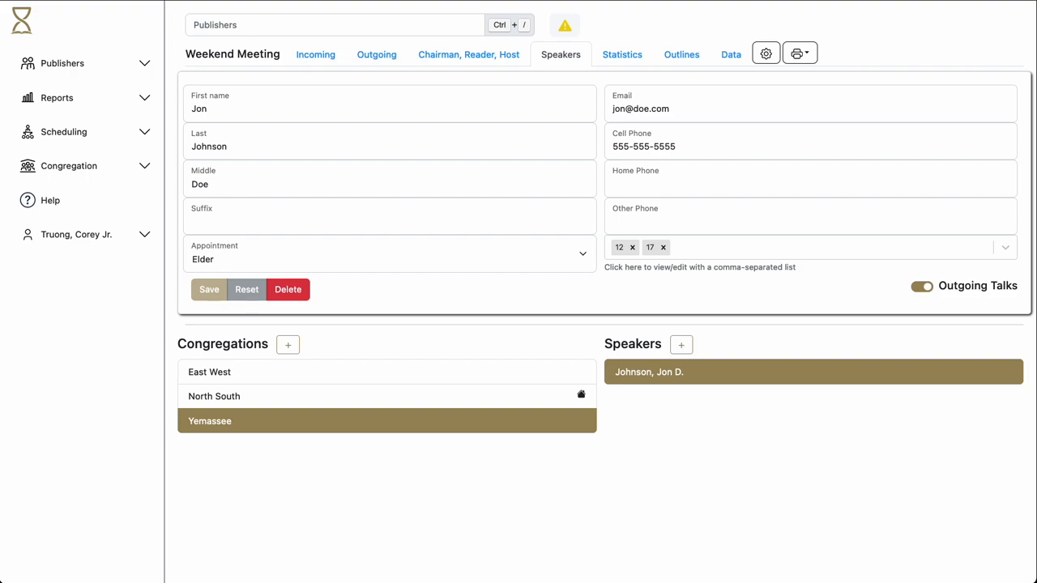
mouse_move(649, 355)
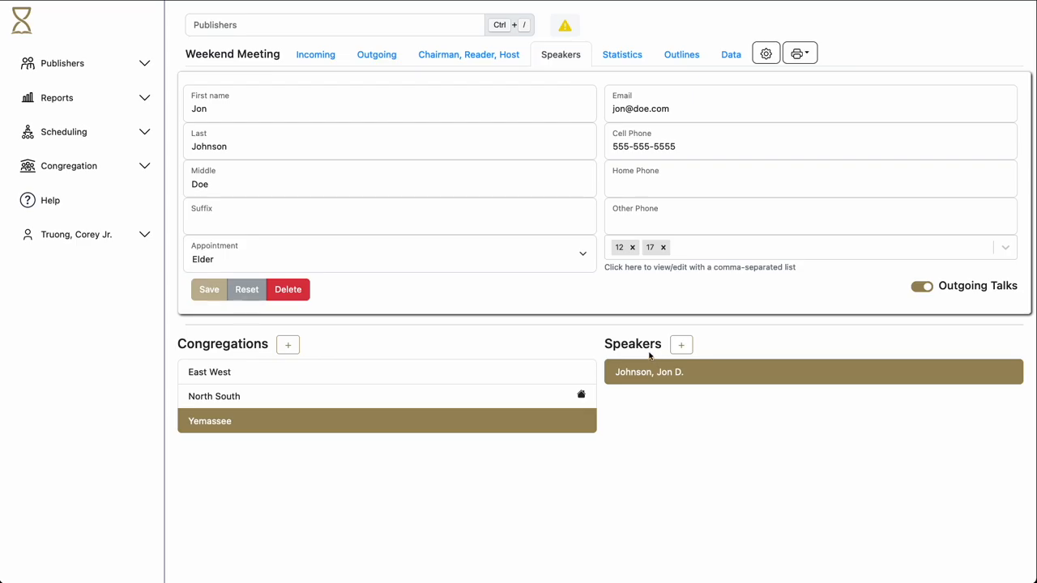
Import multiple speakers into Yemassee from public_speakers.csv.
left_click(680, 344)
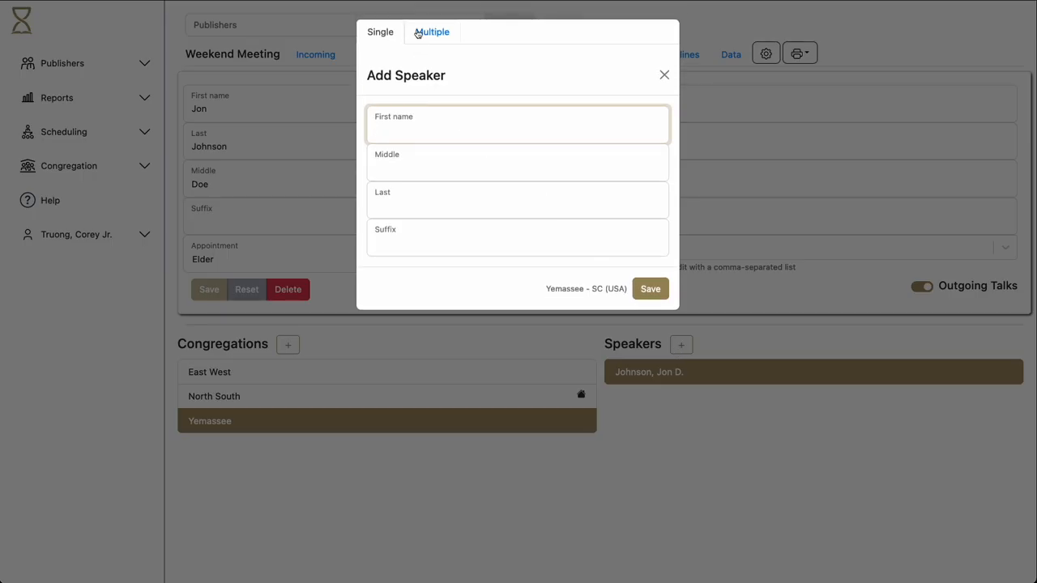
left_click(431, 31)
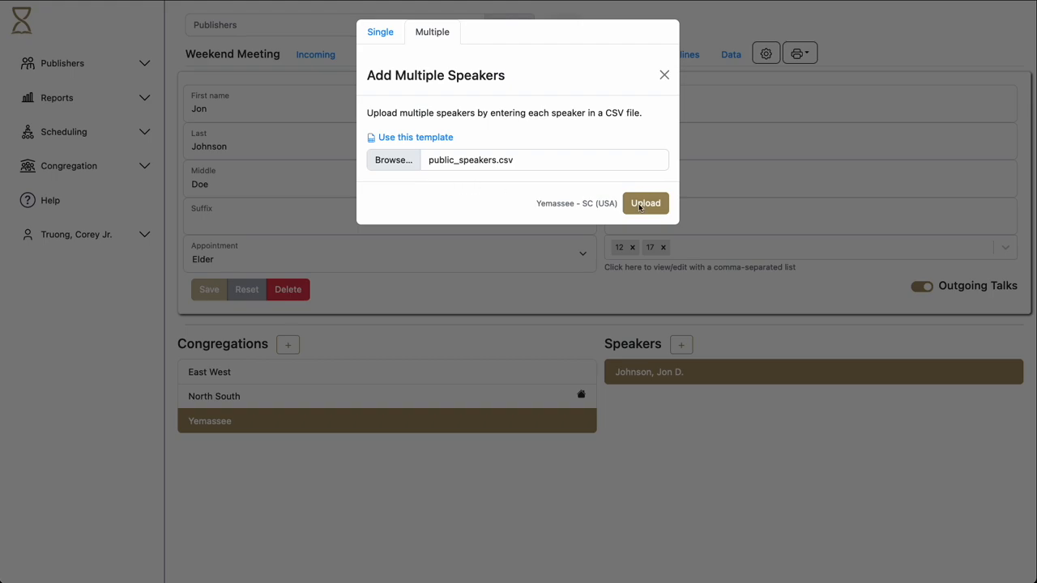
left_click(645, 203)
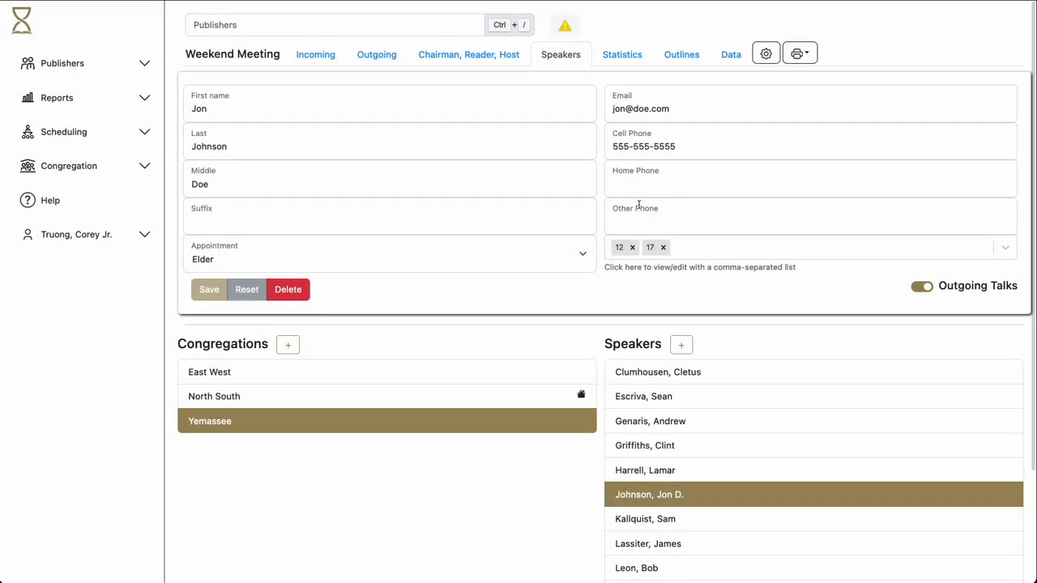
Set Cletus Clumhousen's talks to 4, 17, 55, 66, 77, 88 and 102 and save.
left_click(658, 372)
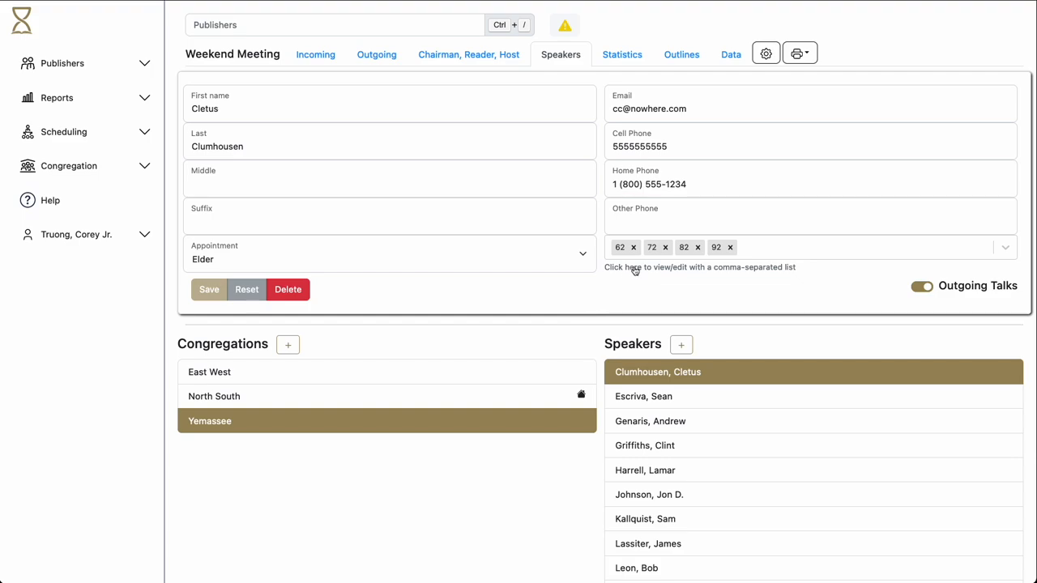
left_click(636, 269)
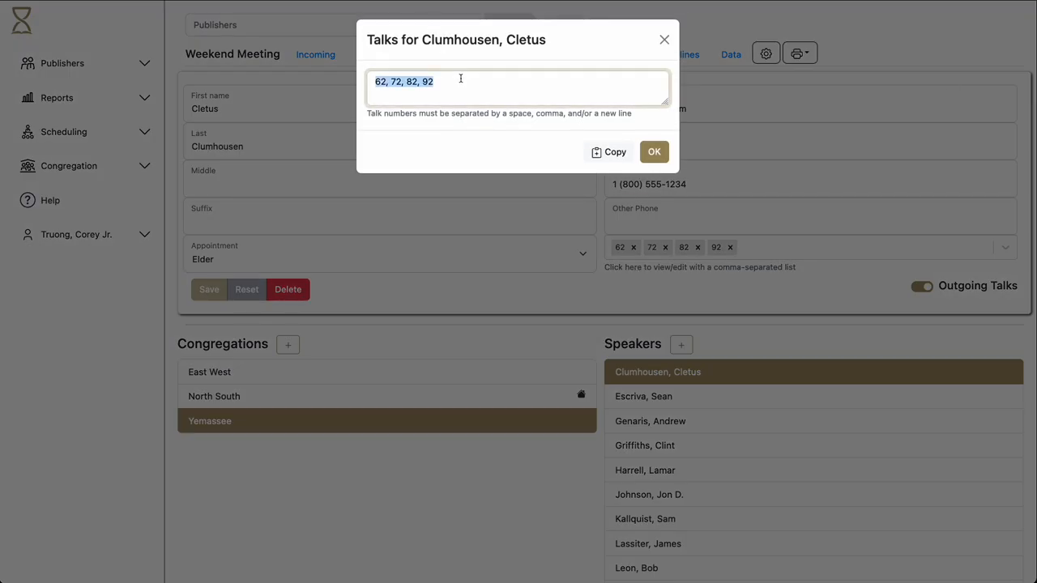
type("55,66,77,88,102,17,4")
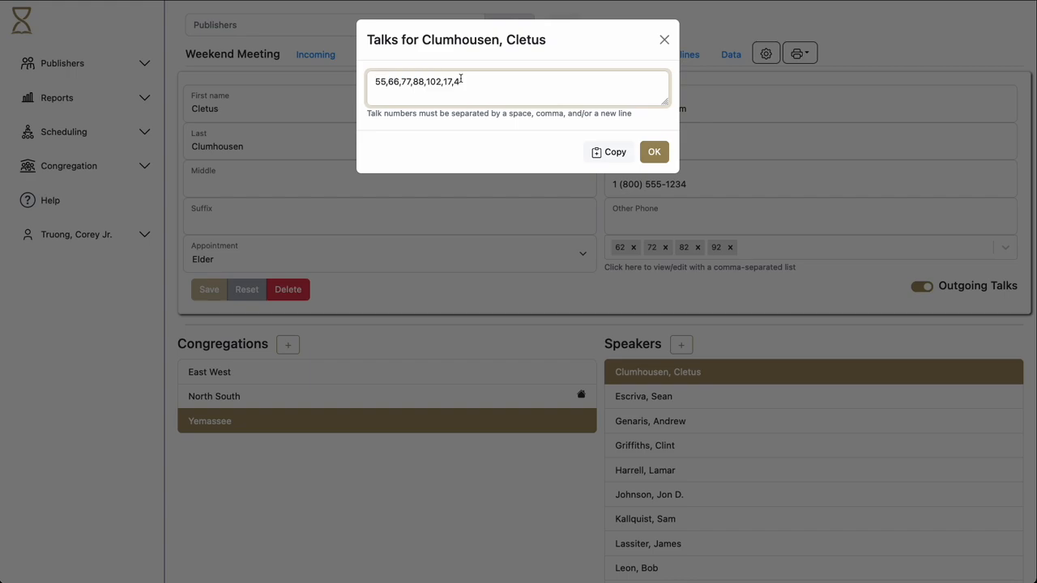
left_click(653, 151)
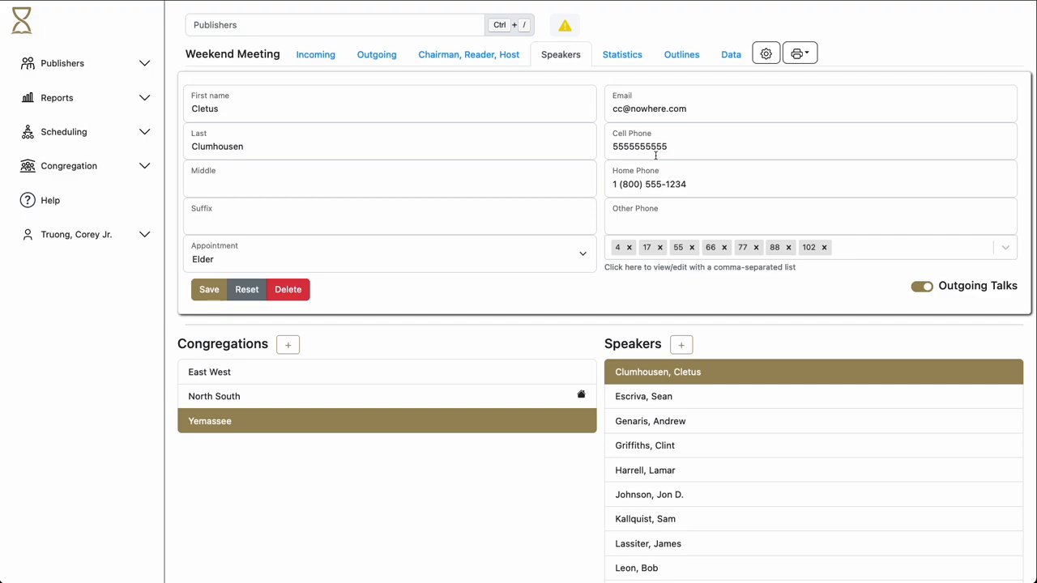
left_click(209, 289)
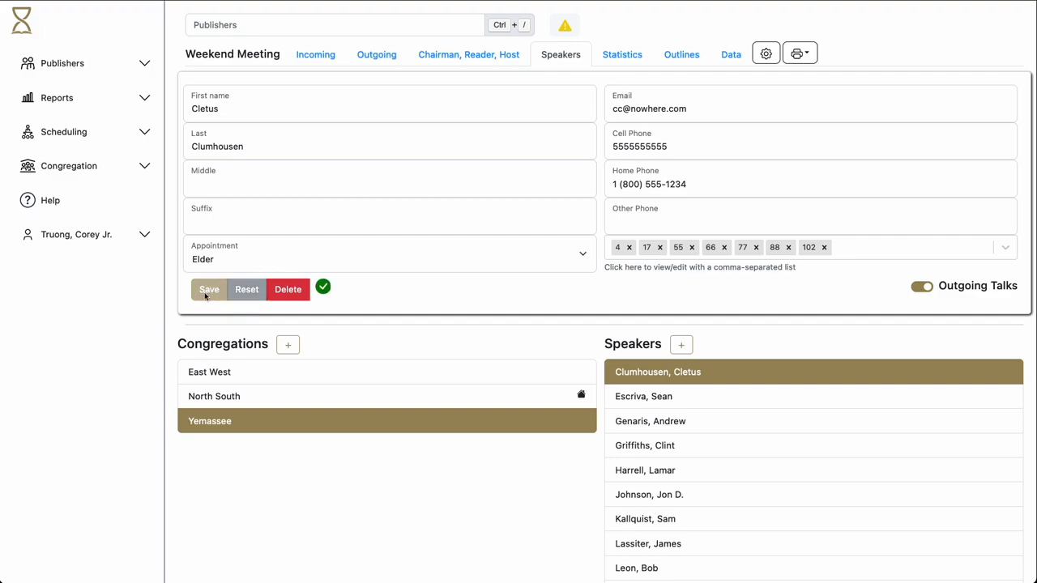
left_click(213, 396)
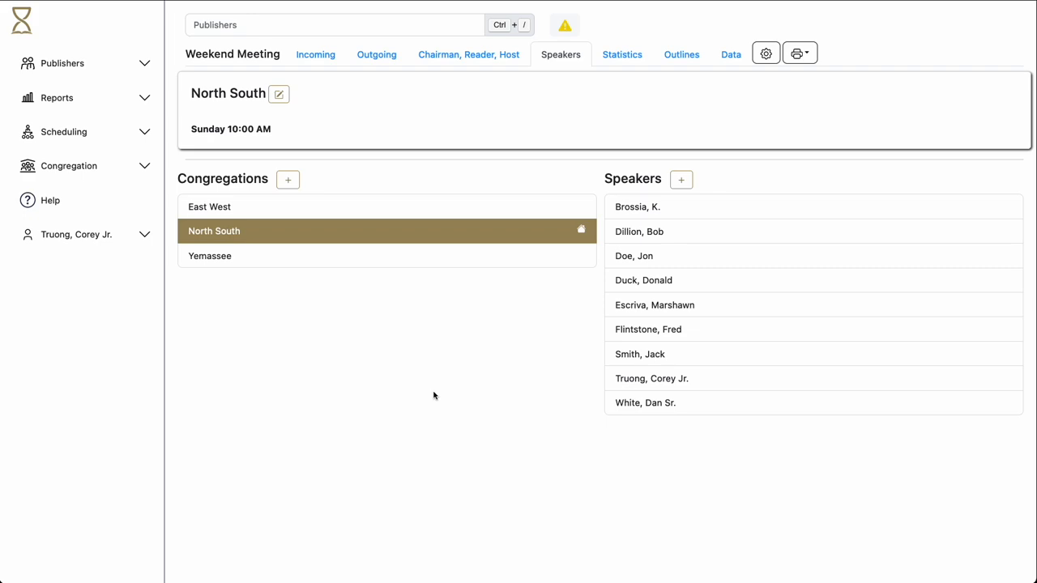
Deselect North South so its speaker details collapse.
left_click(654, 305)
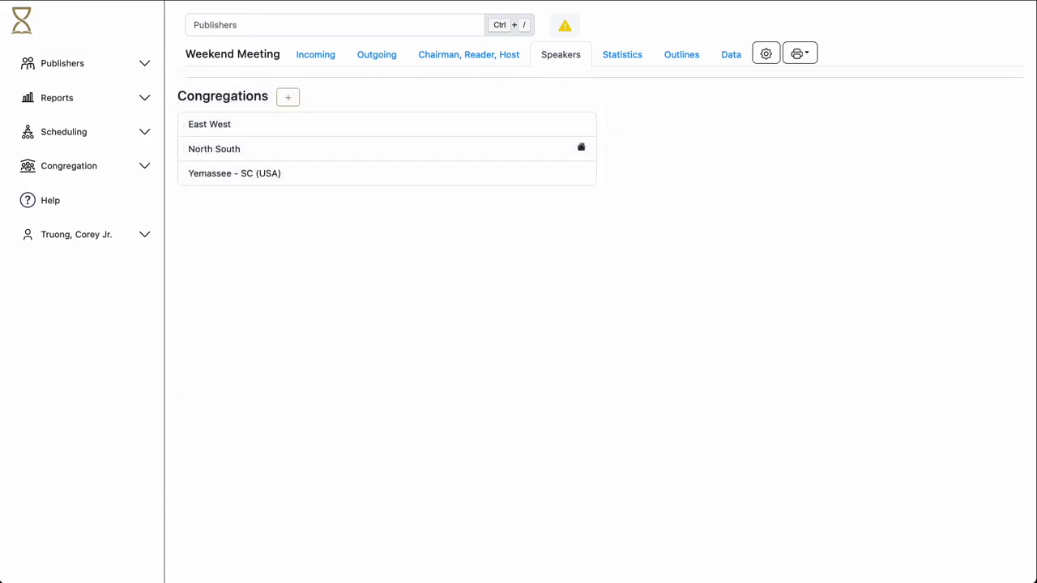
mouse_move(304, 107)
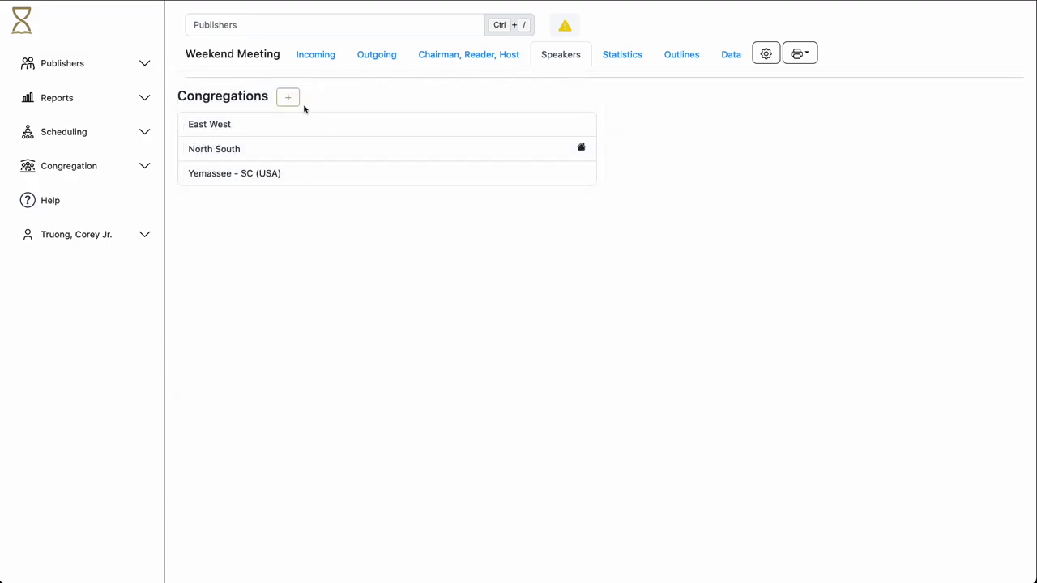
Add the Springfield GA congregation by sharing it from jw.org and saving.
left_click(288, 97)
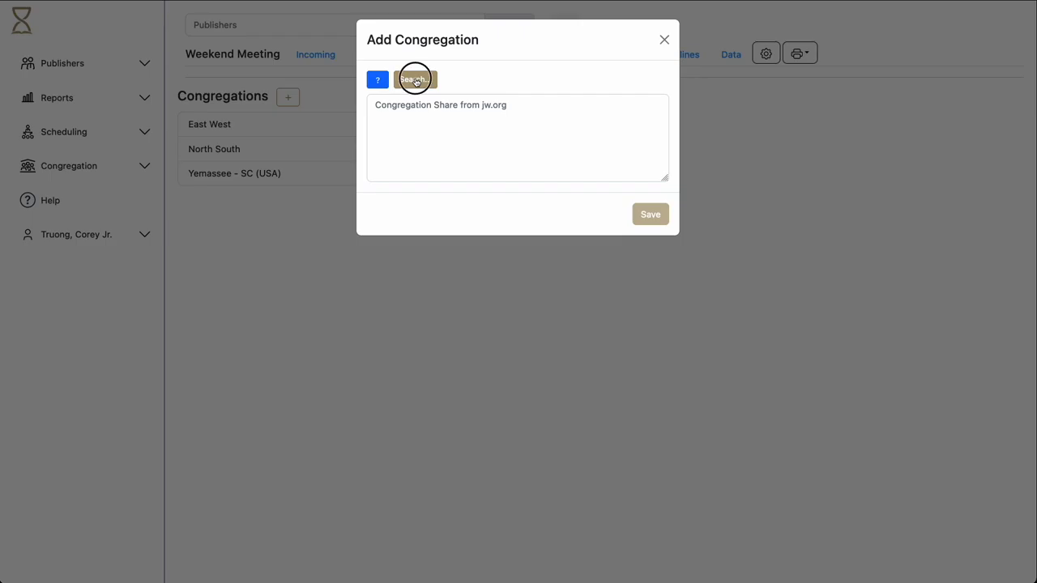
left_click(413, 80)
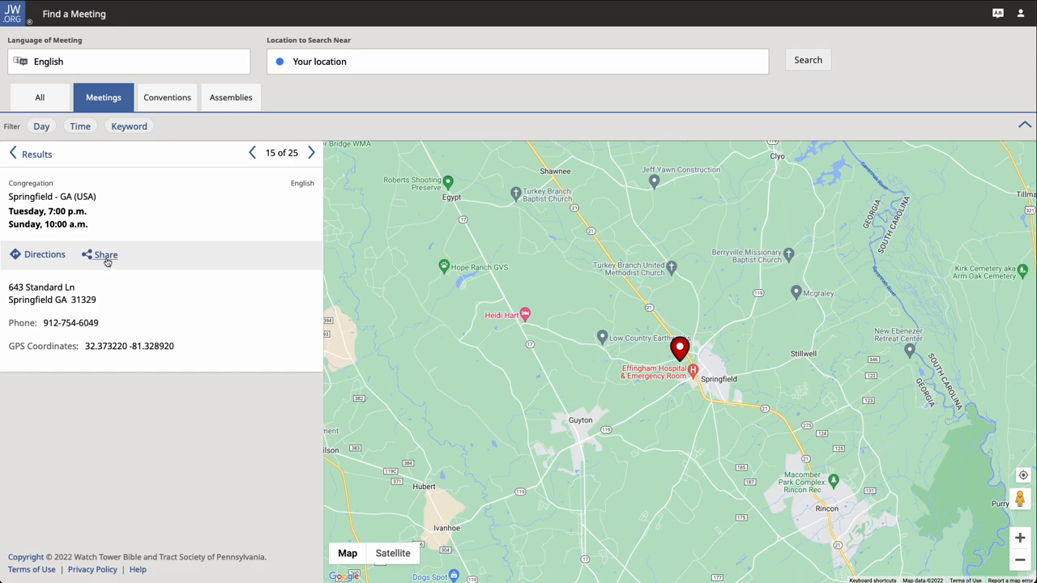
left_click(104, 254)
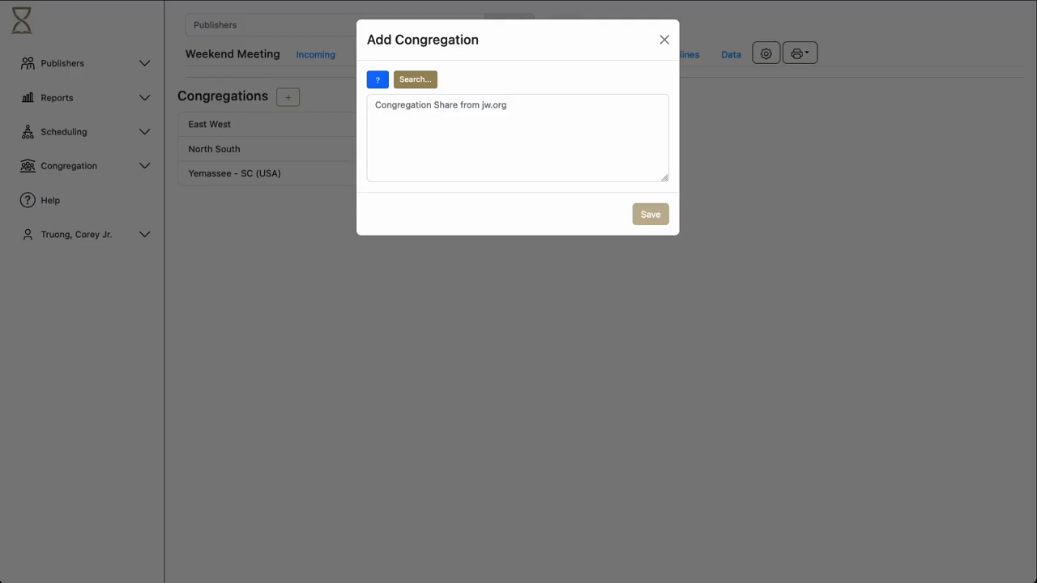
left_click(484, 129)
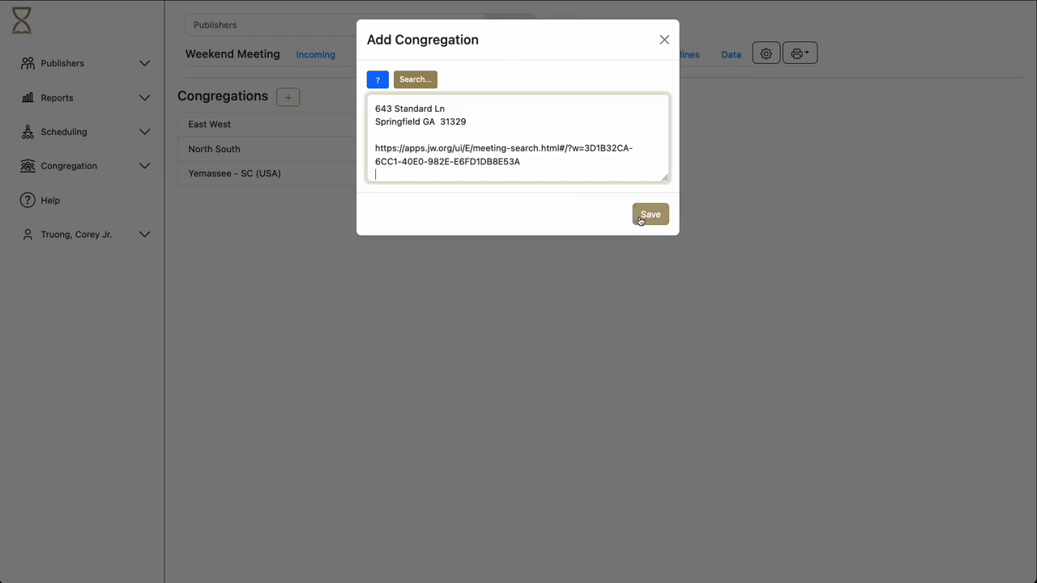
left_click(649, 214)
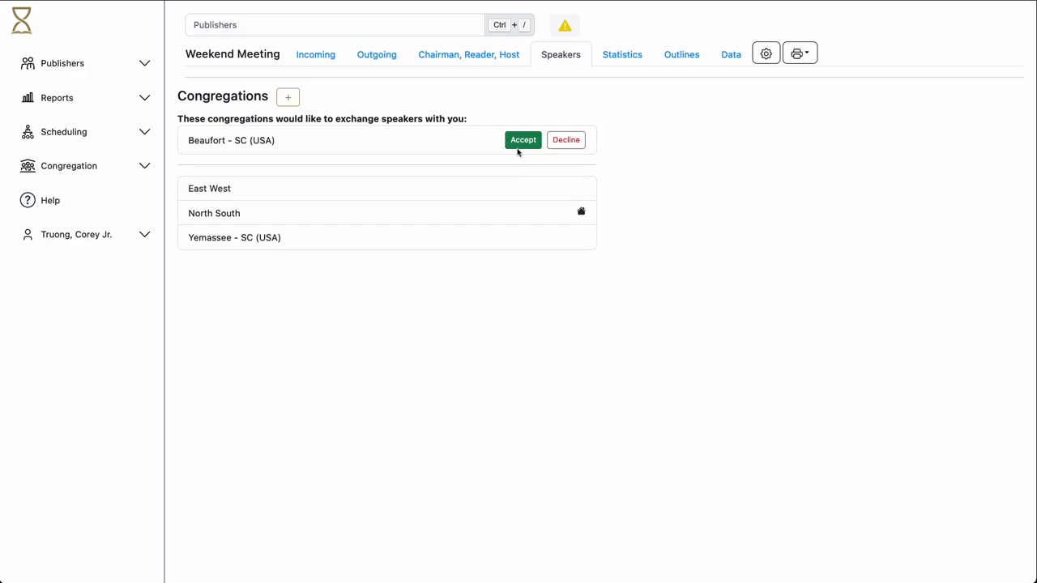
Accept Beaufort - SC (USA)'s speaker exchange request and view September 2022 outgoing talks.
left_click(522, 139)
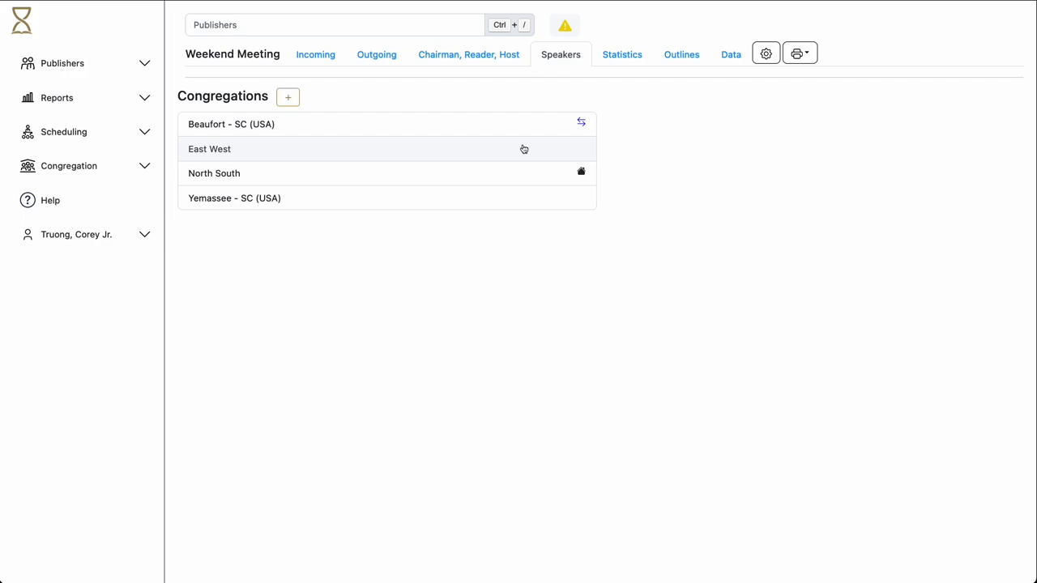
left_click(376, 54)
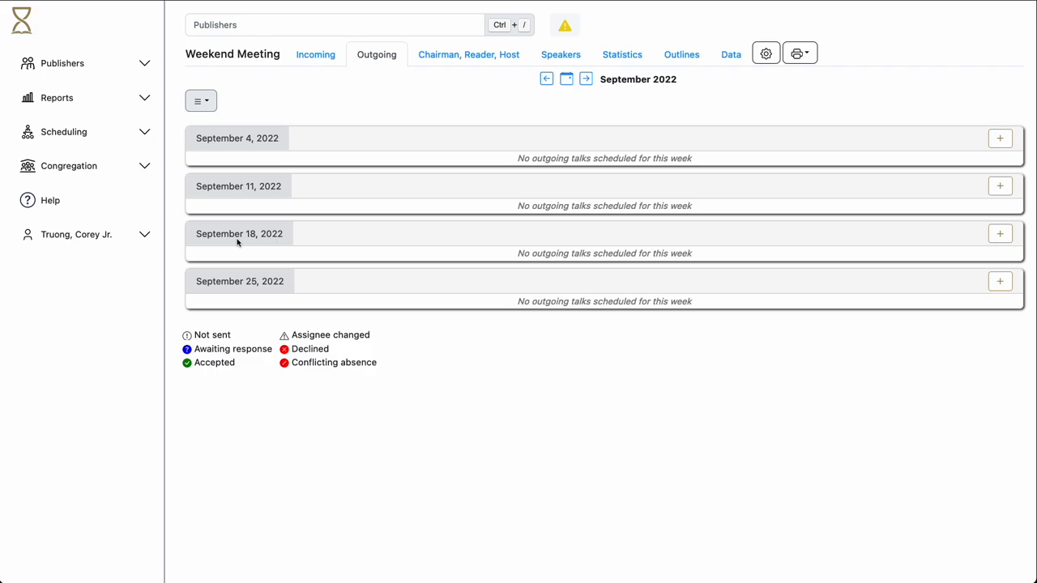
mouse_move(868, 252)
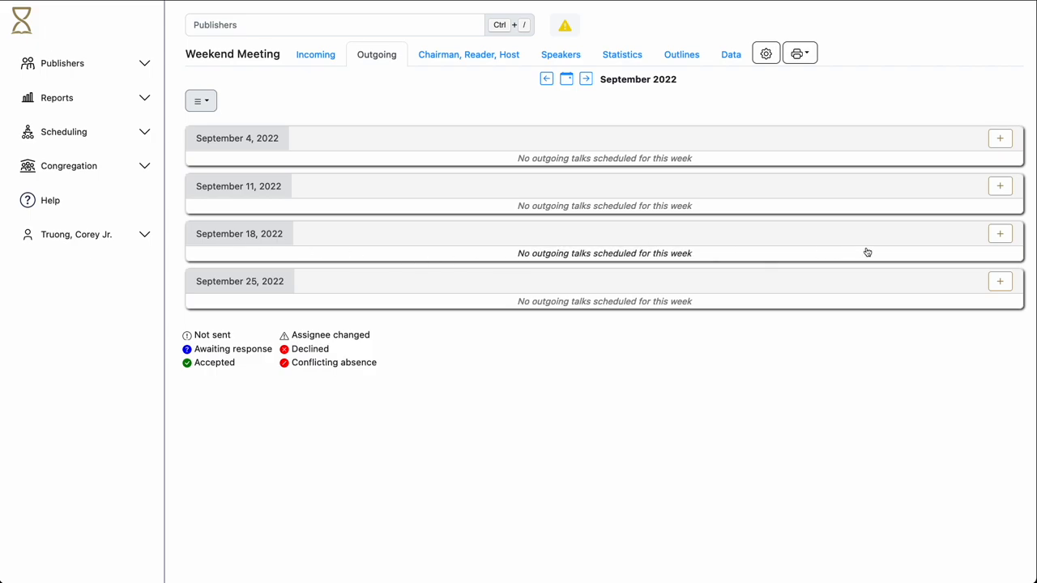
Add Donald Duck's outgoing talk 41 to East West for September 18, 2022.
left_click(999, 233)
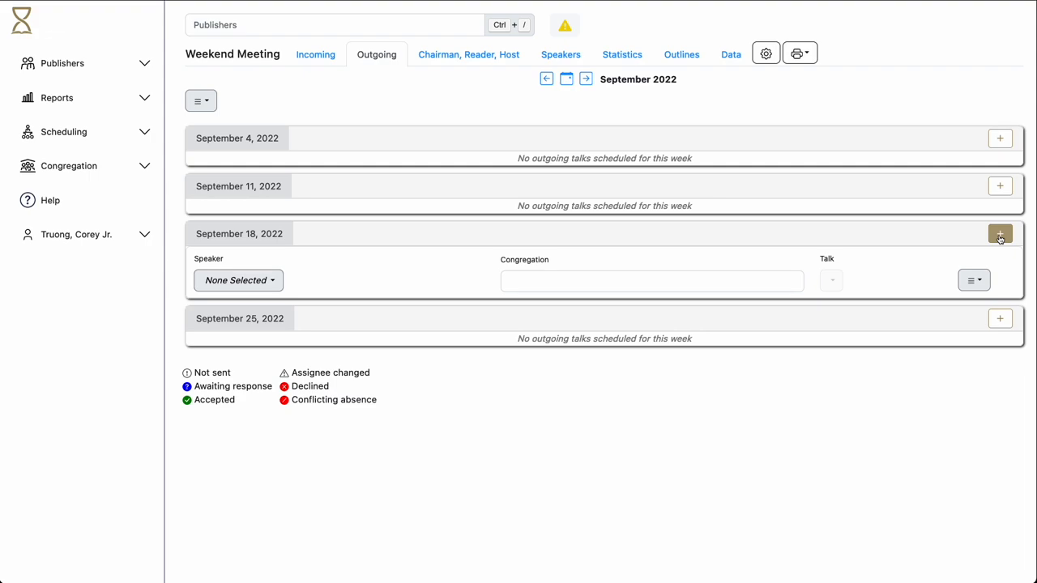
left_click(238, 280)
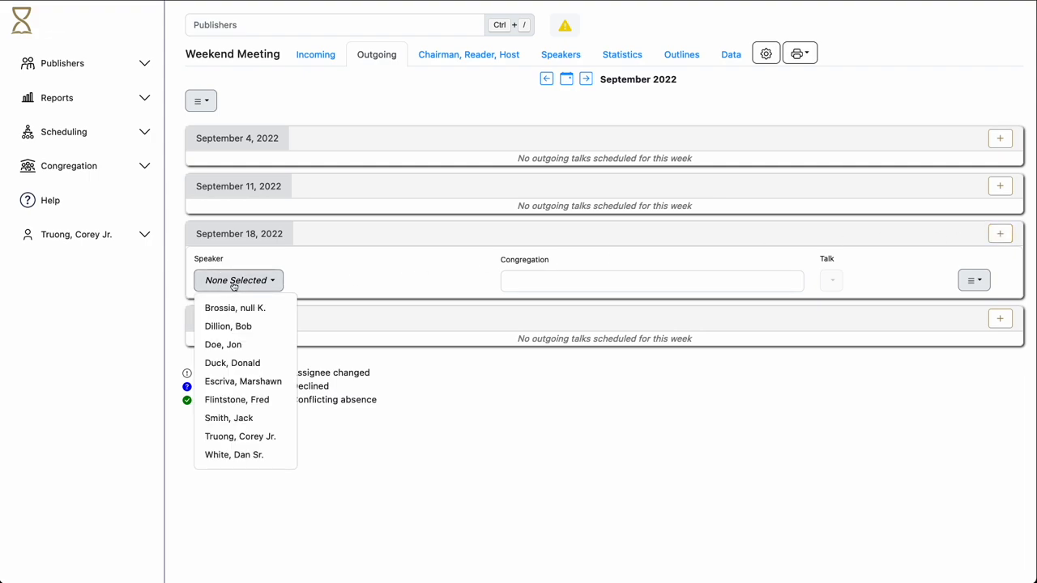
left_click(233, 363)
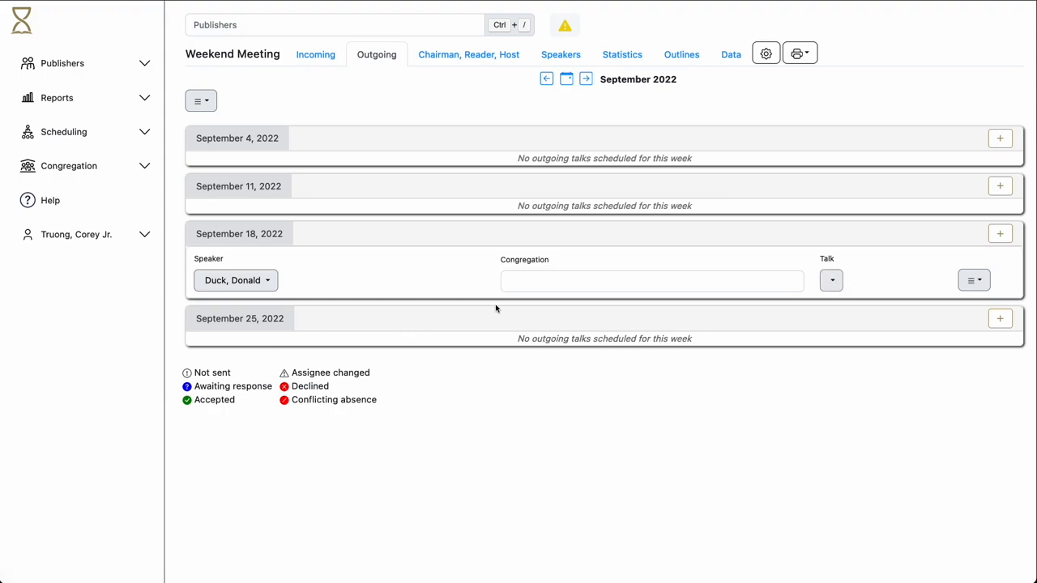
type("East West")
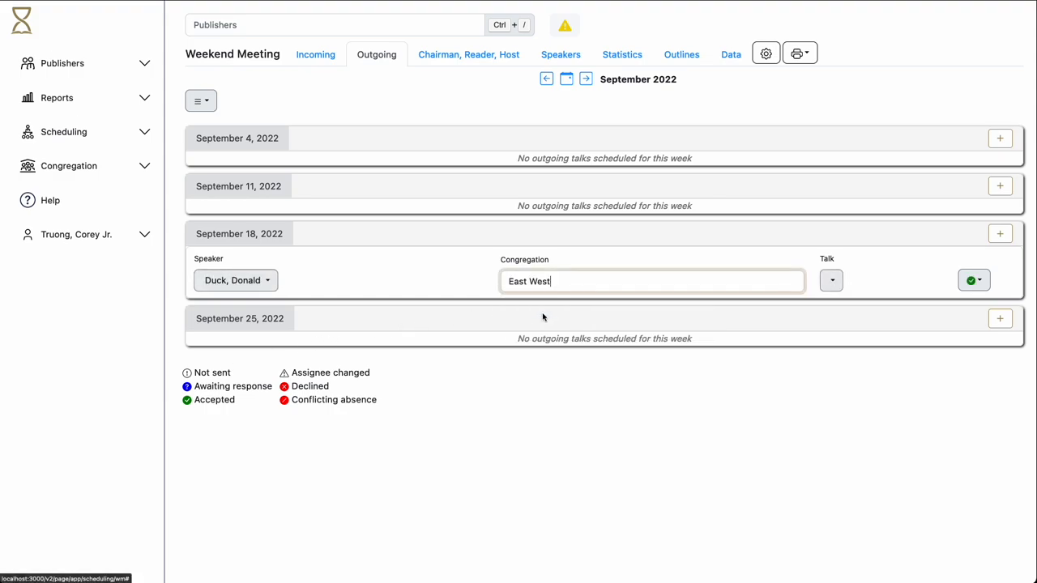
left_click(830, 280)
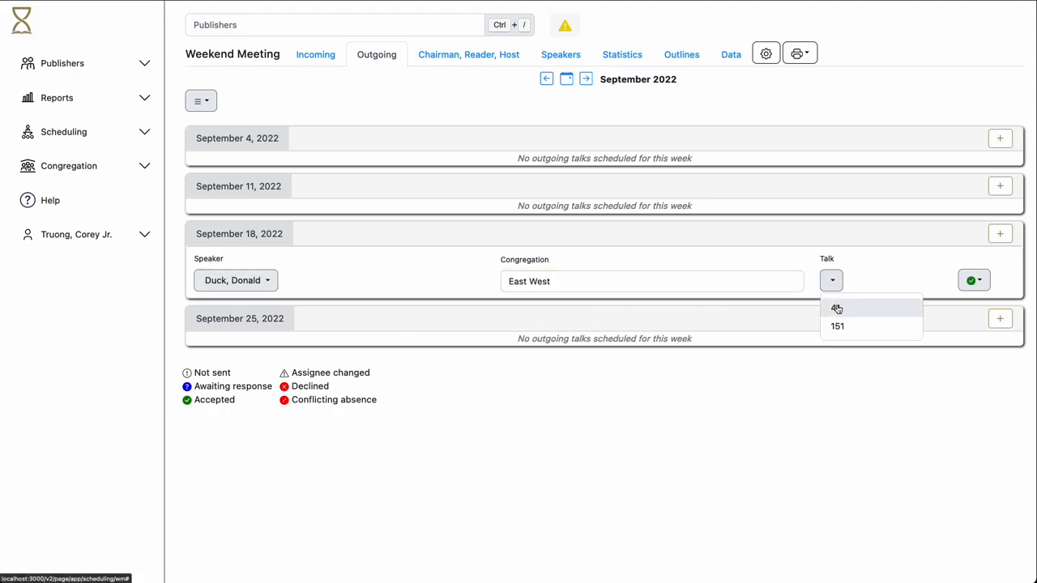
left_click(839, 309)
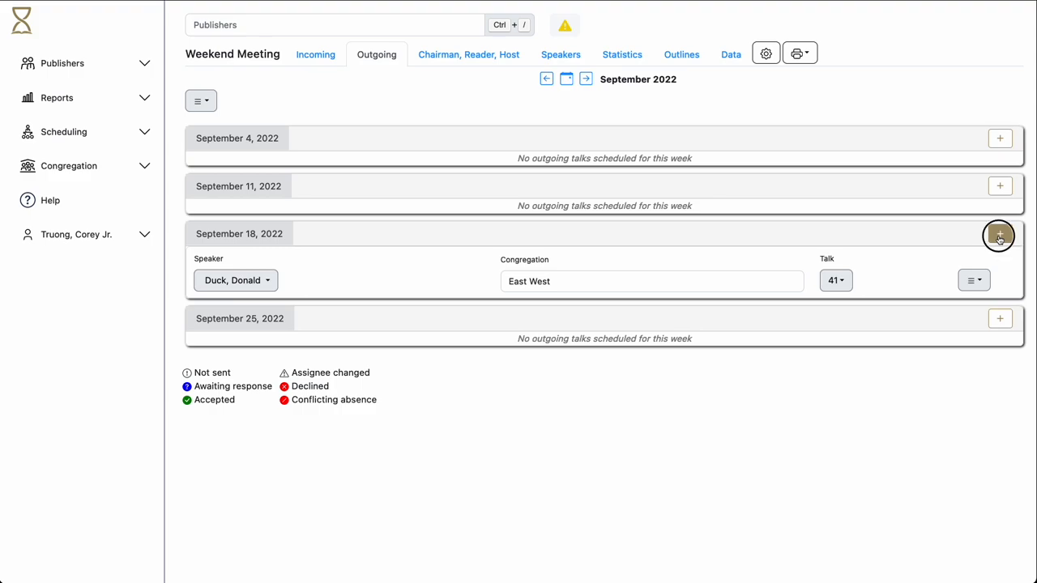
Add an extra blank outgoing row for September 18, then delete it.
left_click(999, 235)
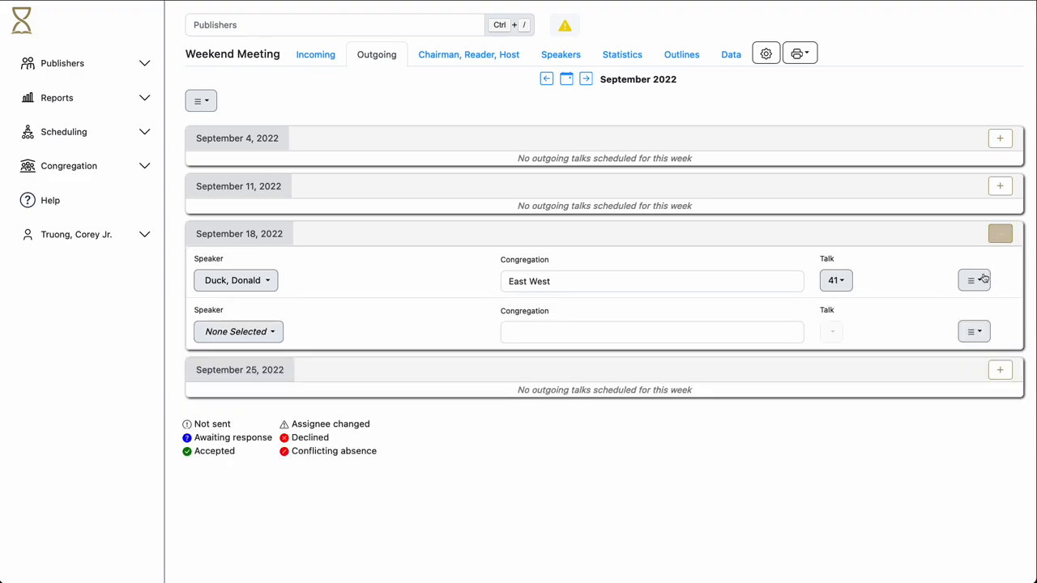
left_click(972, 331)
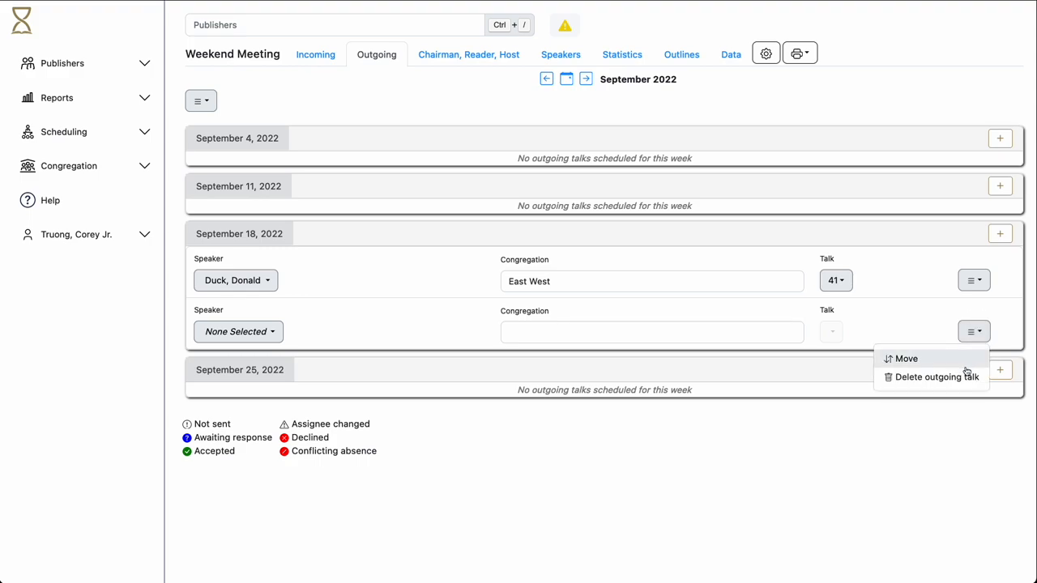
left_click(933, 378)
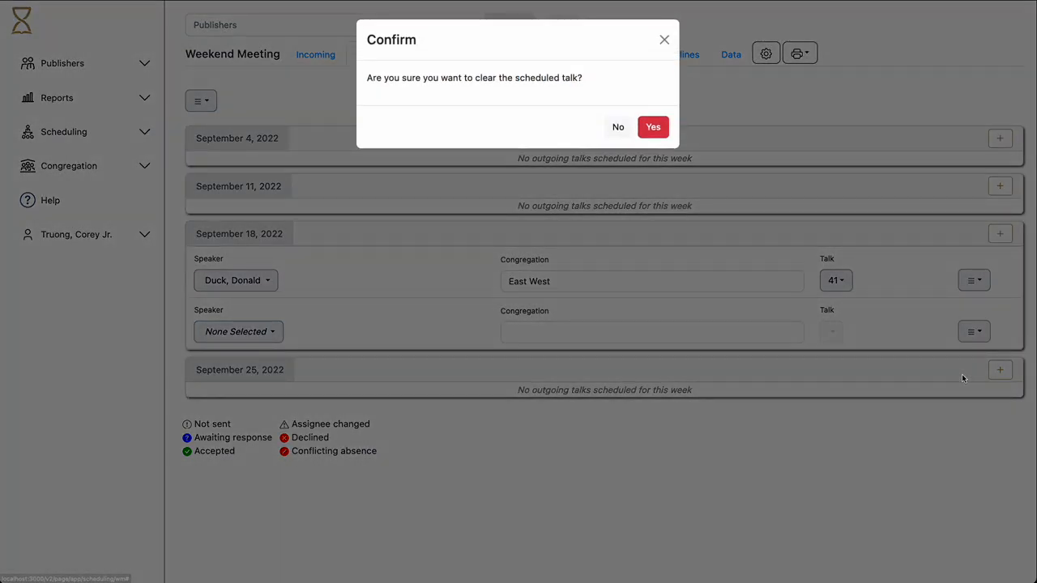
left_click(652, 127)
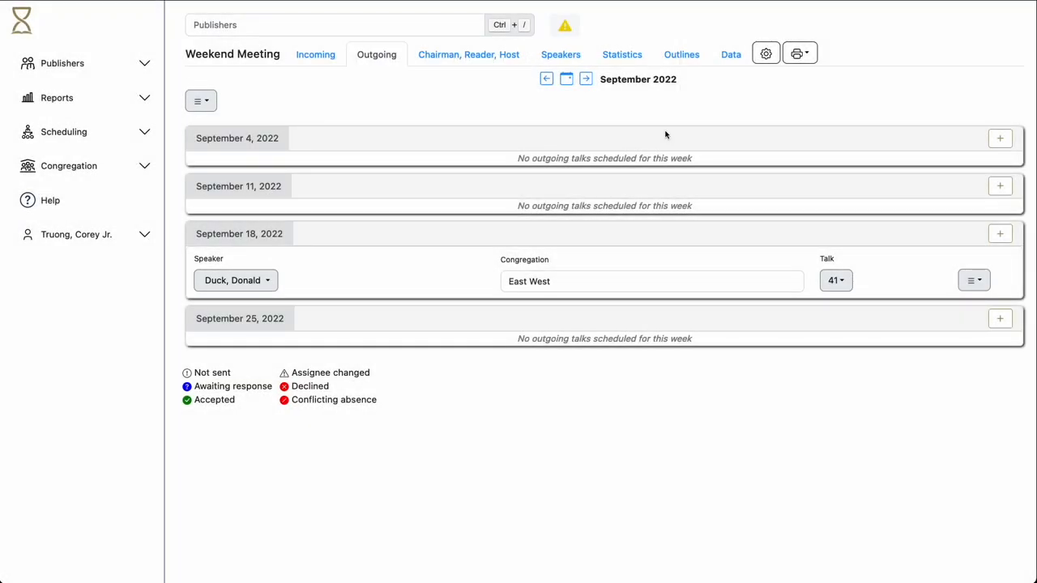
mouse_move(798, 153)
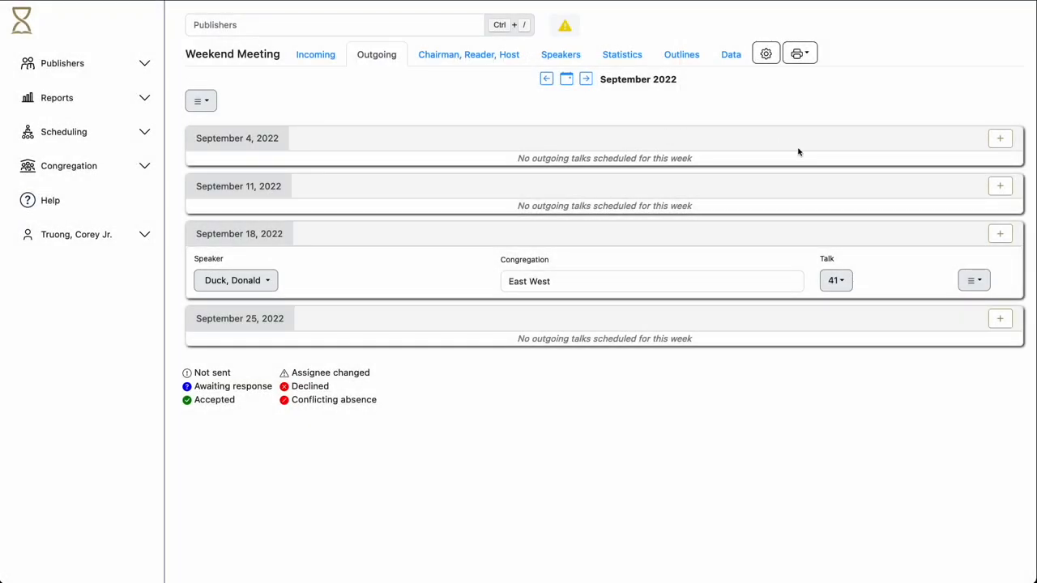
Move the East West talk 41 to September 4, 2022, then show incoming talks.
left_click(972, 280)
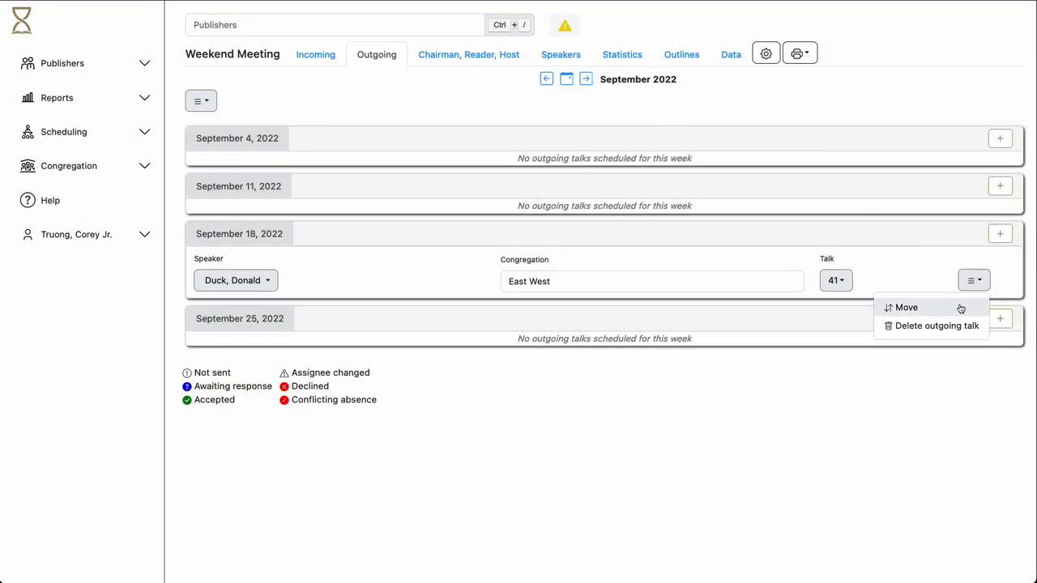
left_click(902, 307)
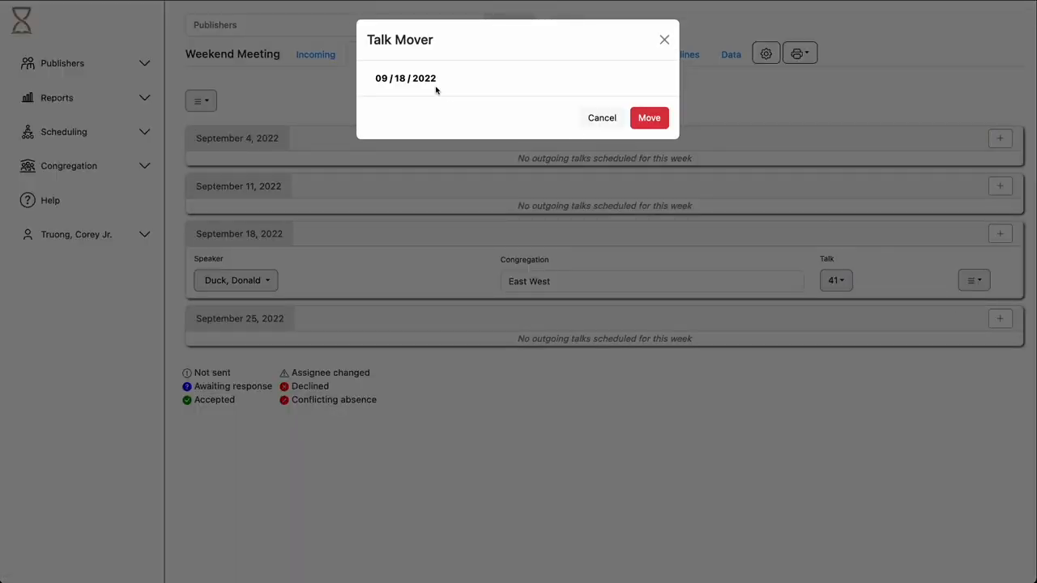
left_click(413, 78)
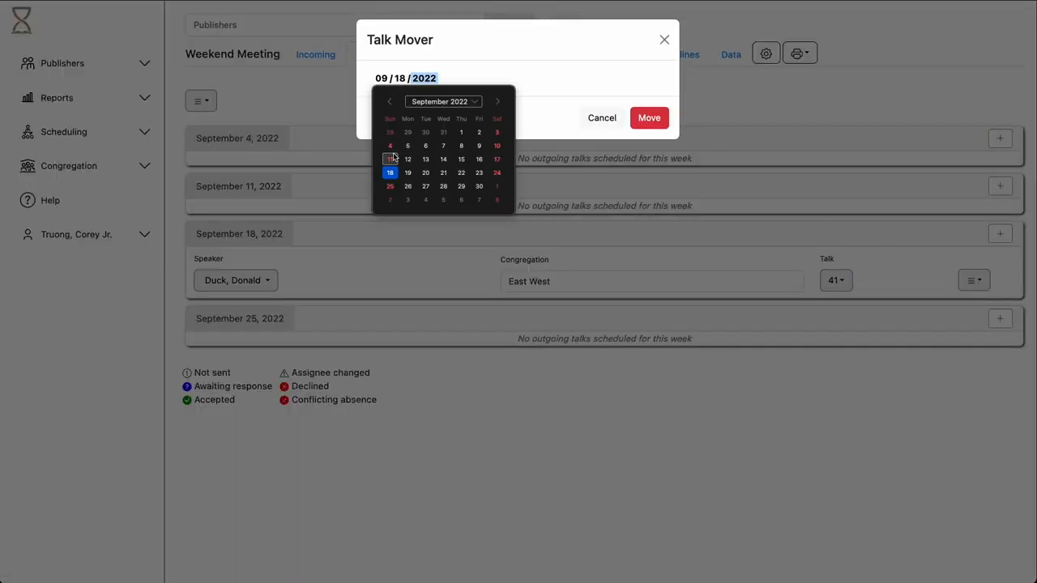
mouse_move(390, 145)
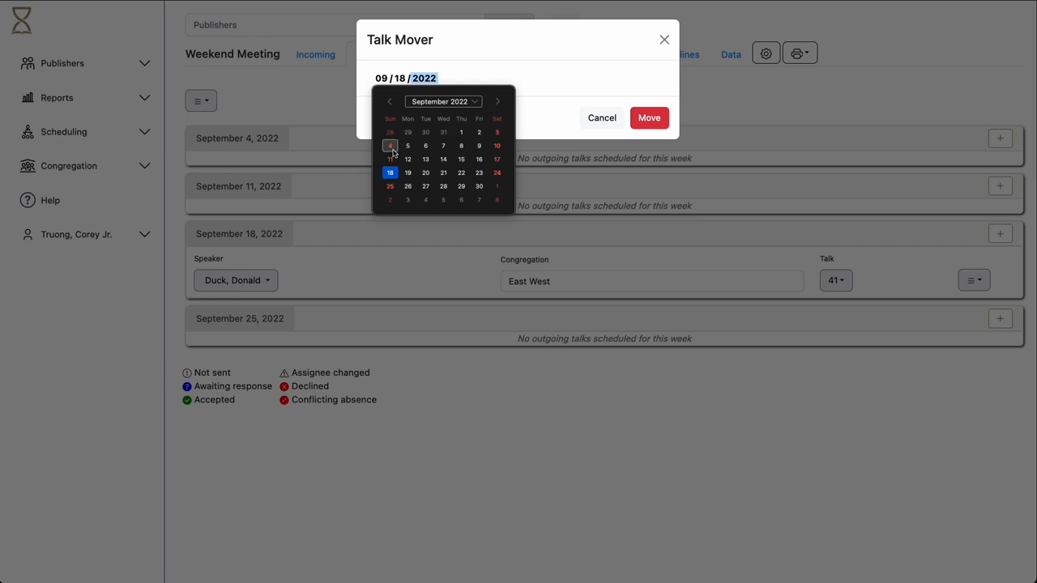
left_click(648, 117)
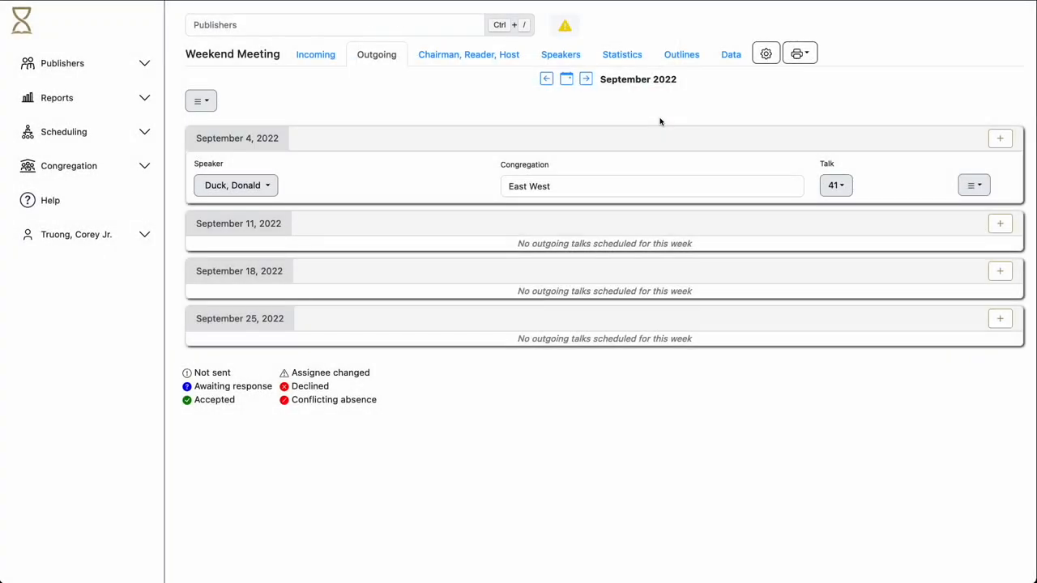
mouse_move(440, 97)
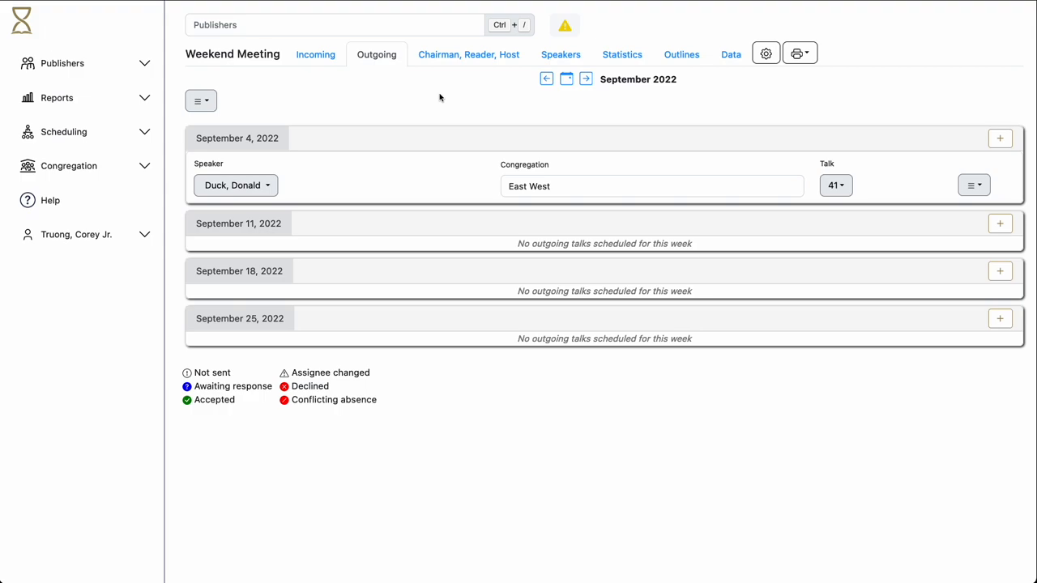
left_click(200, 100)
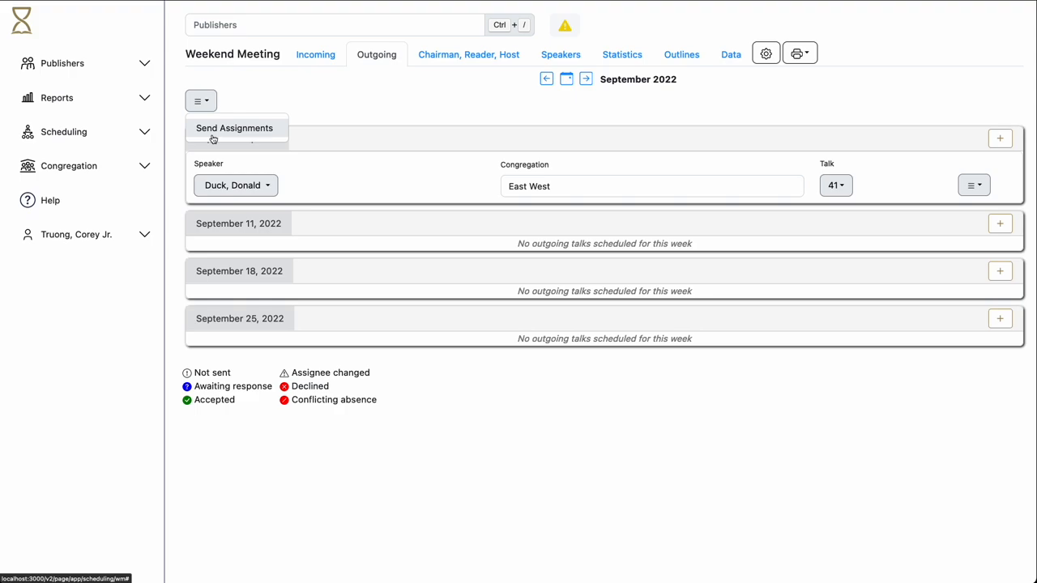
left_click(315, 54)
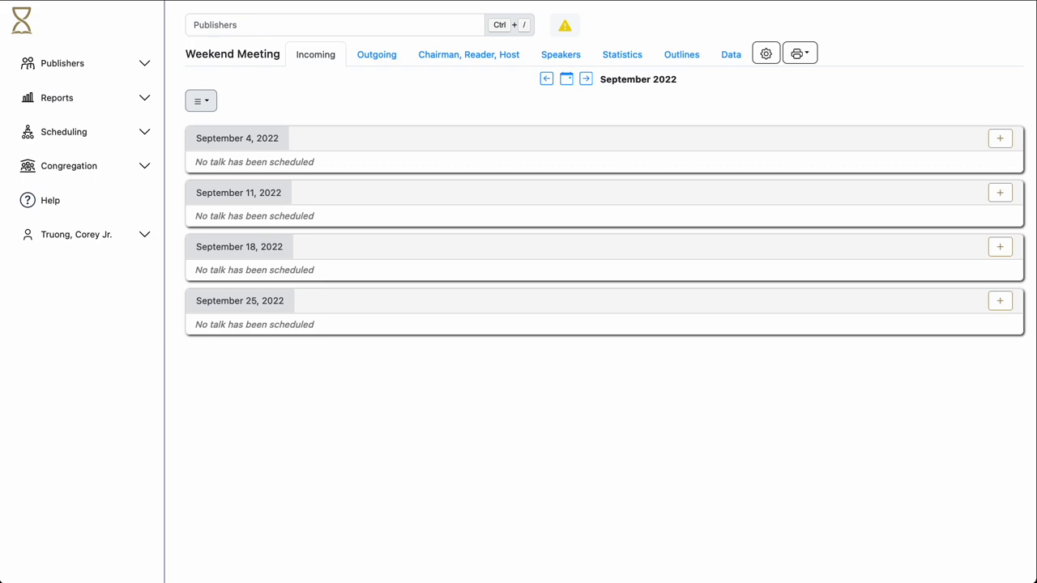
Save Jim Beam from East West giving talk #1 on September 4, 2022.
left_click(998, 138)
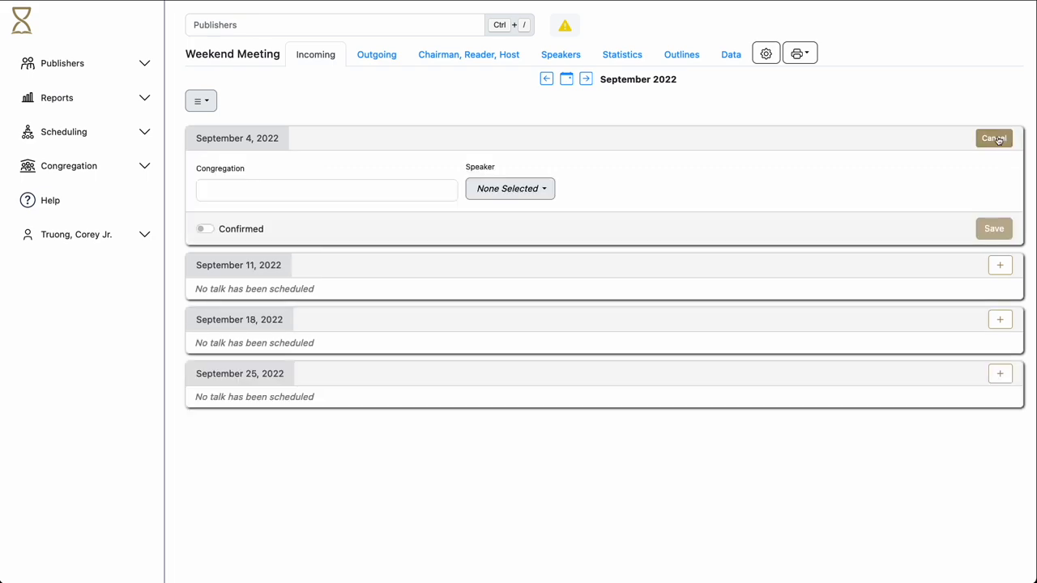
type("East West")
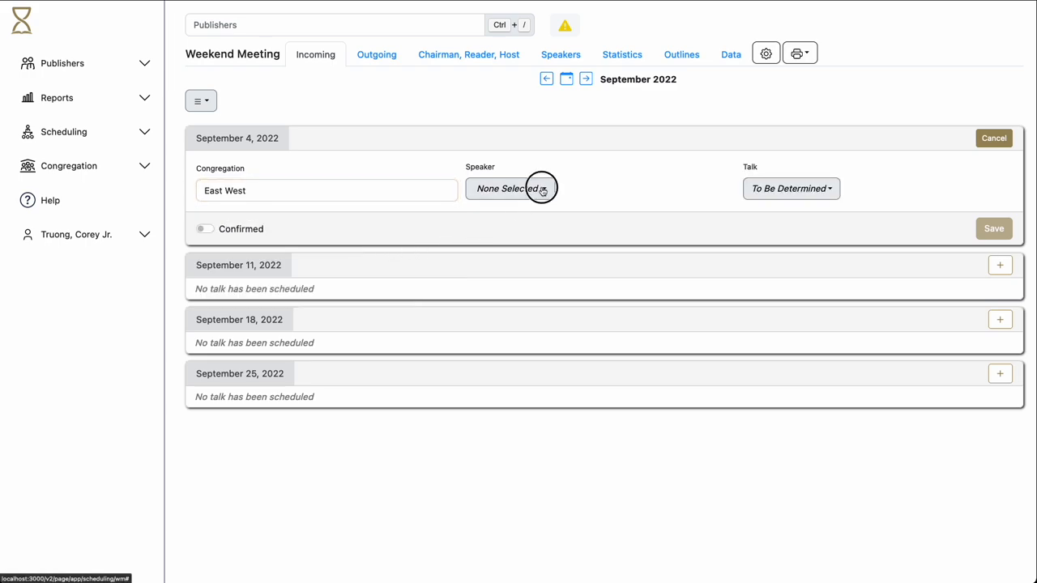
left_click(510, 188)
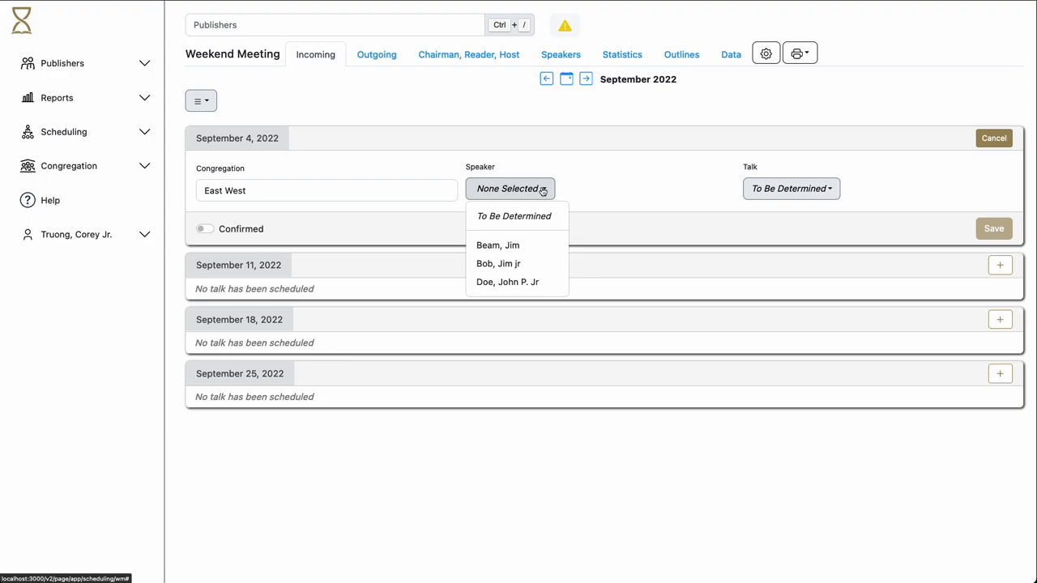
left_click(496, 245)
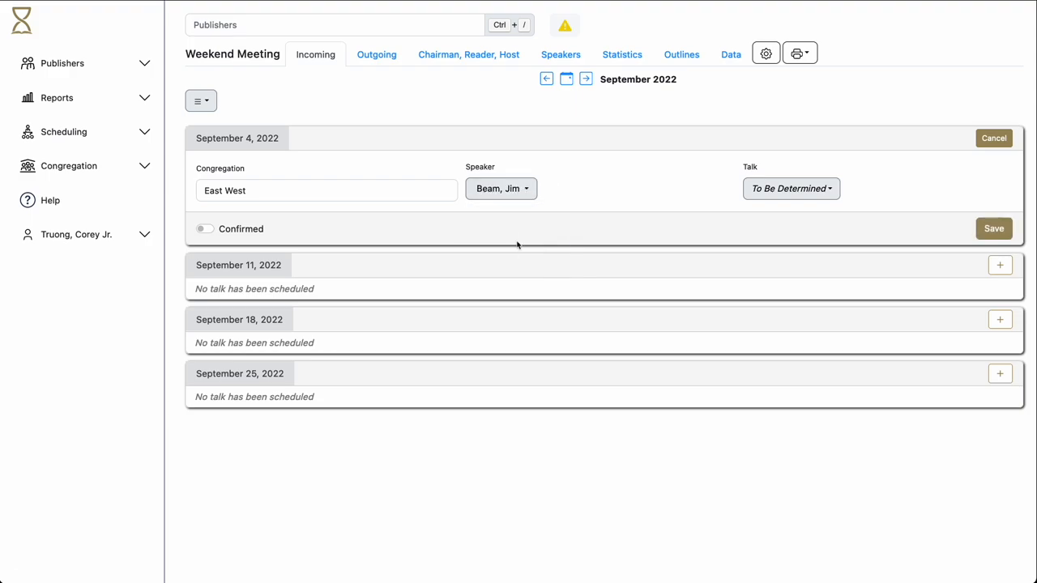
left_click(790, 189)
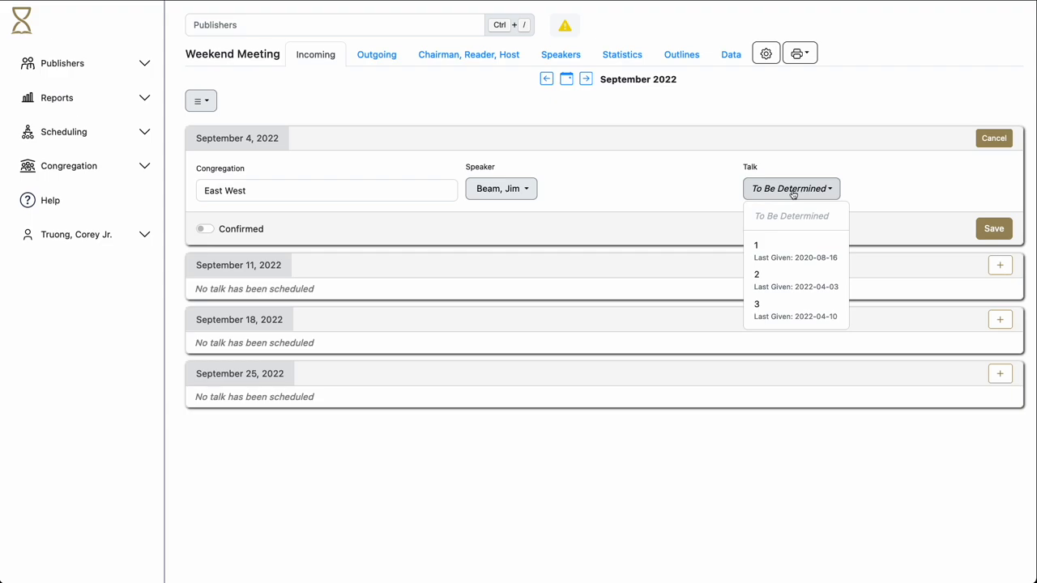
left_click(755, 245)
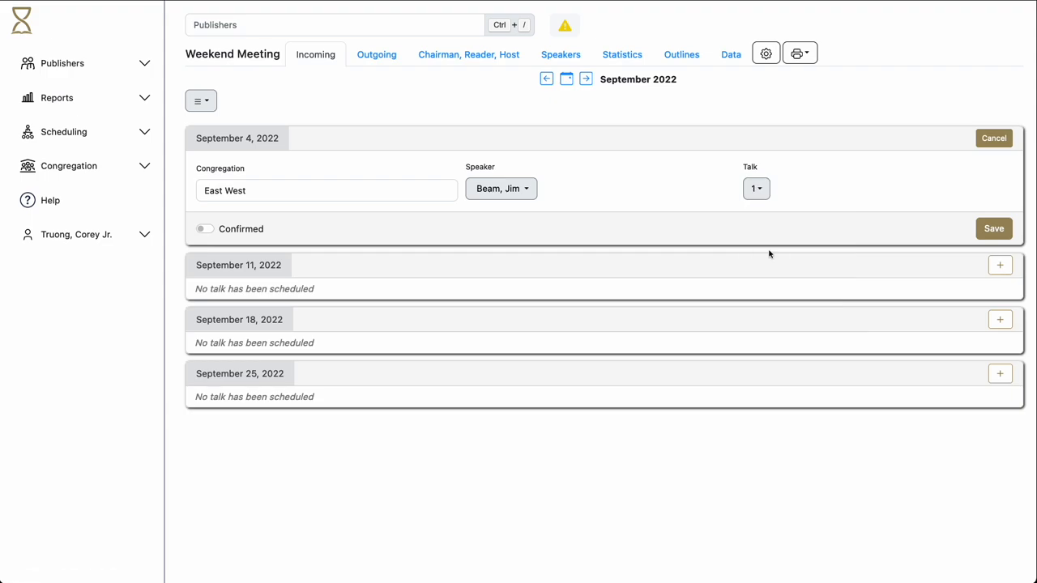
left_click(993, 229)
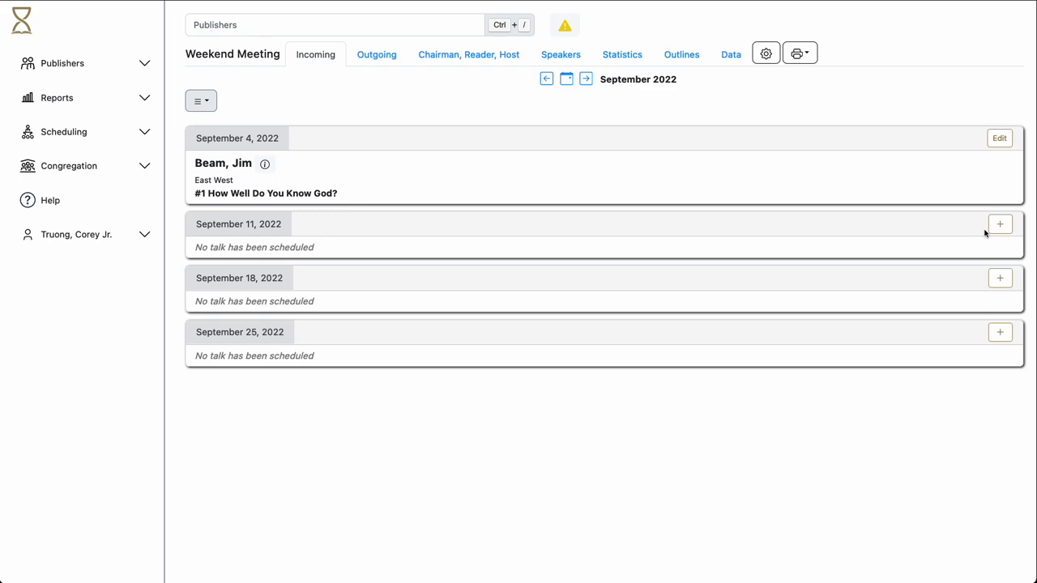
Save talk #27 by East West's Bob, Jim jr on September 11, 2022.
left_click(1000, 224)
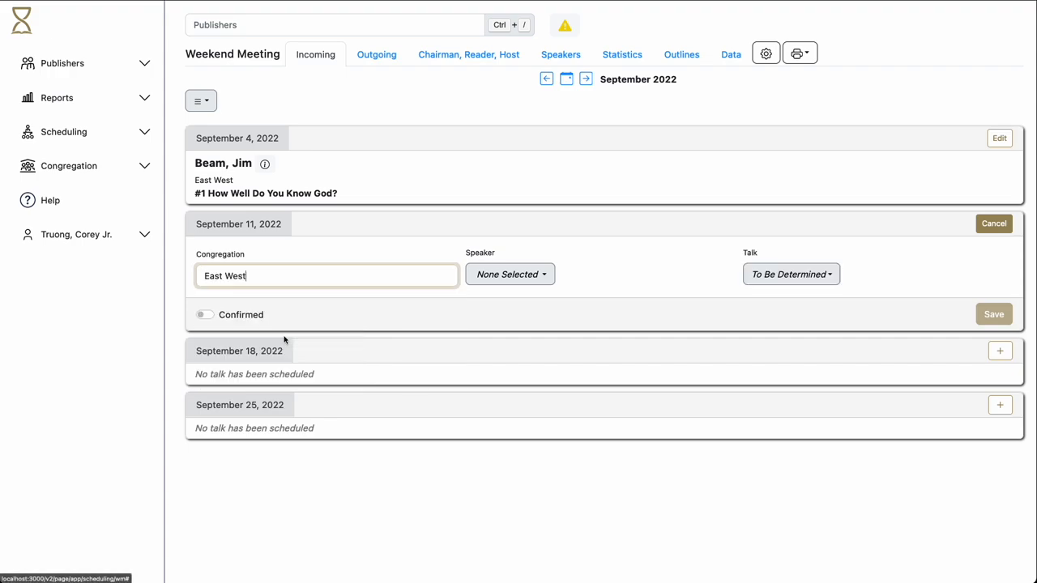
left_click(790, 274)
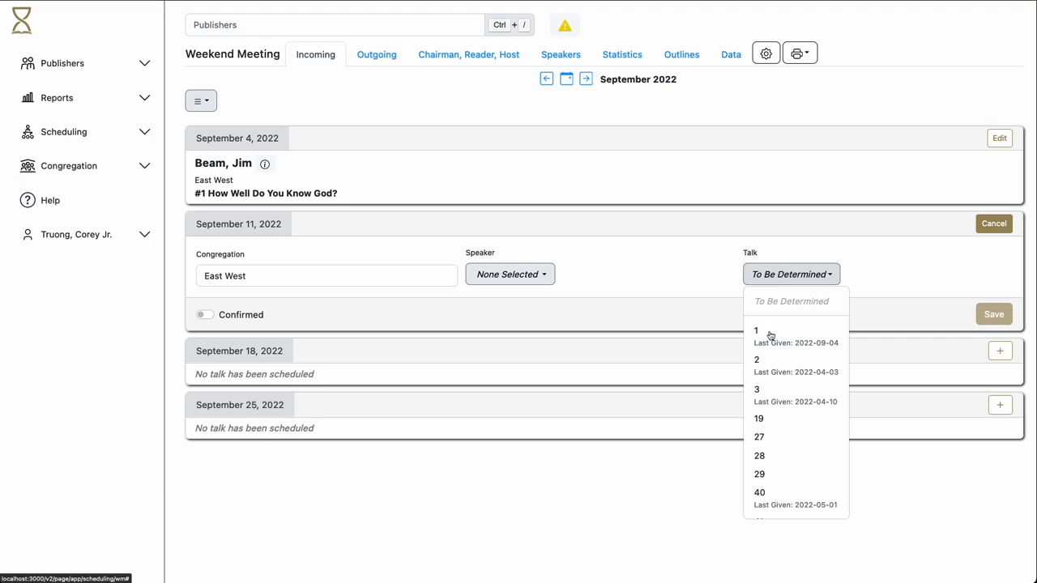
left_click(759, 437)
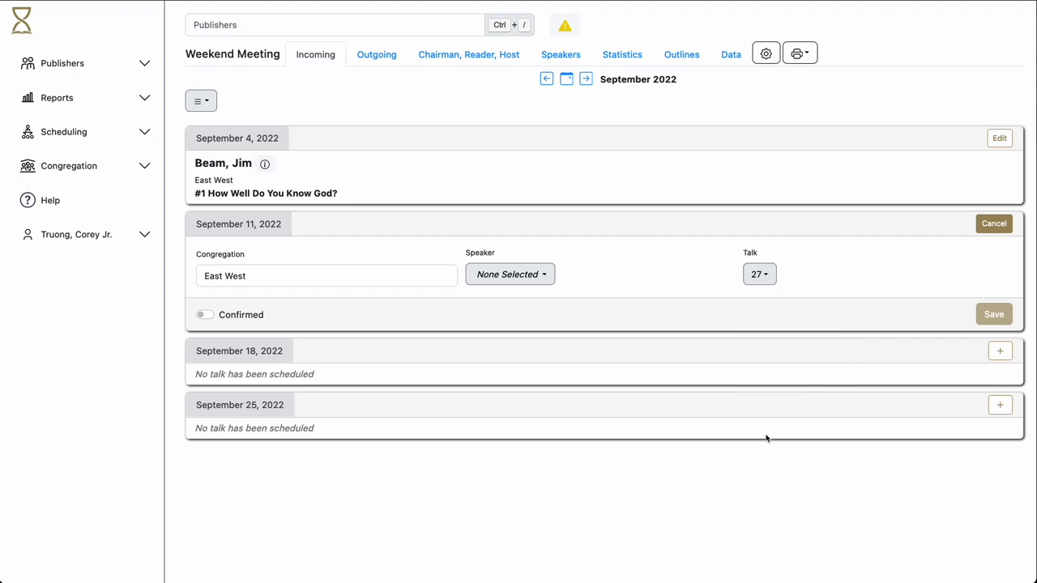
left_click(510, 274)
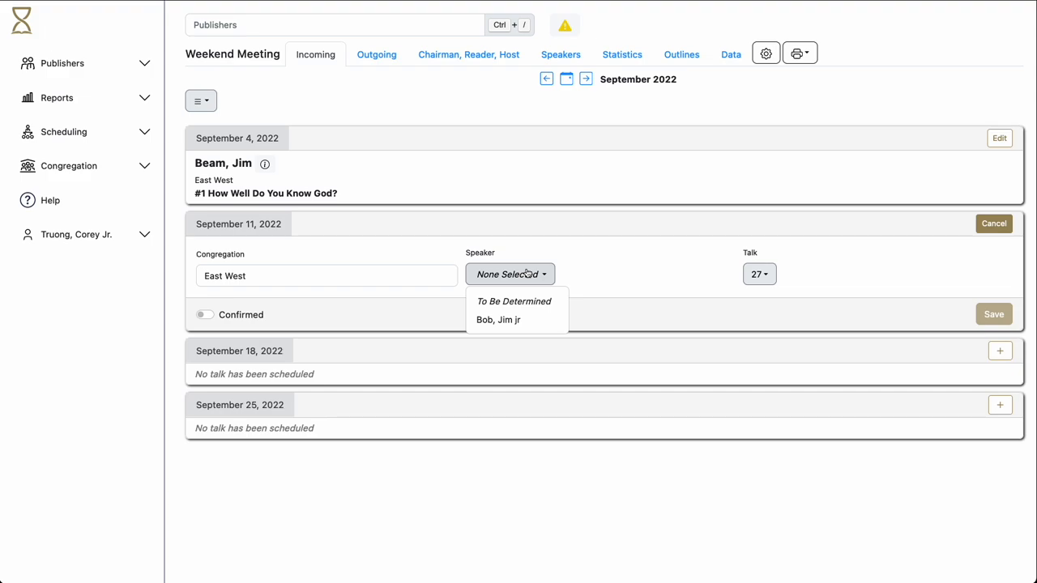
left_click(497, 320)
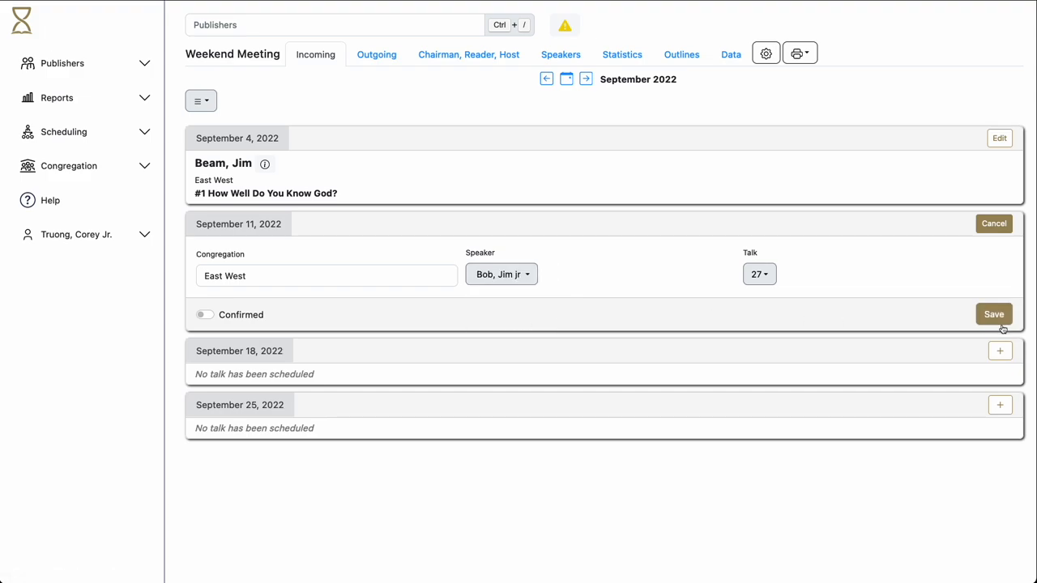
left_click(995, 314)
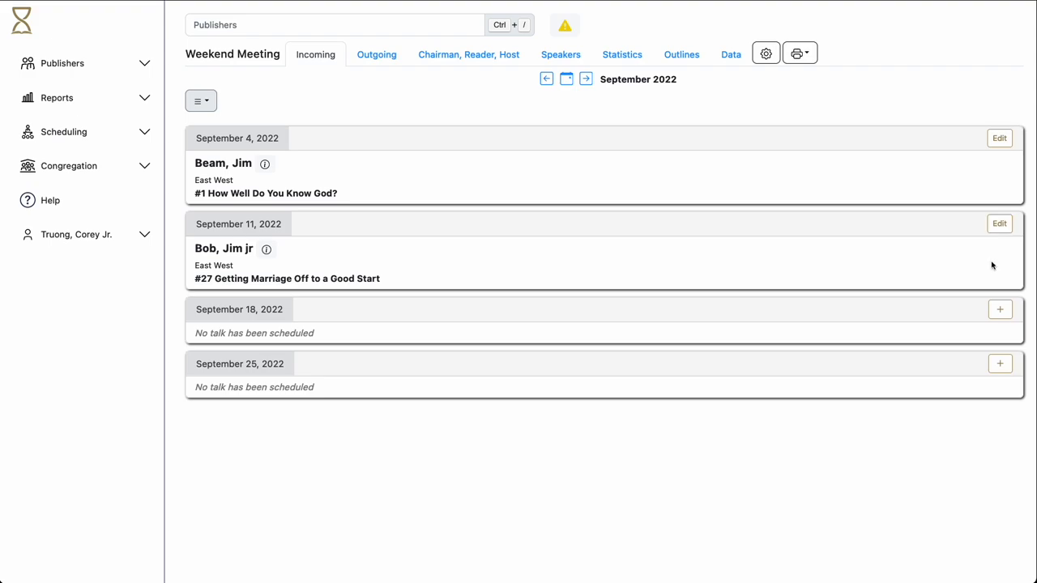
Save talk 2 by Doe, John P. Jr from East West on September 18.
left_click(999, 306)
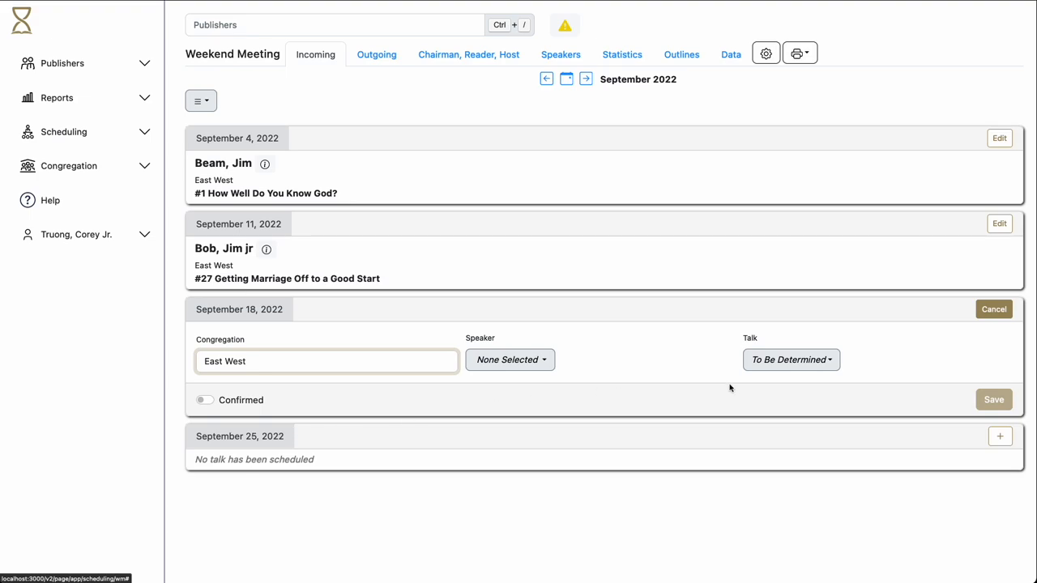
left_click(790, 359)
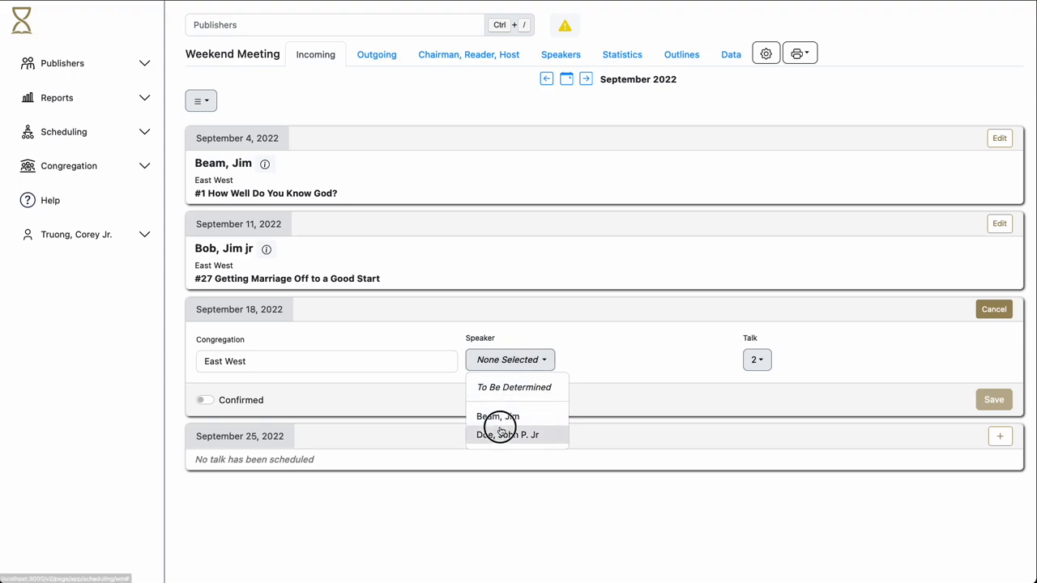
left_click(503, 436)
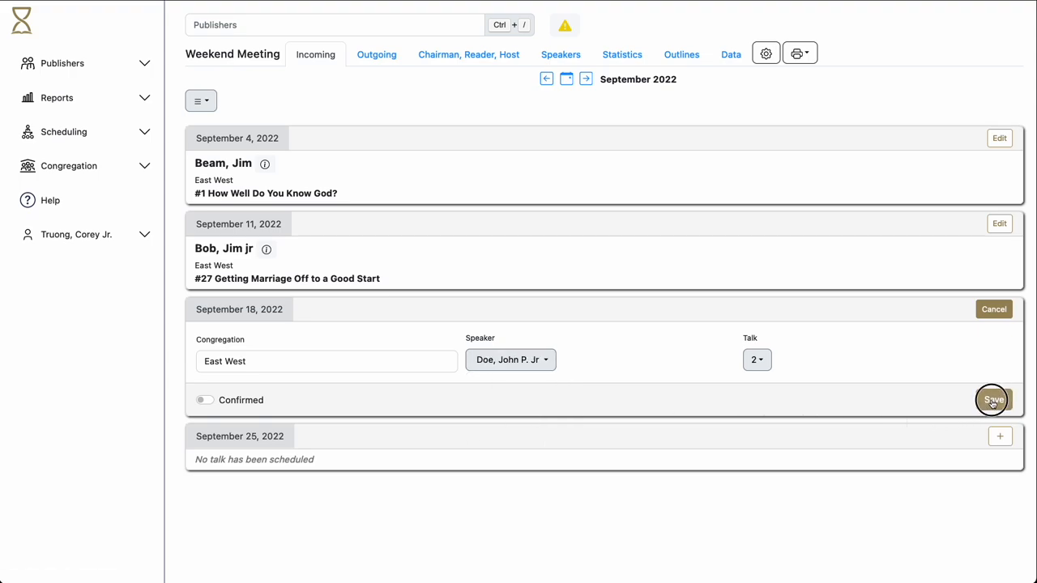
left_click(998, 398)
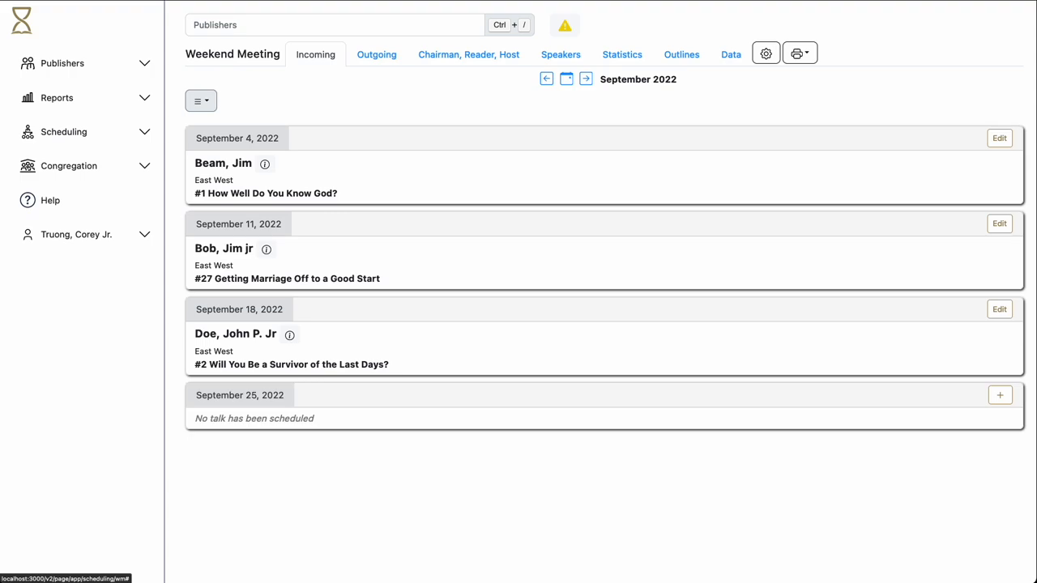
Save a September 25 entry from East West with speaker To Be Determined.
left_click(999, 395)
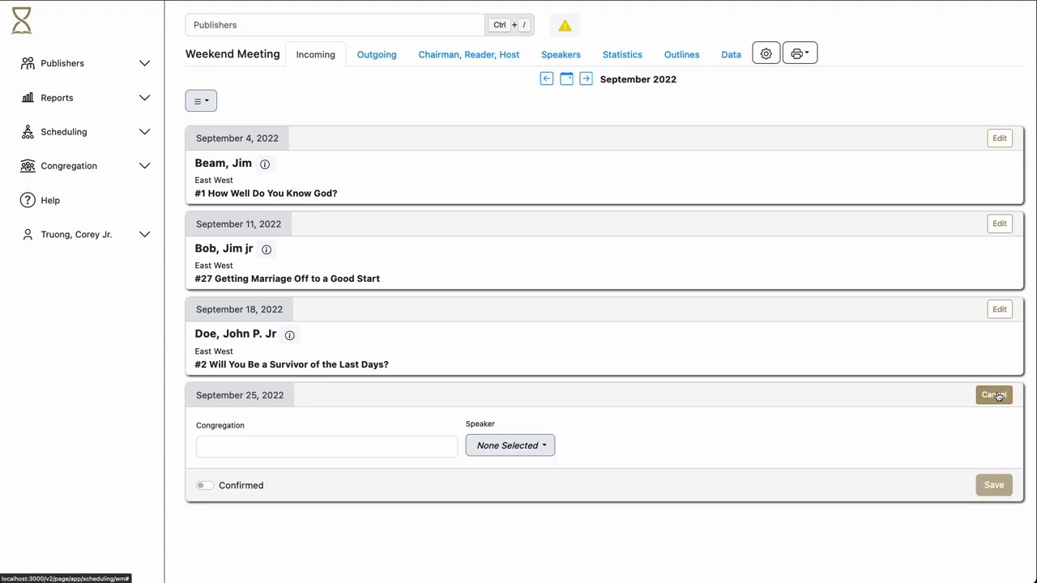
left_click(327, 445)
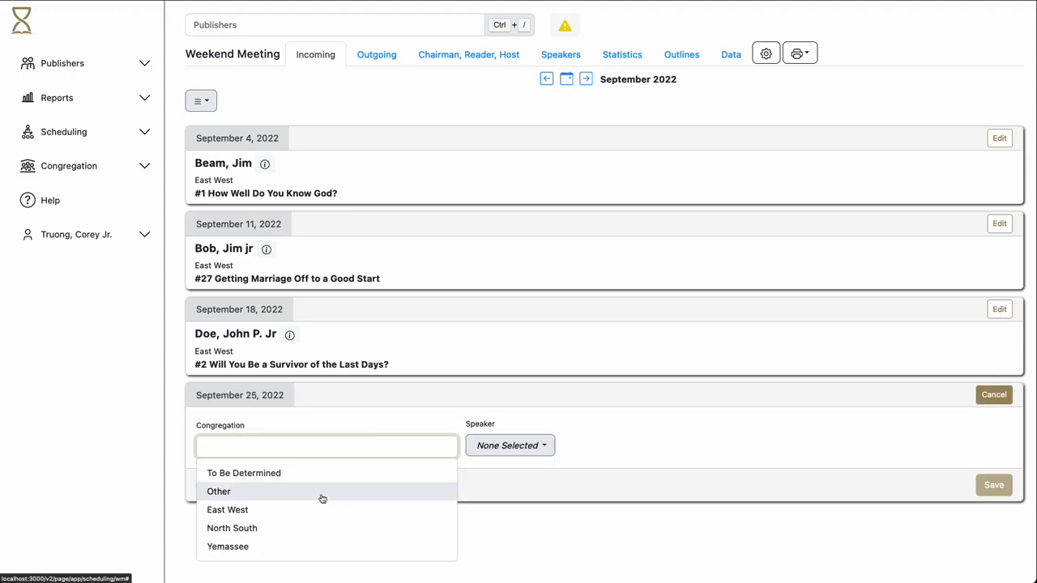
left_click(228, 509)
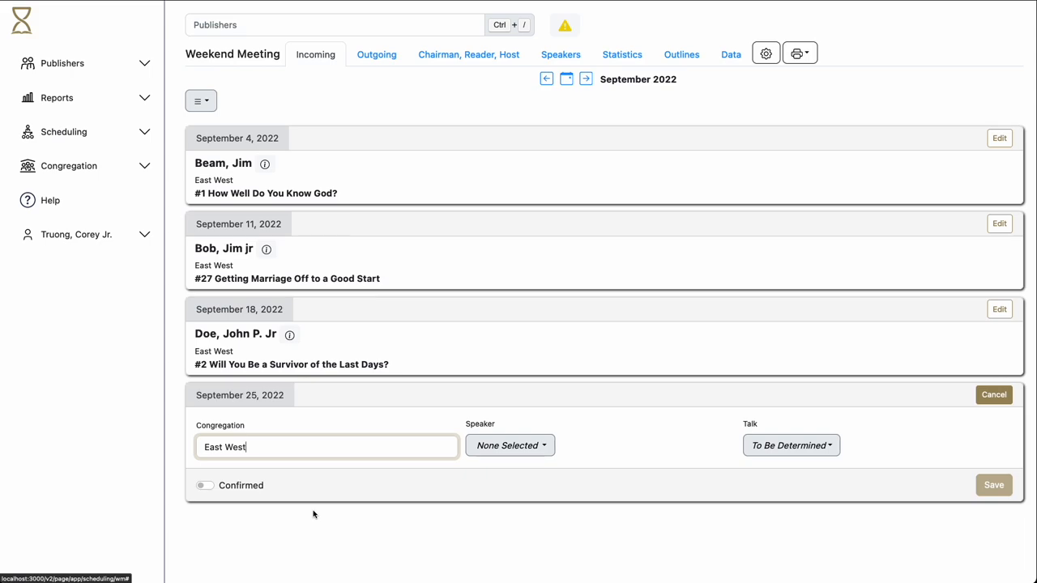
left_click(510, 446)
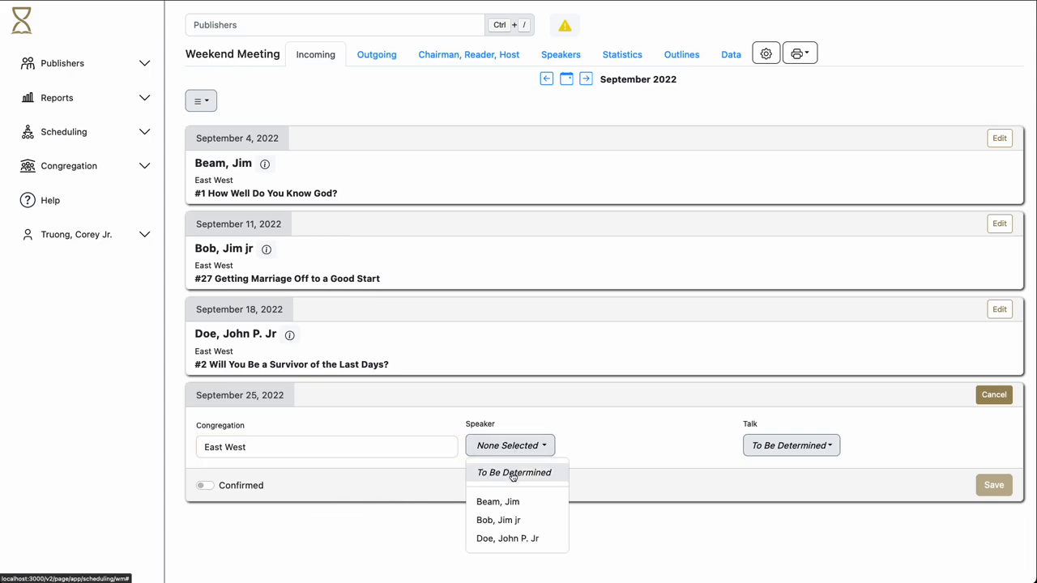
left_click(513, 472)
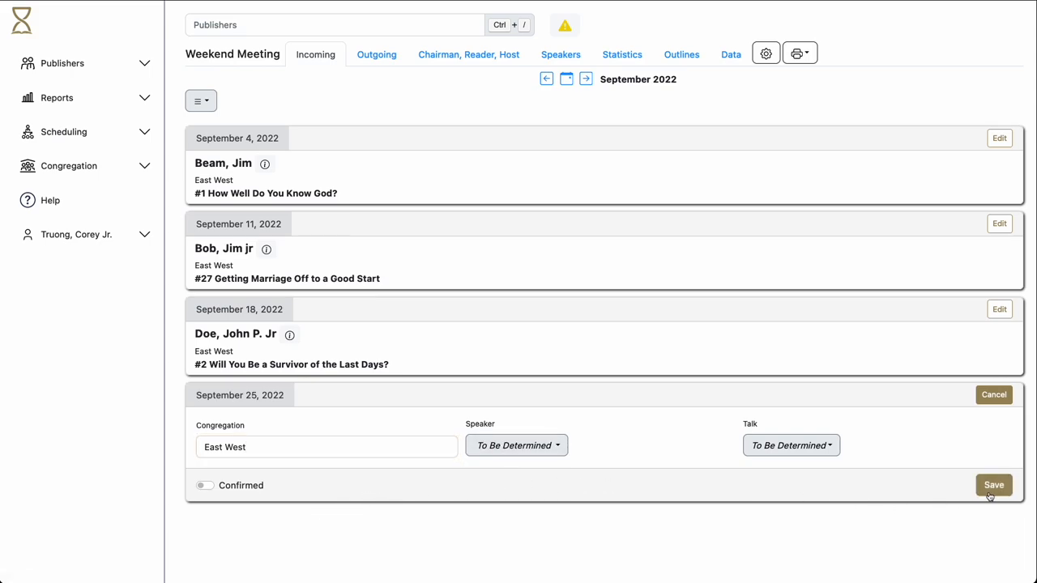
left_click(995, 485)
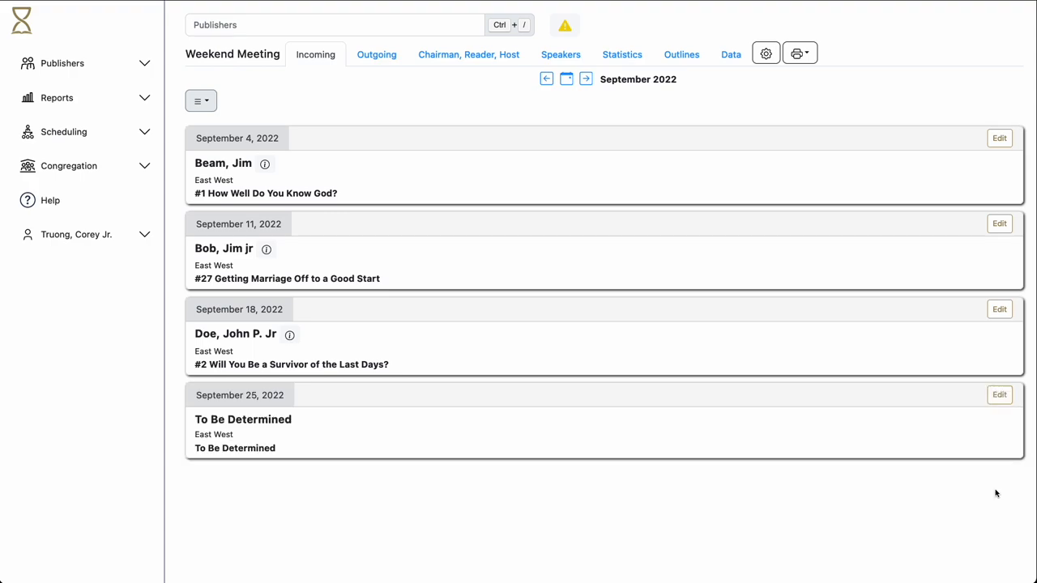
Update September 25 to Bob, Jim jr giving talk 28 and save.
left_click(1000, 394)
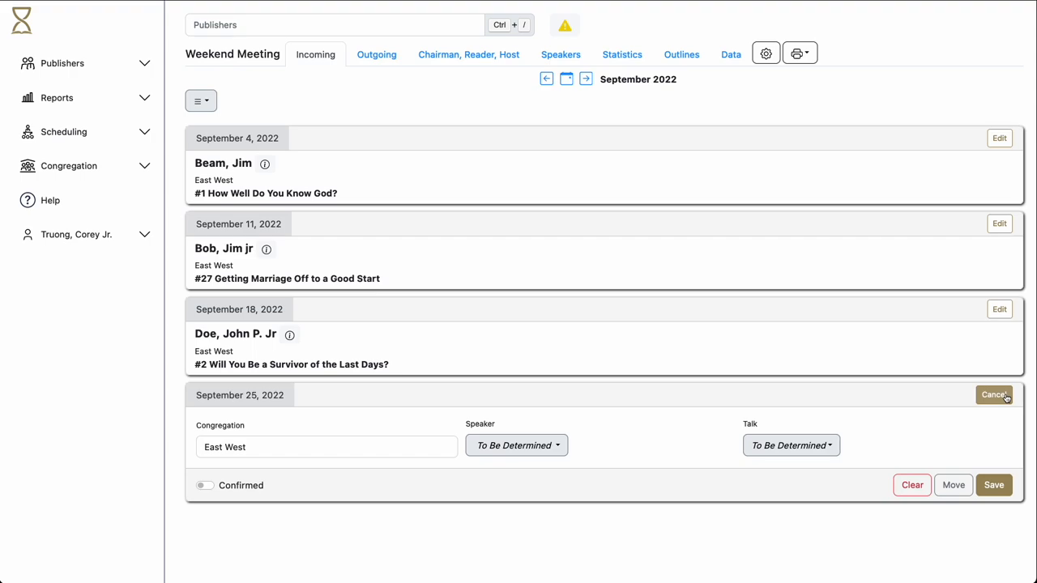
left_click(516, 446)
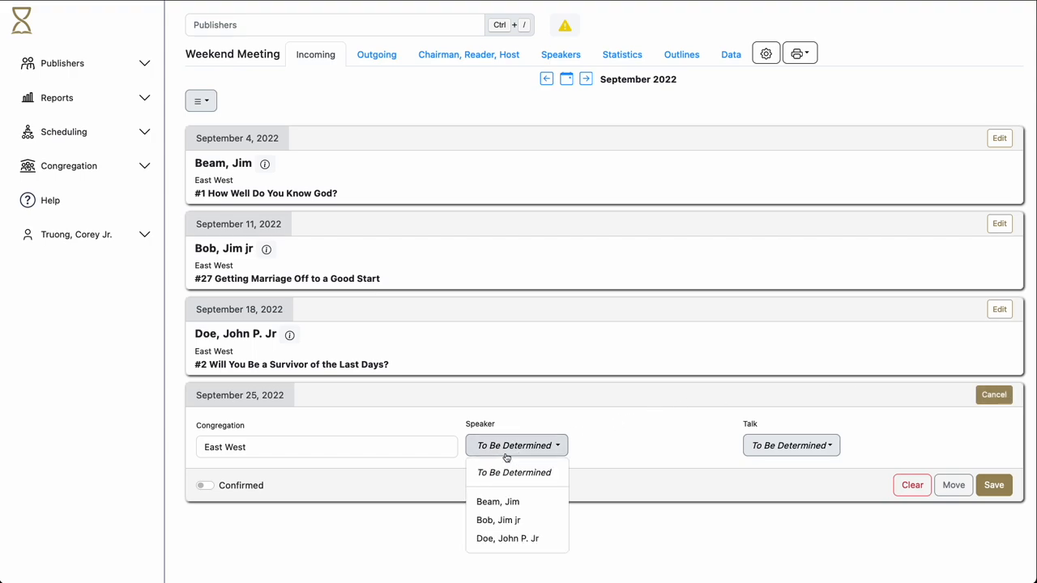
left_click(490, 521)
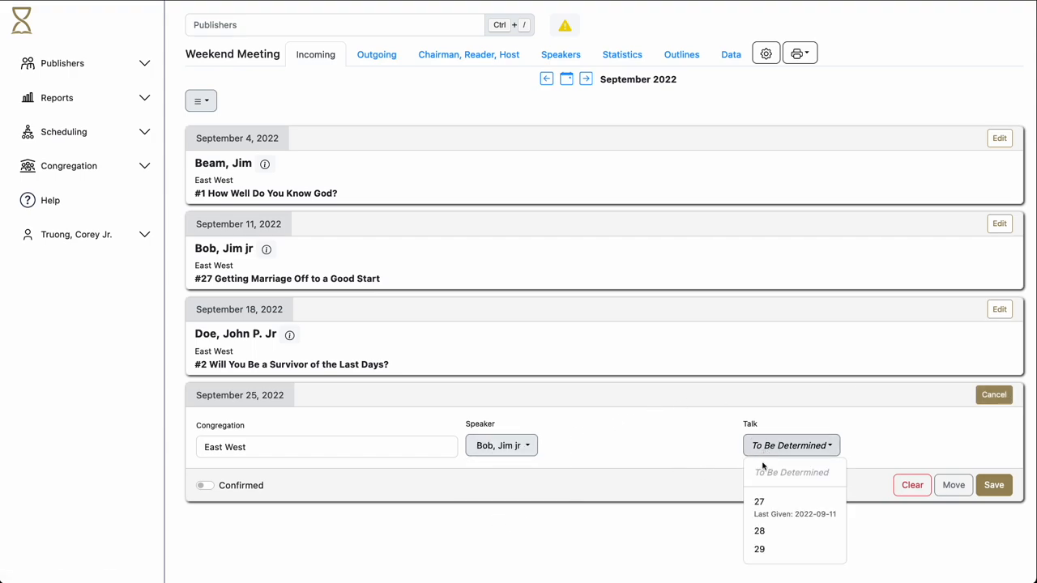
left_click(997, 394)
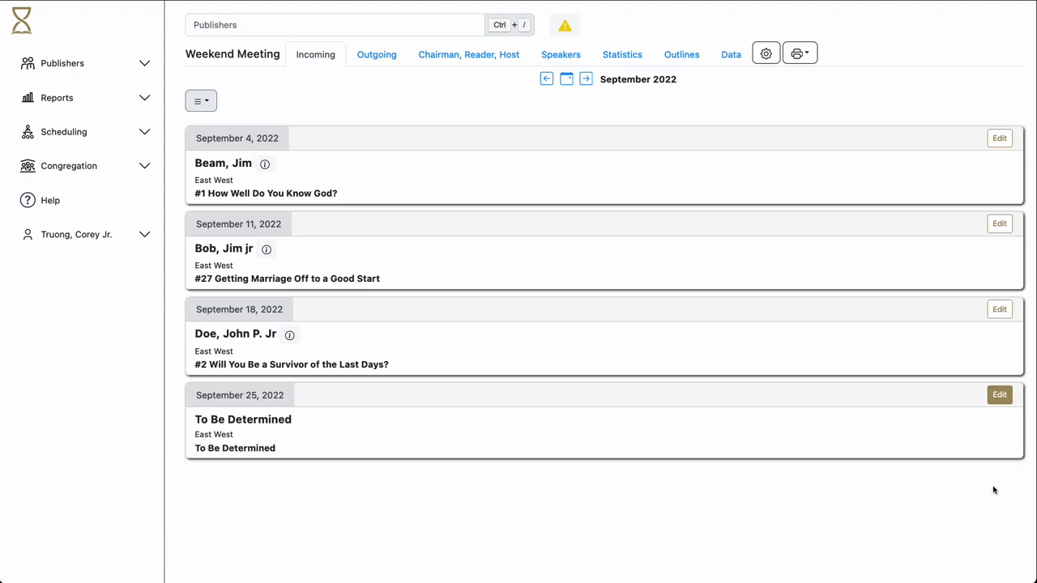
left_click(63, 131)
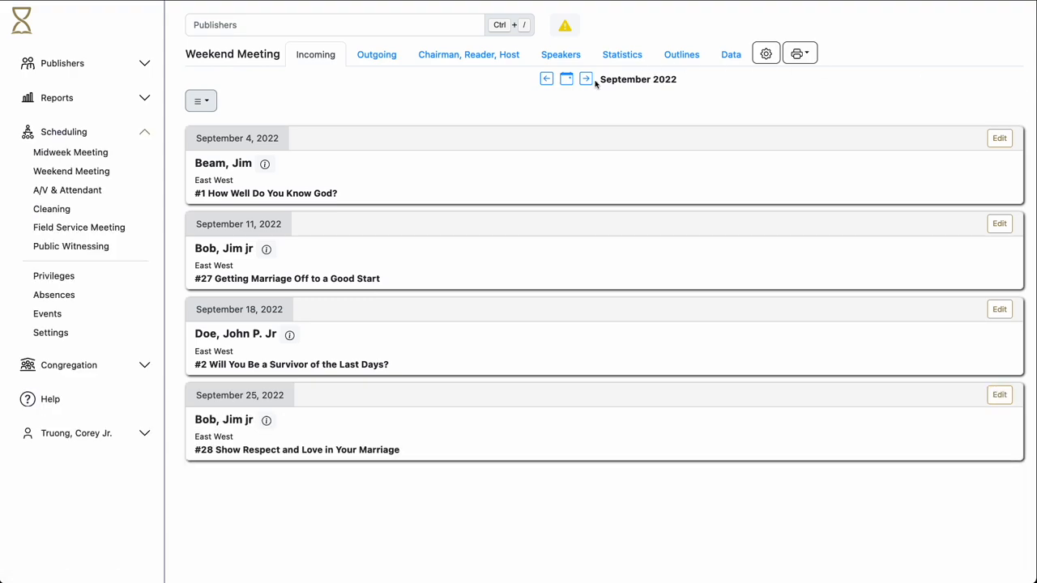
left_click(585, 79)
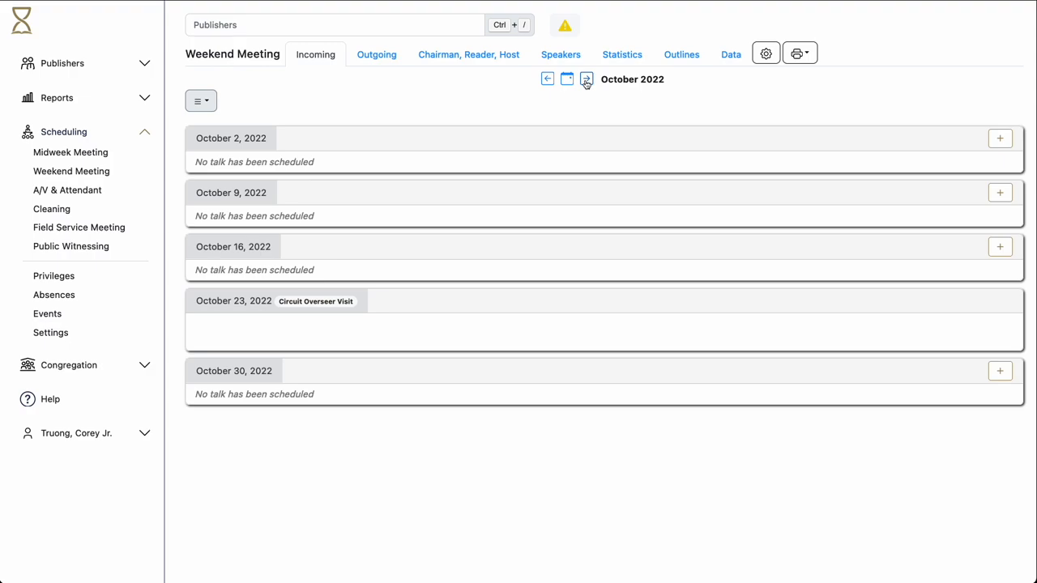
mouse_move(765, 53)
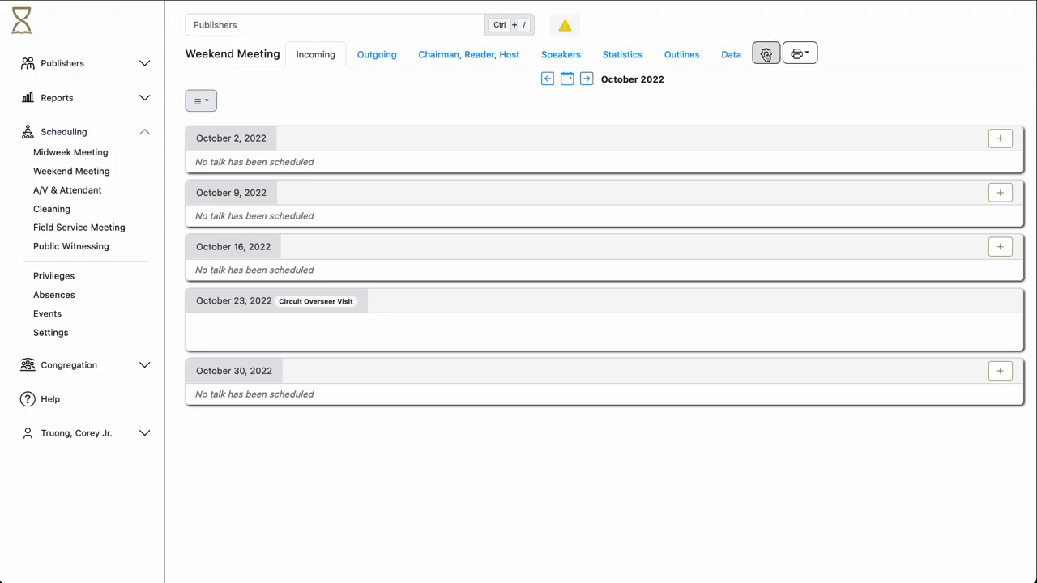
left_click(766, 52)
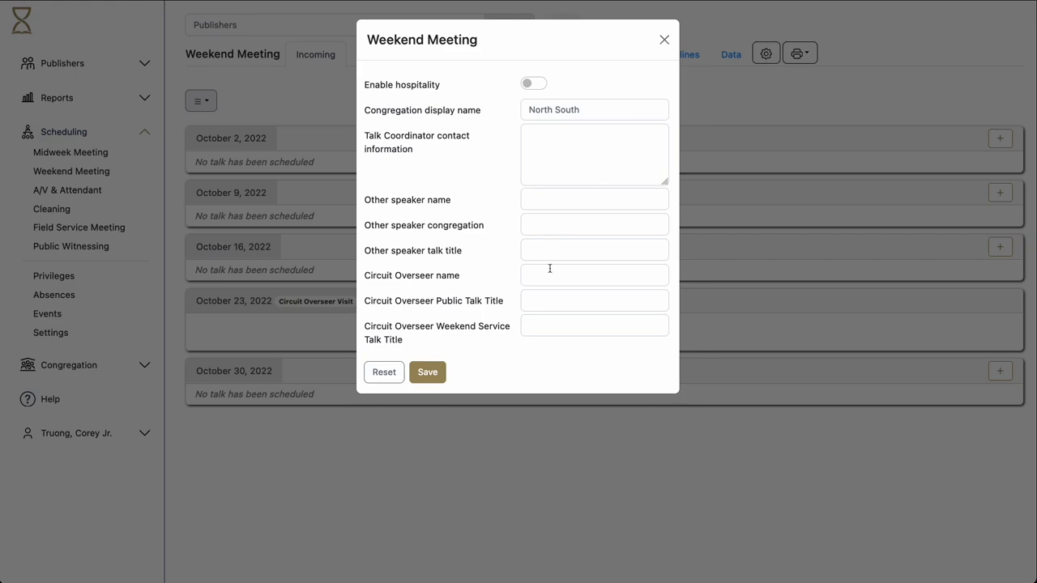
left_click(593, 275)
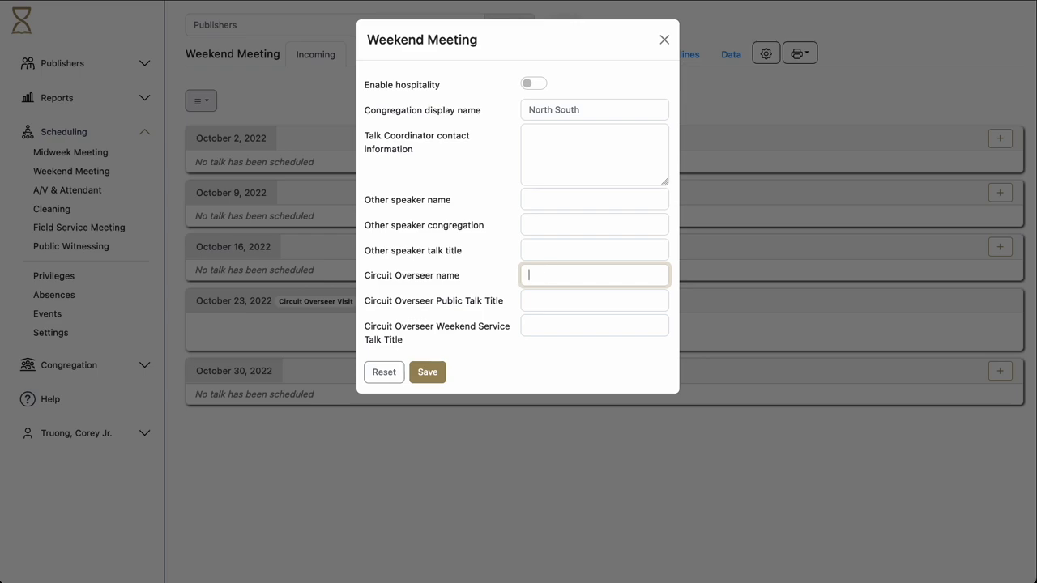
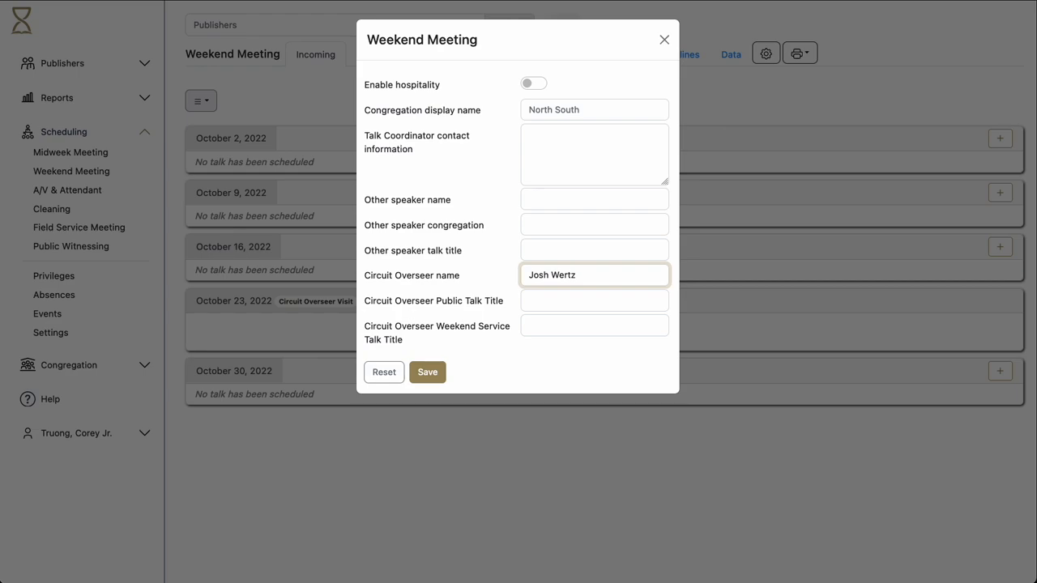
type("My Aw")
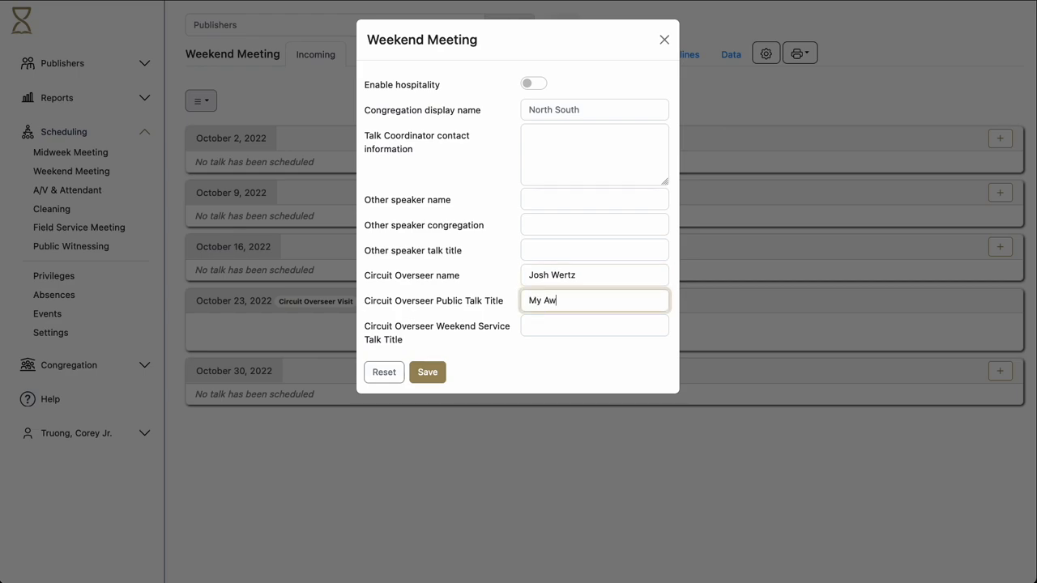
type("esome")
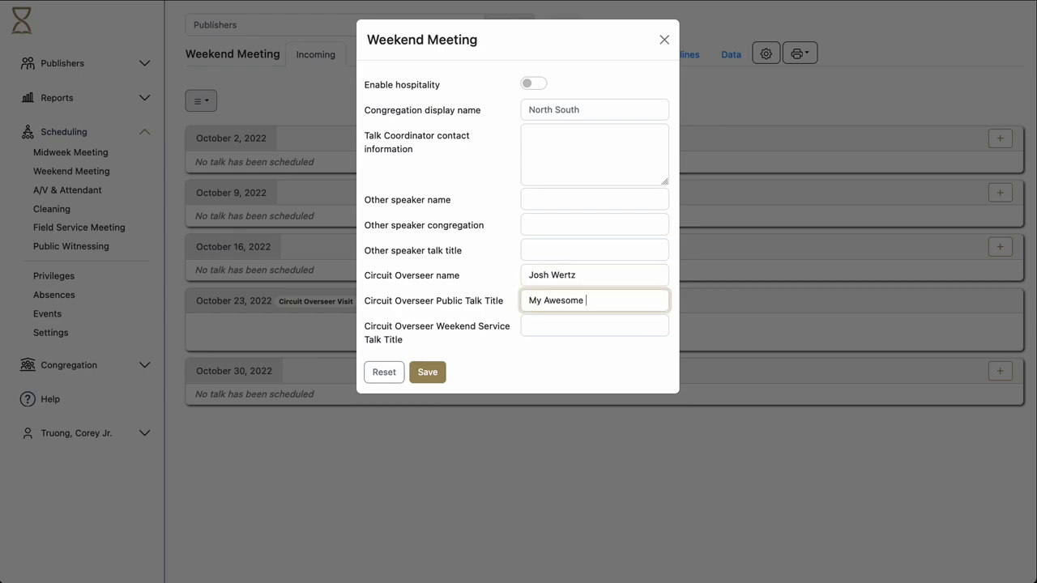
type("Talk")
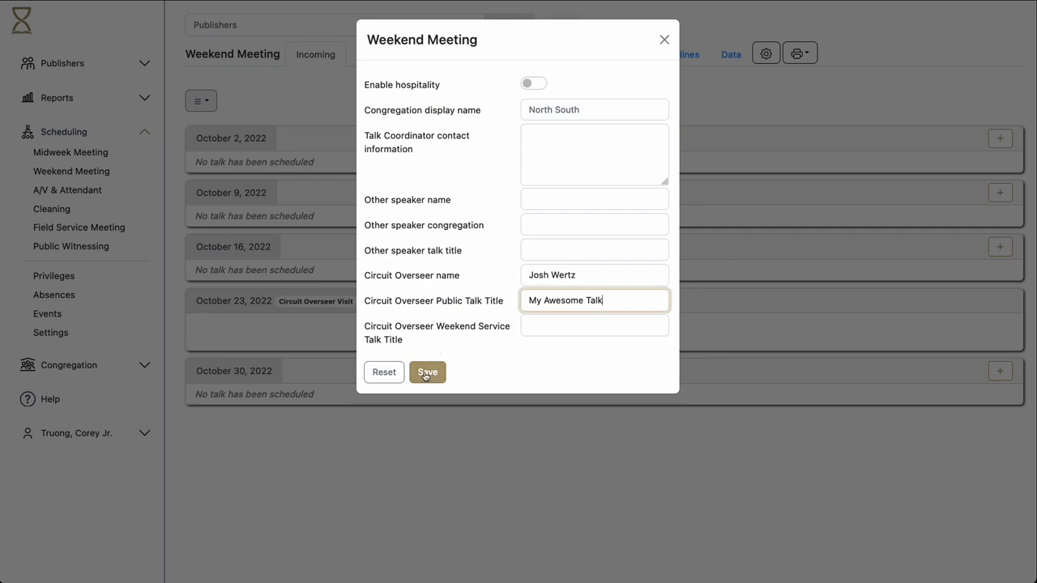
left_click(427, 372)
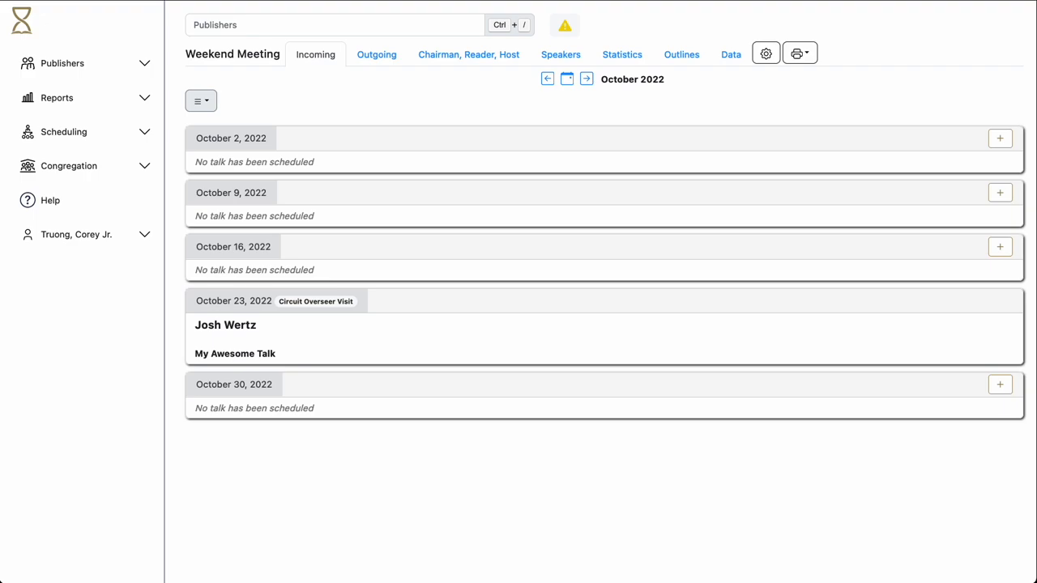
Add an October 2 incoming talk with congregation set to Other.
left_click(1000, 139)
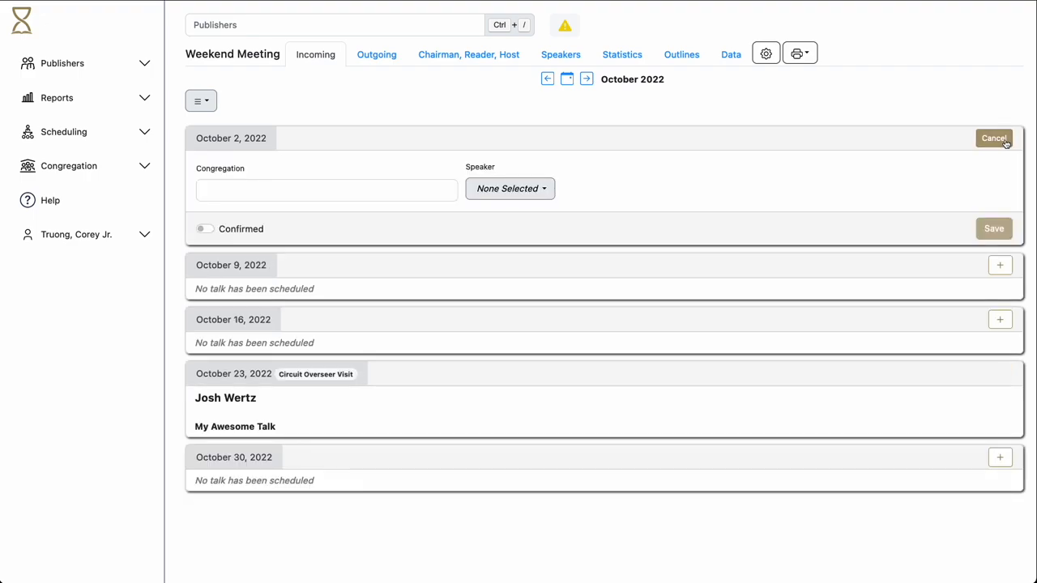
left_click(326, 190)
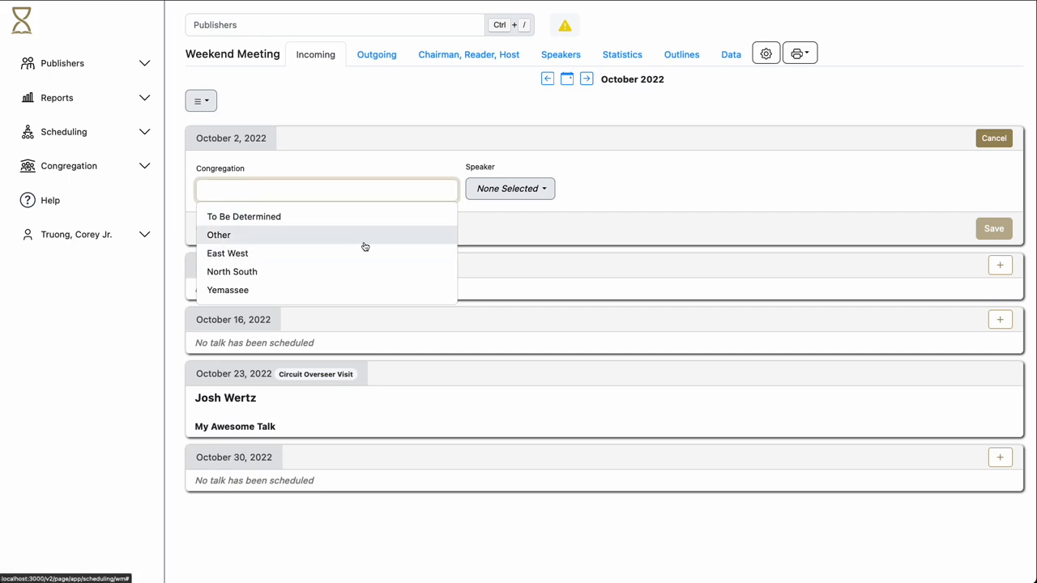
left_click(218, 235)
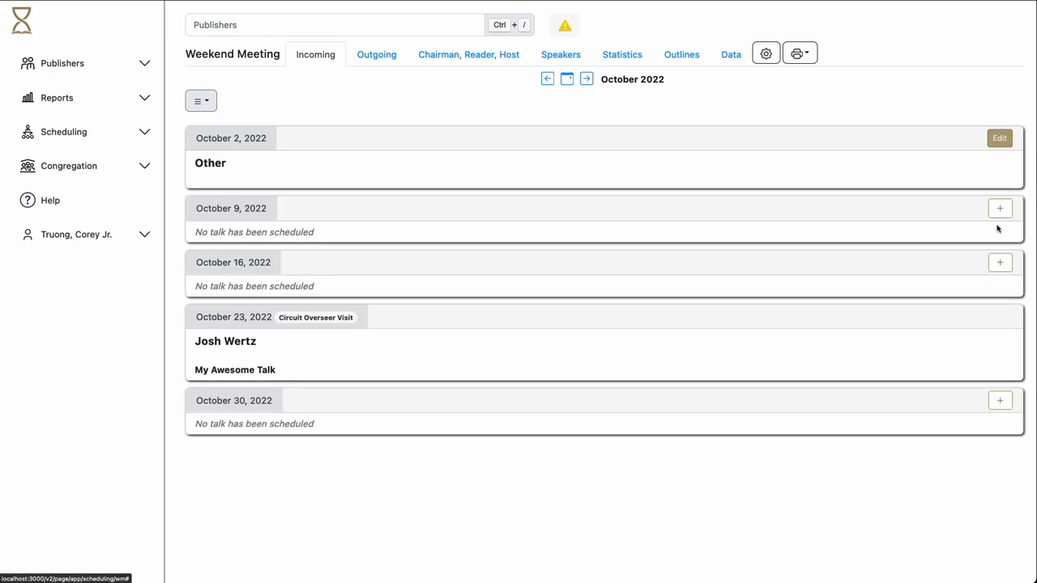
left_click(767, 52)
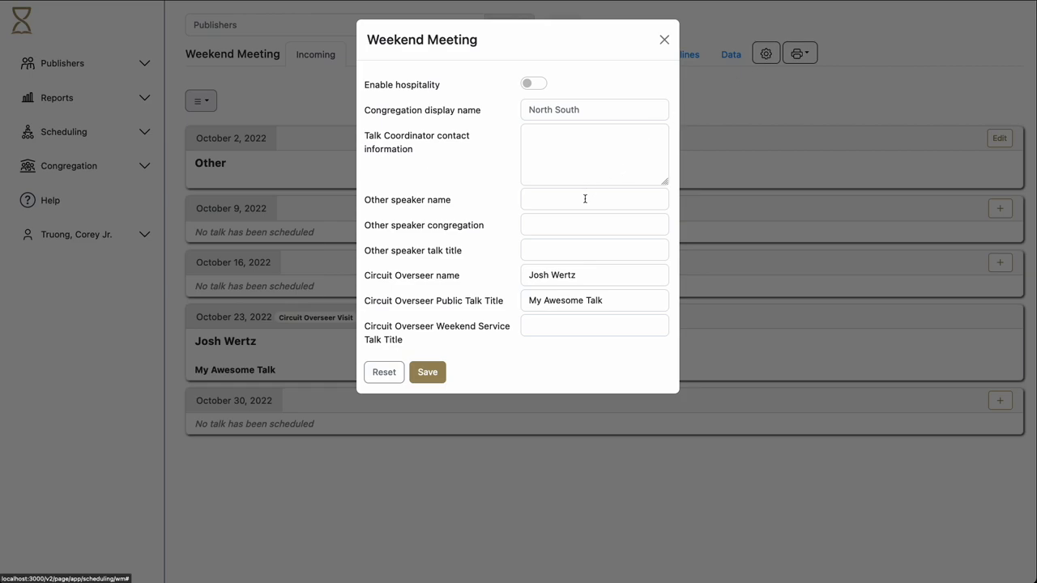
left_click(594, 199)
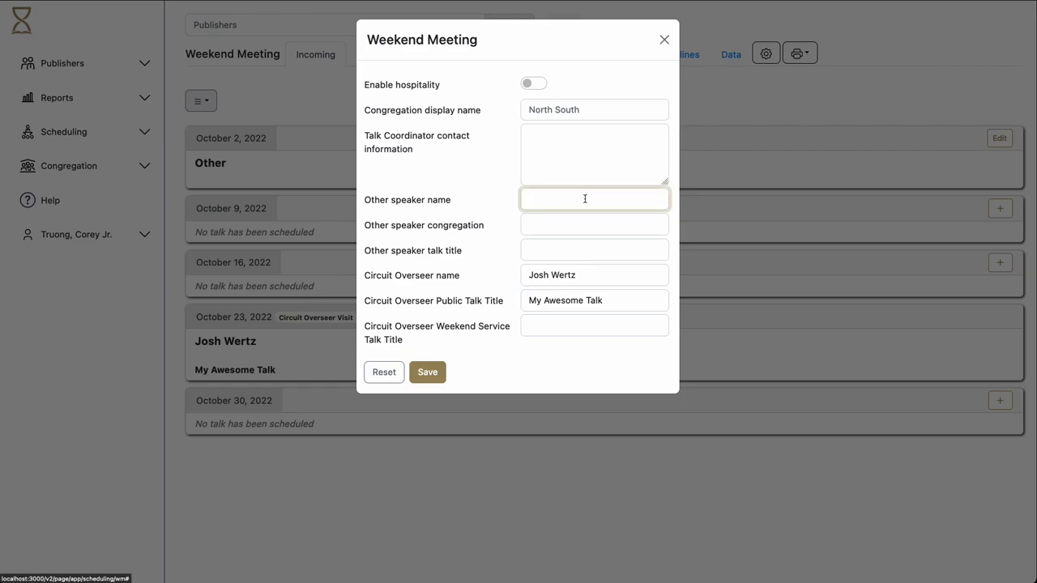
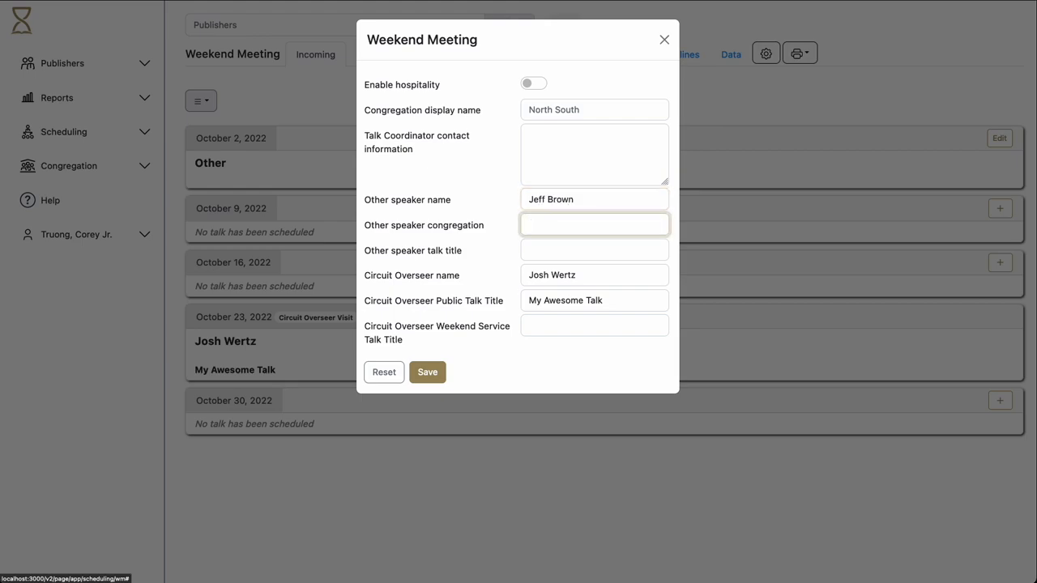
type("Bethel")
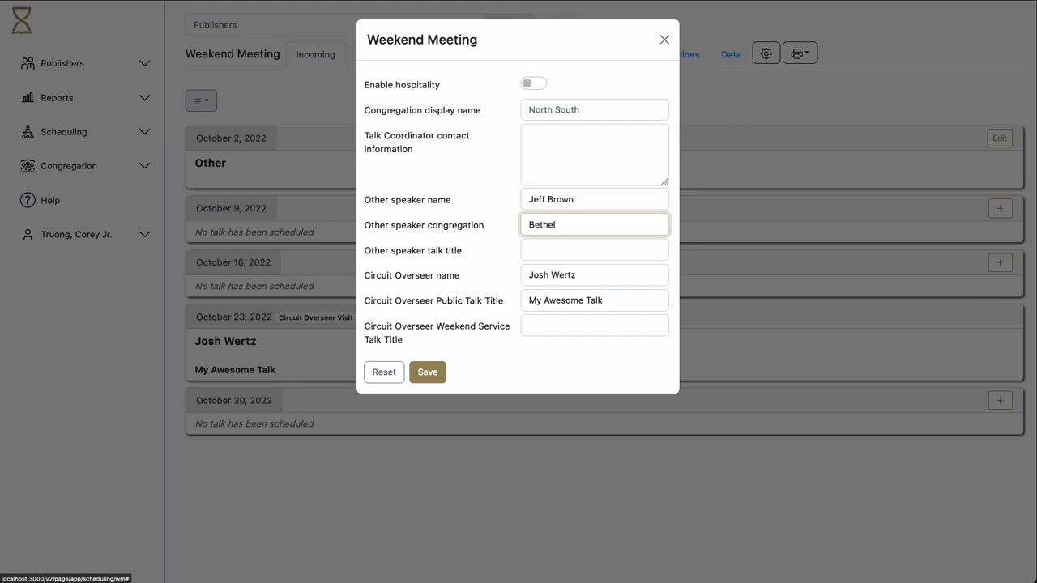
type("How to live at Bethel")
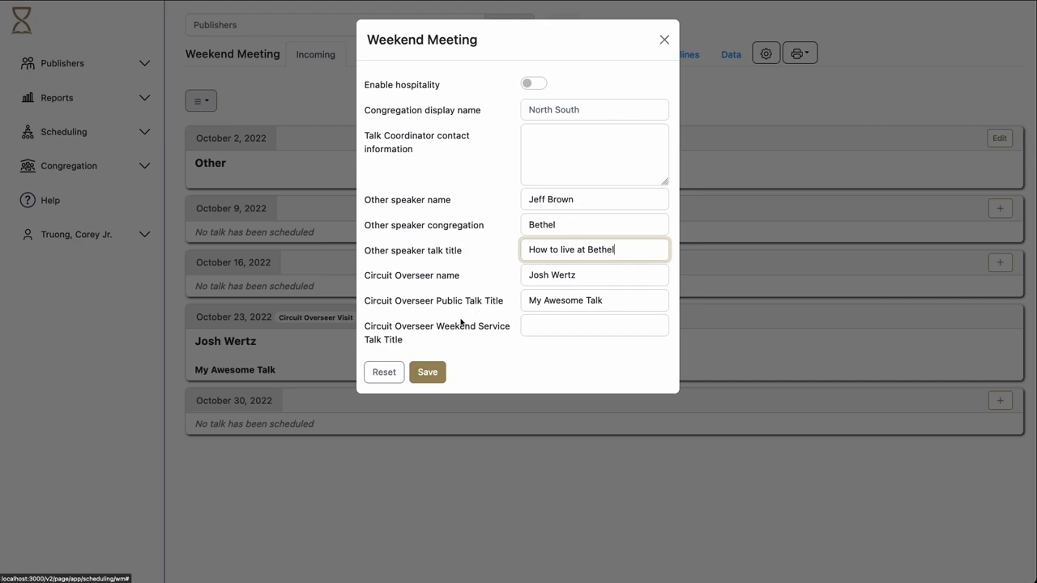
left_click(427, 372)
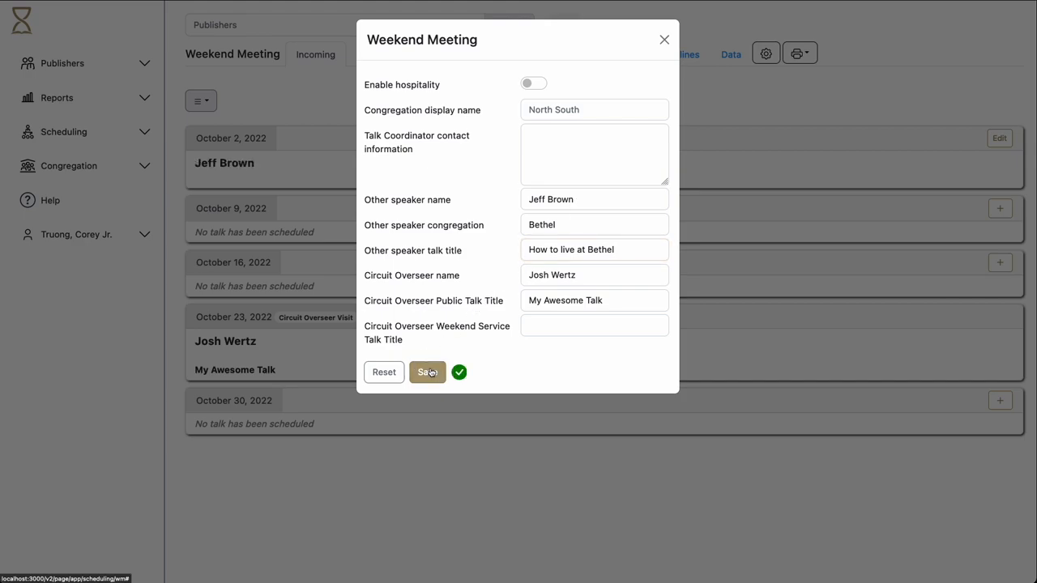
left_click(427, 372)
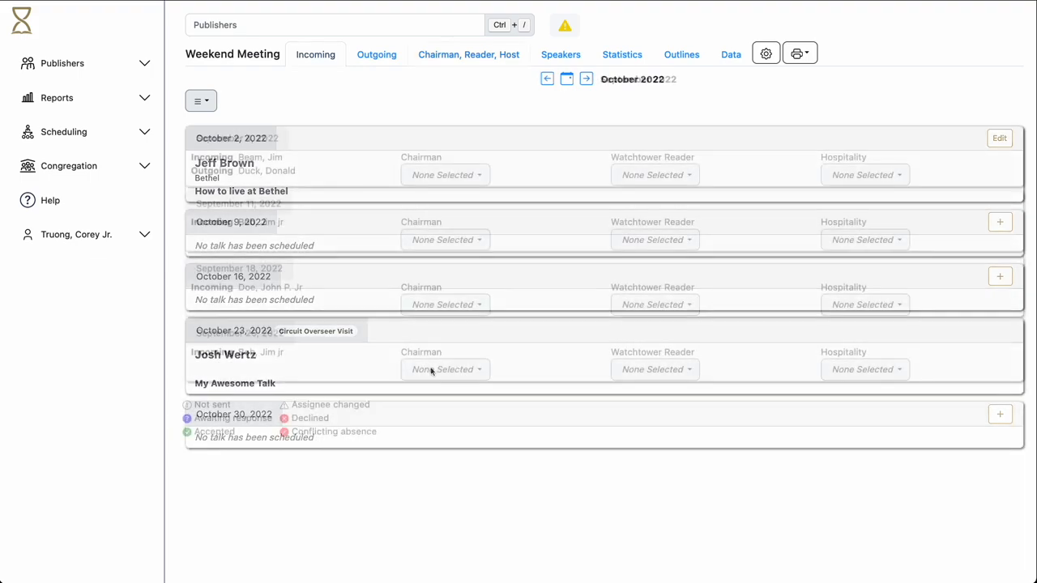
left_click(468, 54)
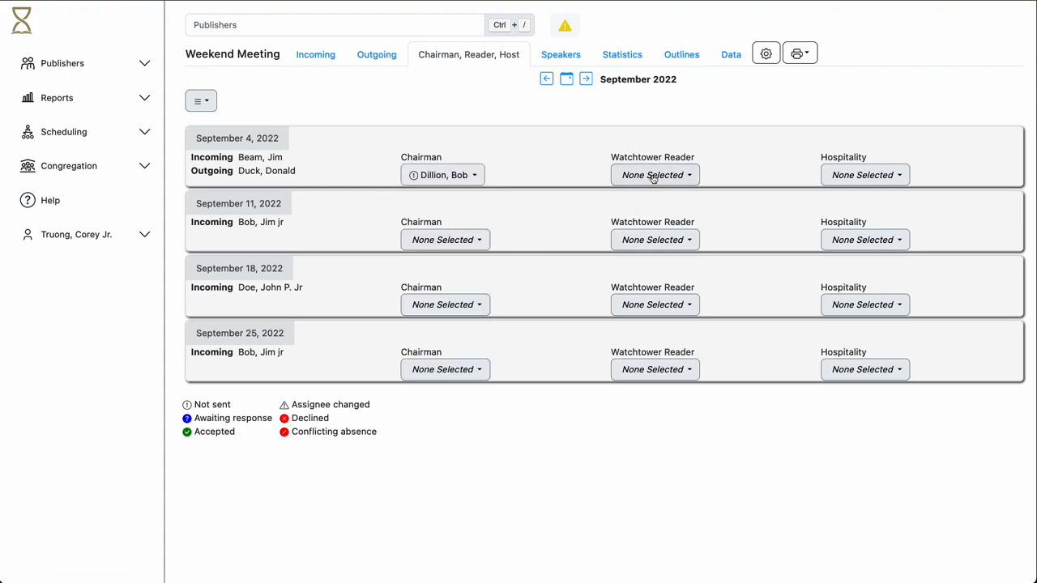
left_click(864, 175)
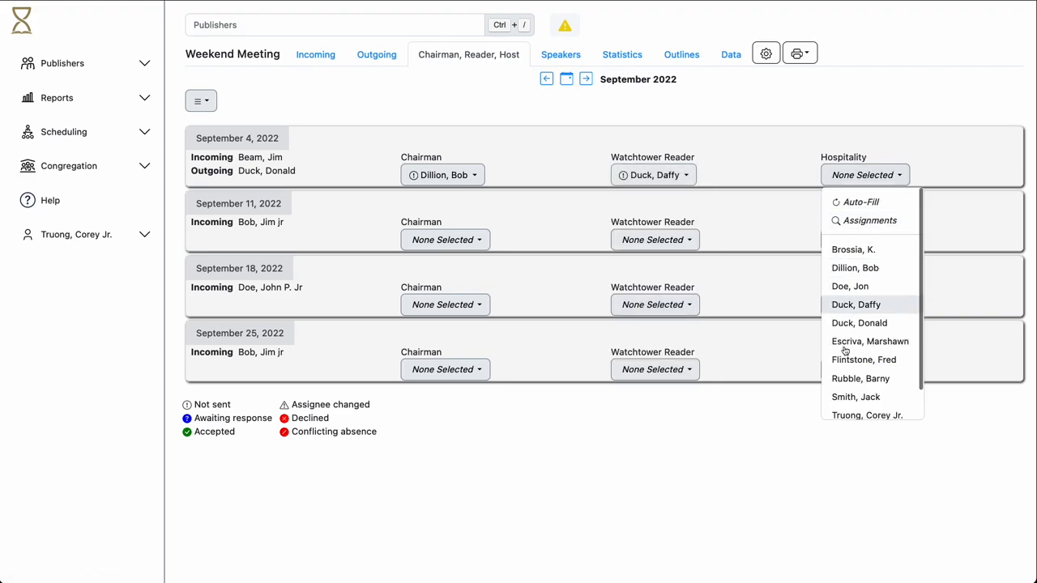
left_click(855, 397)
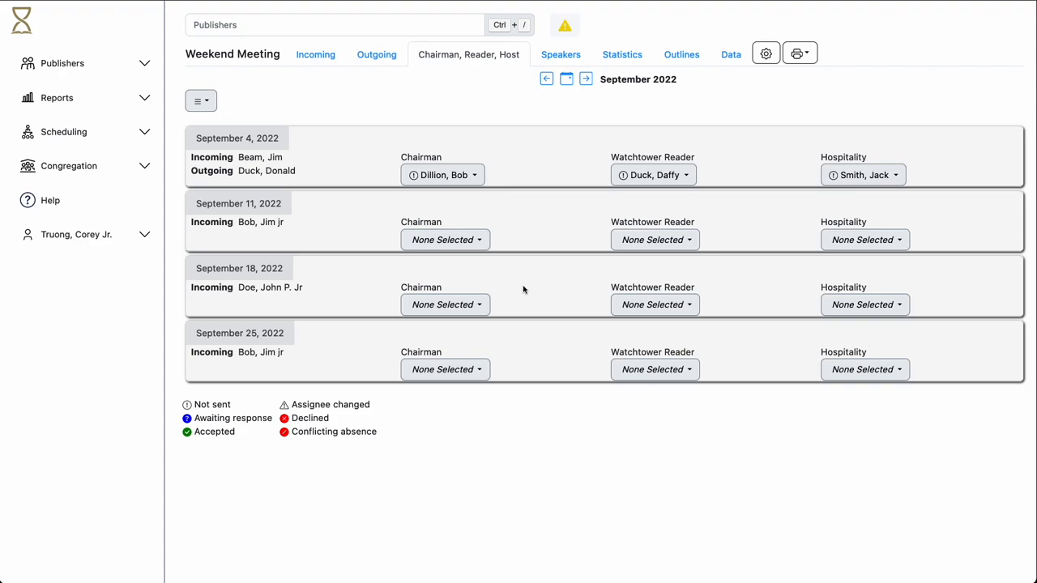
left_click(200, 101)
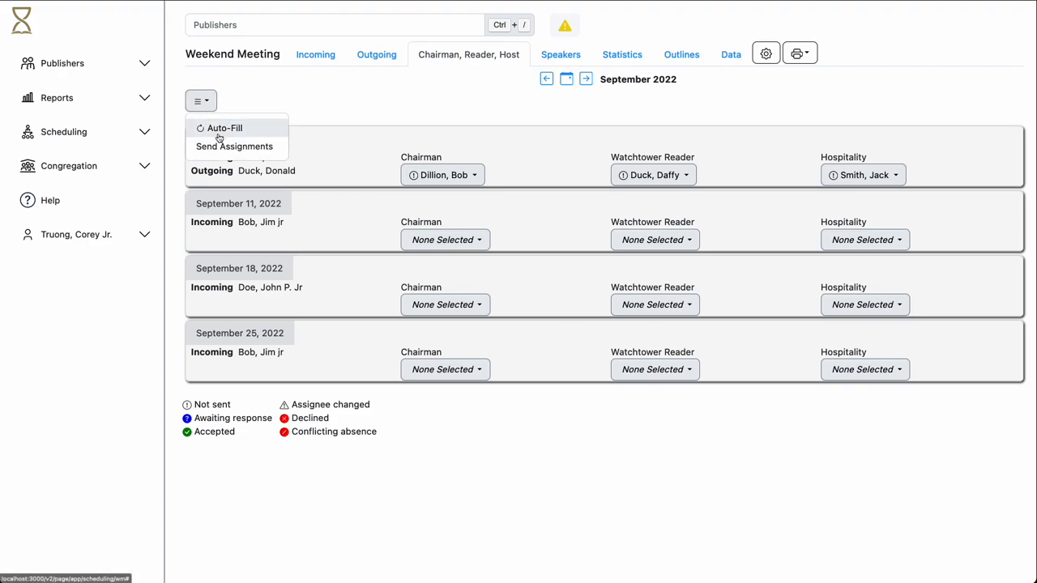
left_click(225, 127)
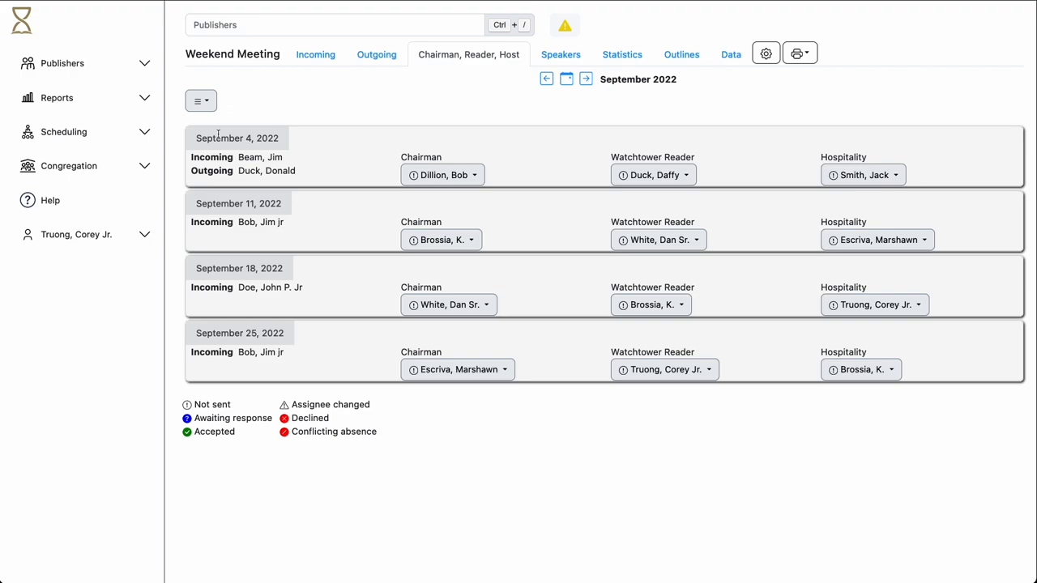
left_click(200, 100)
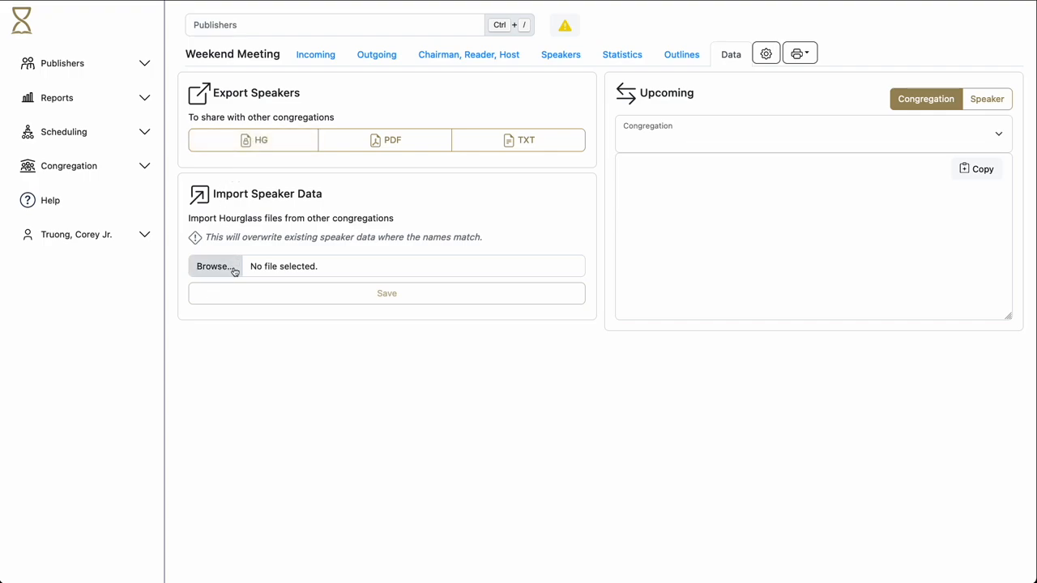
mouse_move(235, 269)
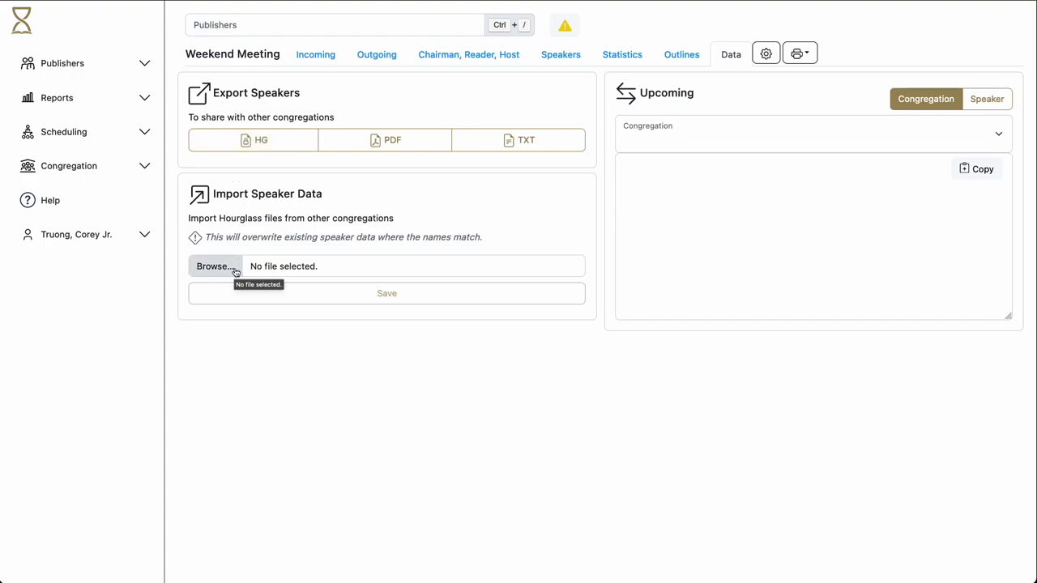
mouse_move(234, 271)
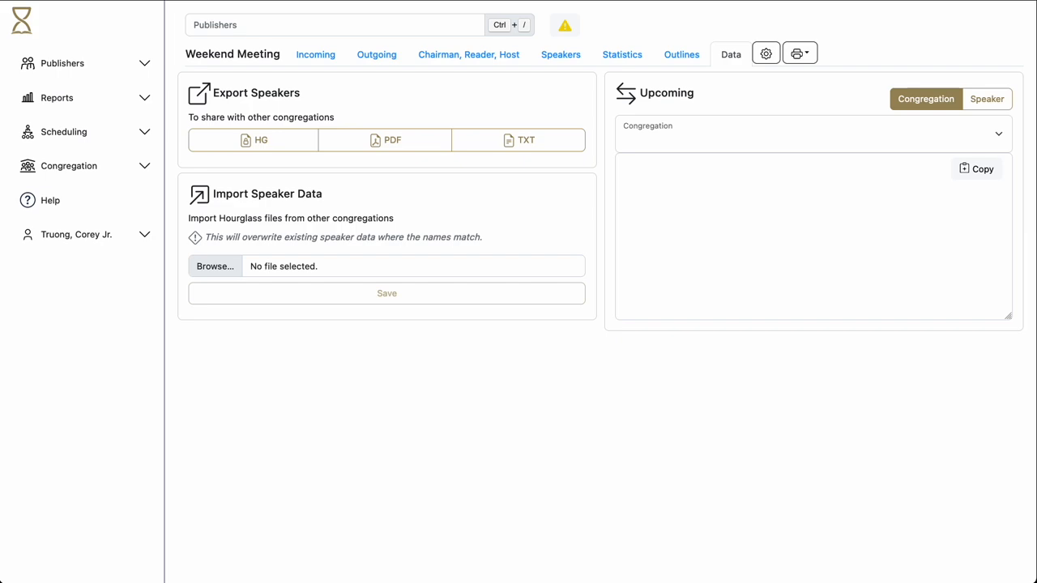
Show and copy the upcoming speaker exchange with East West.
left_click(810, 133)
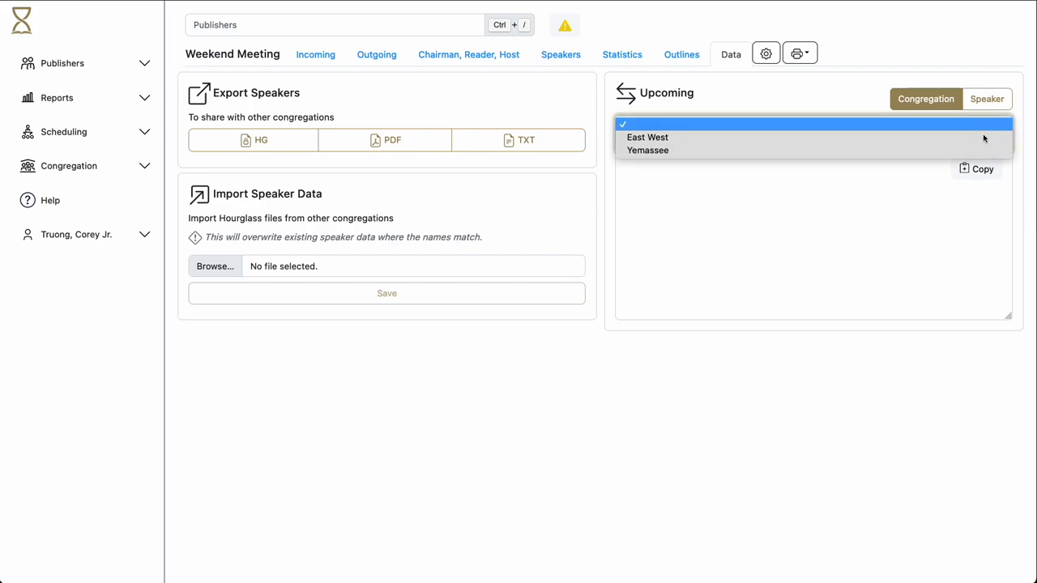
left_click(647, 137)
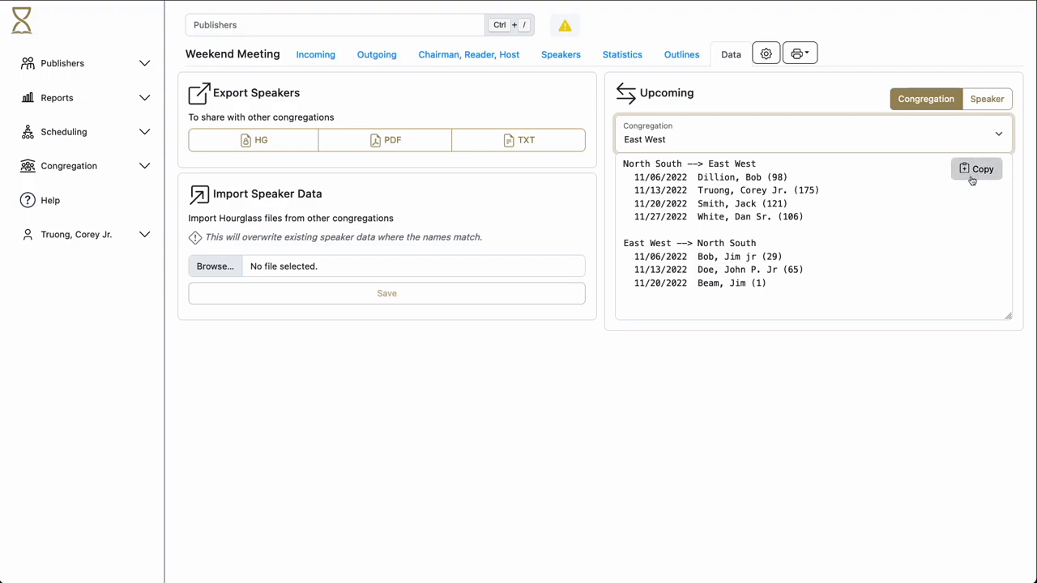
left_click(976, 168)
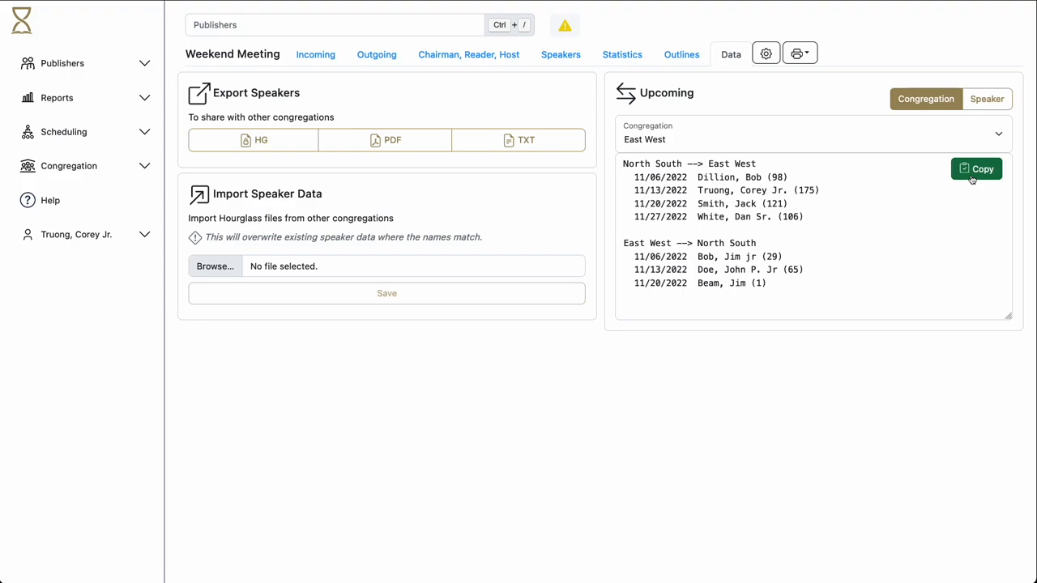
Show upcoming talks for speaker Smith, Jack.
left_click(986, 98)
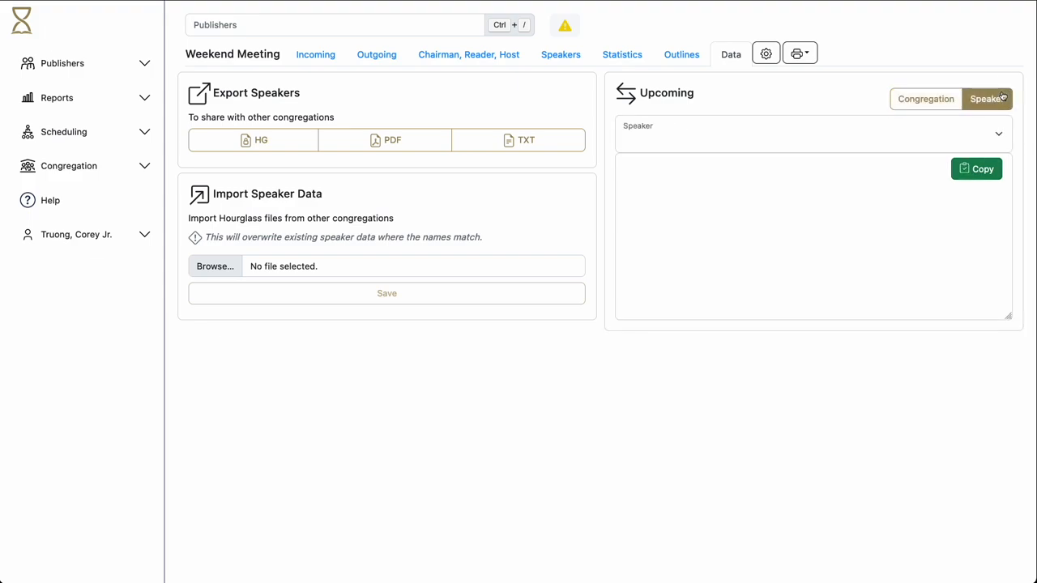
left_click(810, 133)
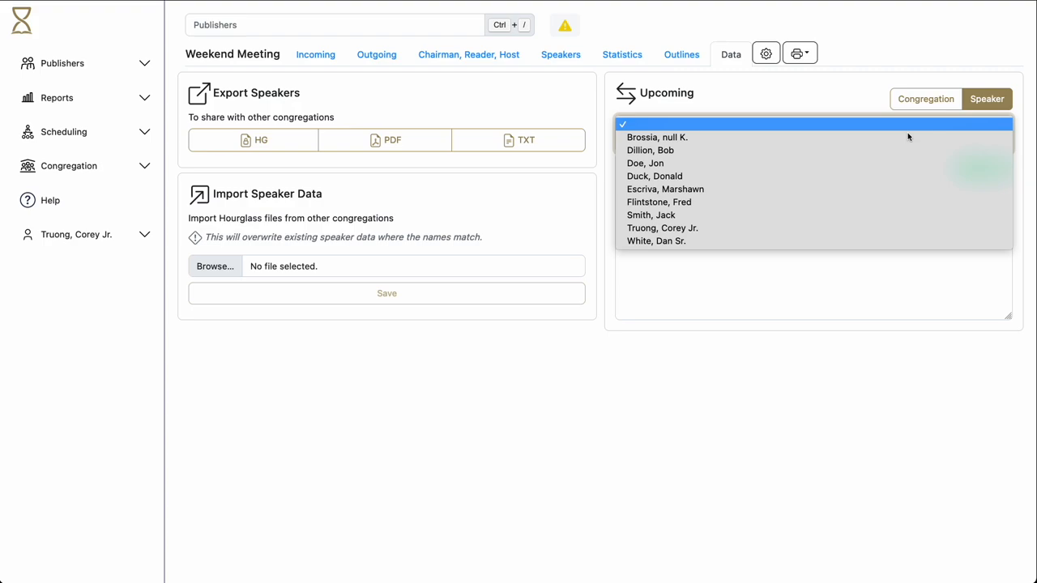
left_click(650, 214)
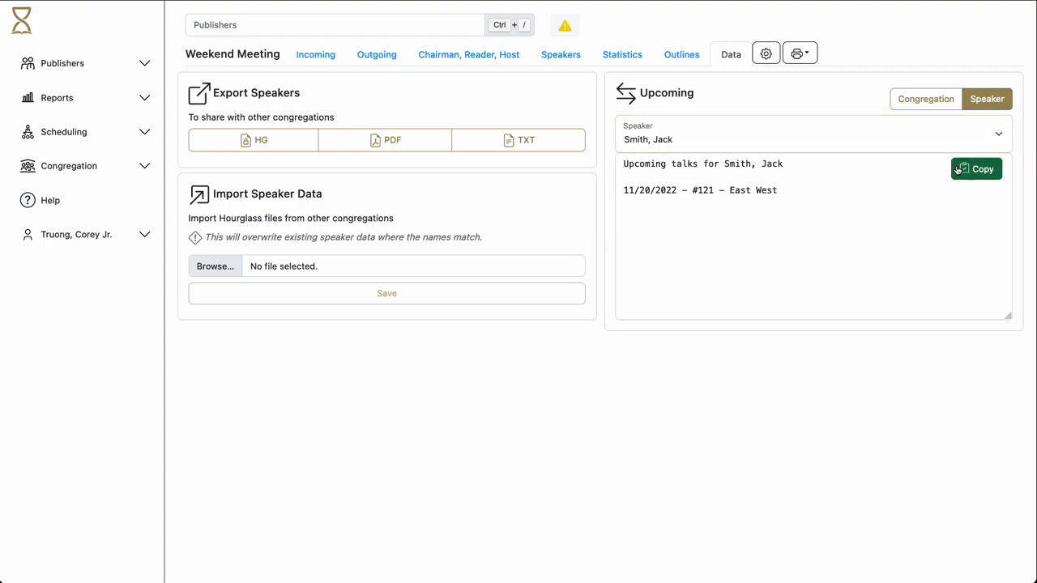